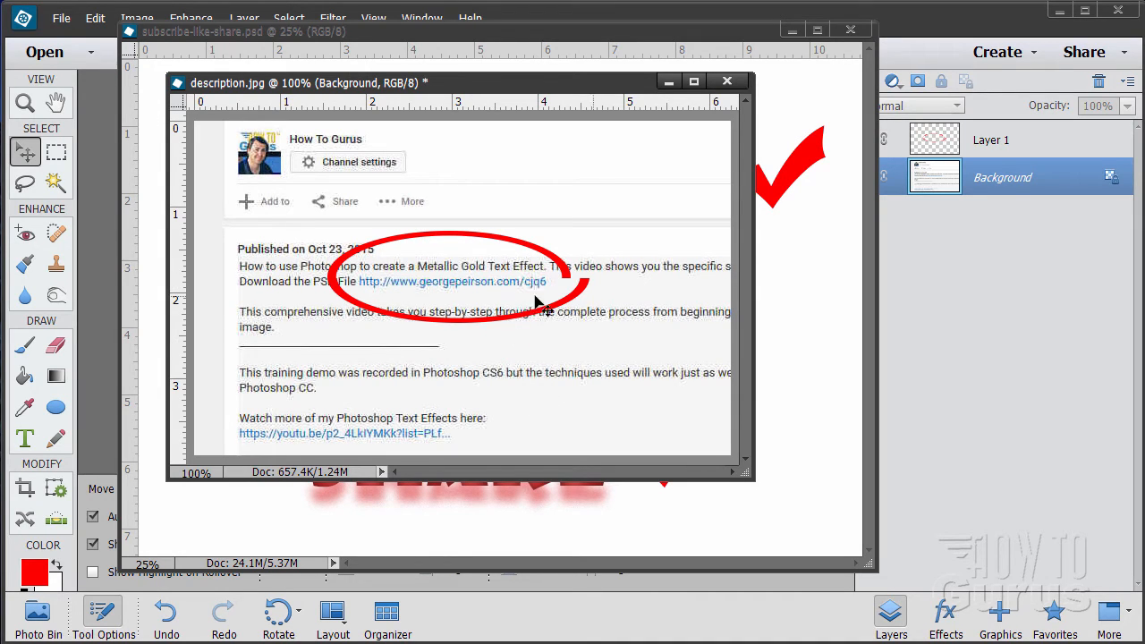
pyautogui.moveTo(379, 302)
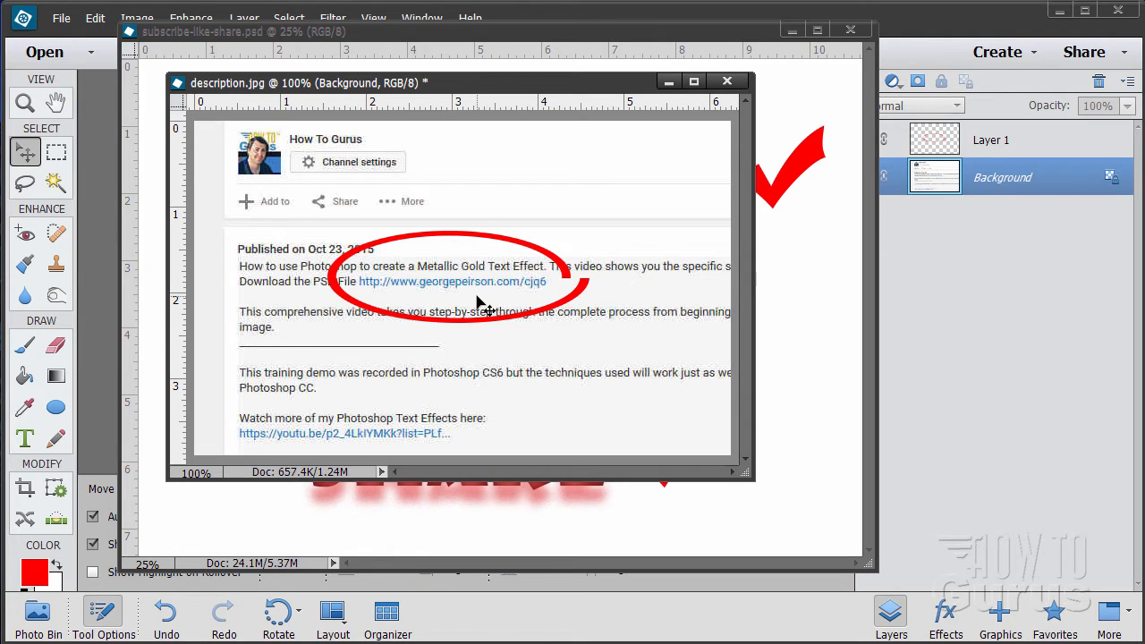
# Close the description.jpg window so the Subscribe Like Share artwork shows
pyautogui.click(727, 80)
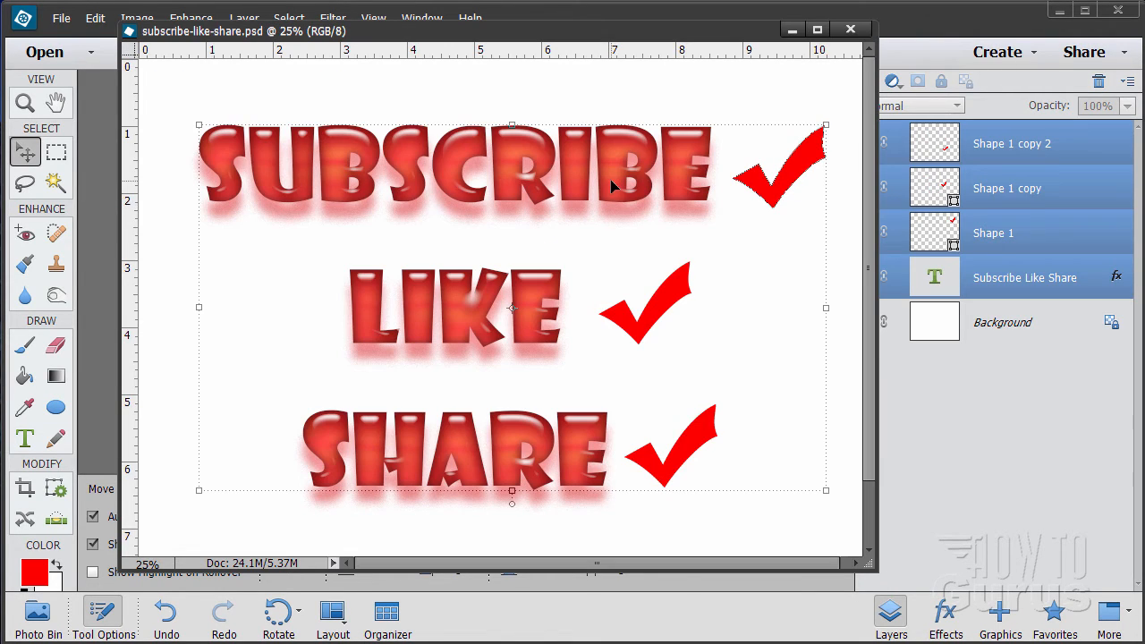
pyautogui.moveTo(336, 379)
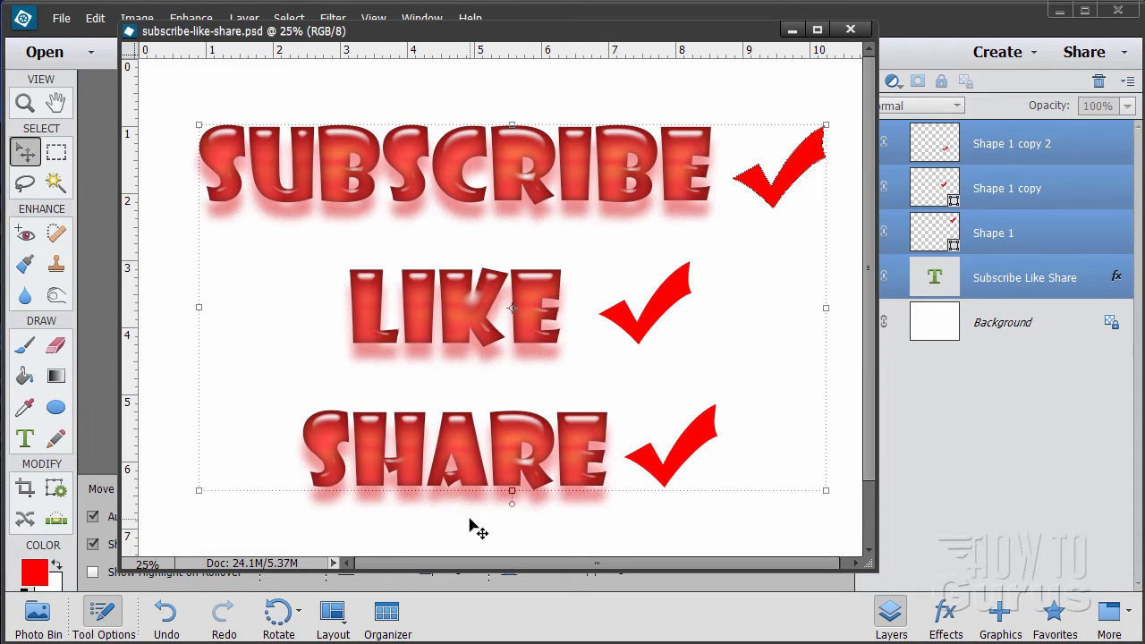
pyautogui.moveTo(503, 422)
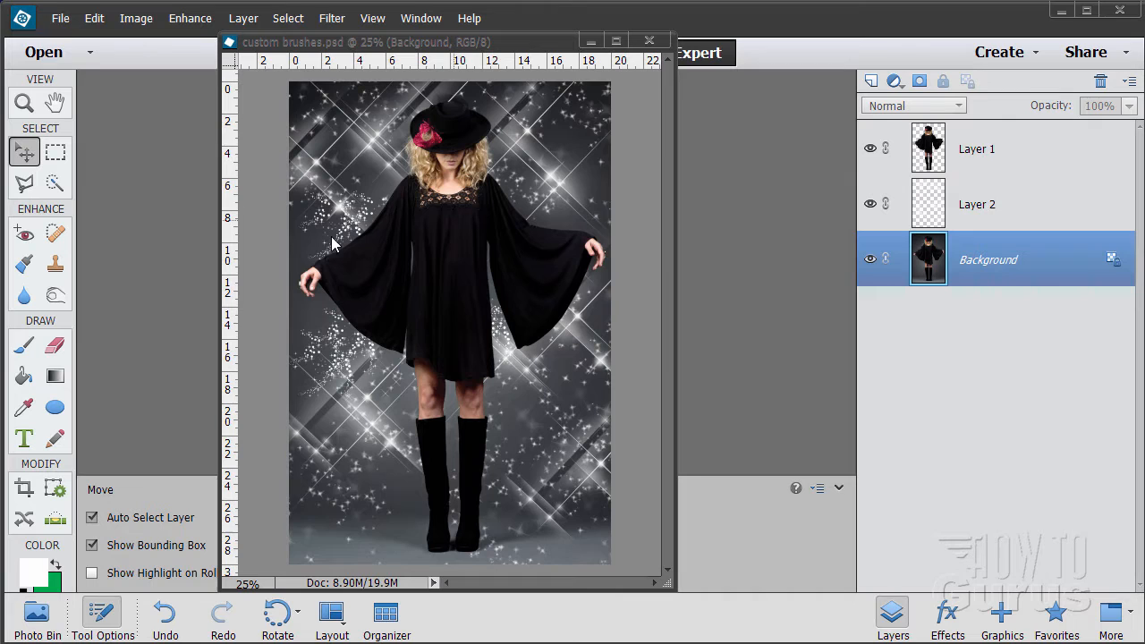
pyautogui.moveTo(546, 445)
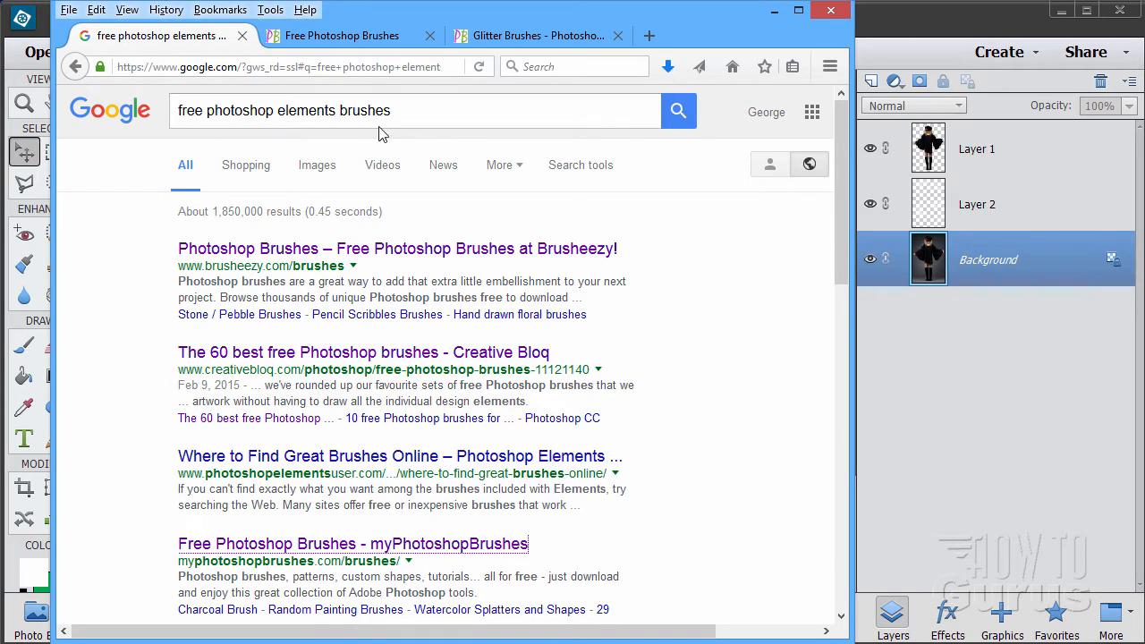
pyautogui.moveTo(193, 56)
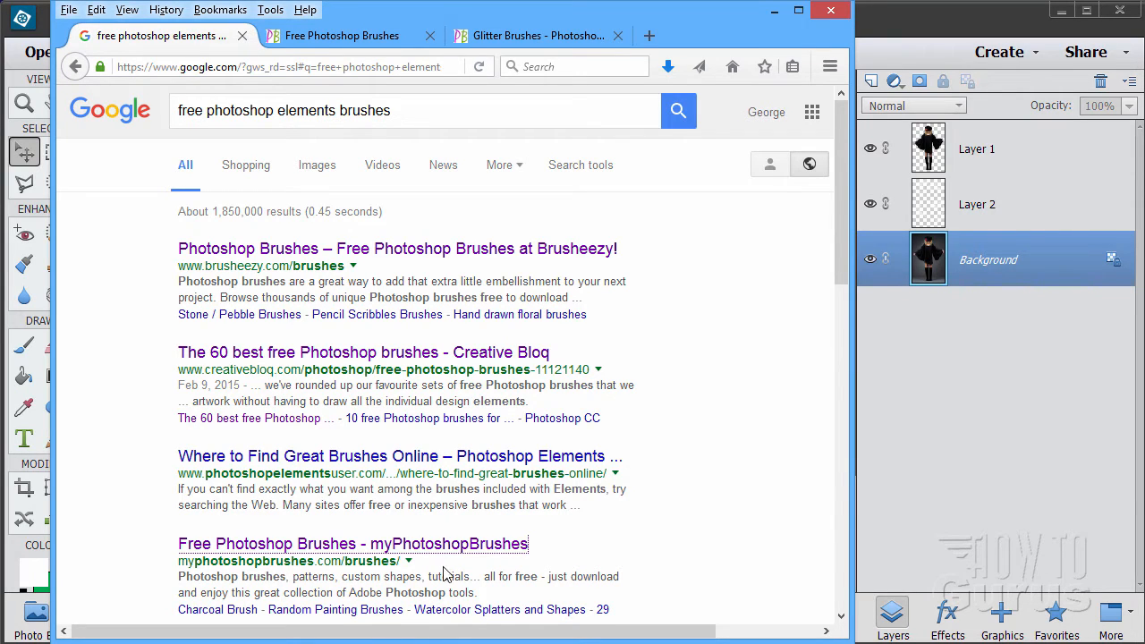
pyautogui.moveTo(702, 536)
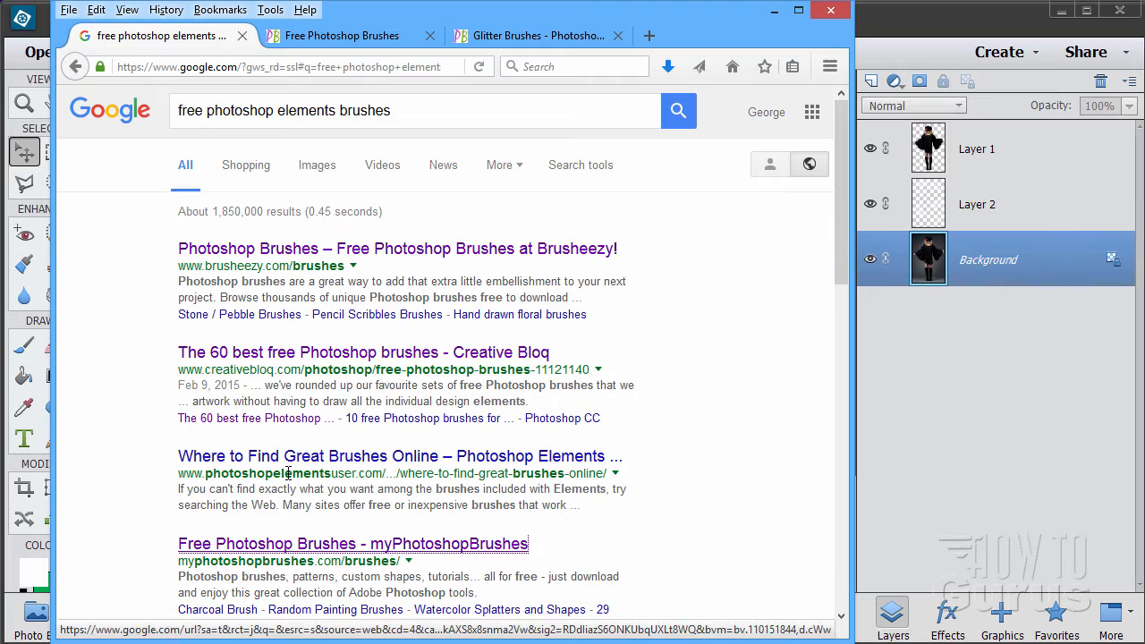
# Browse the free brush gallery pages and open the Glitter Brushes download page
pyautogui.click(352, 544)
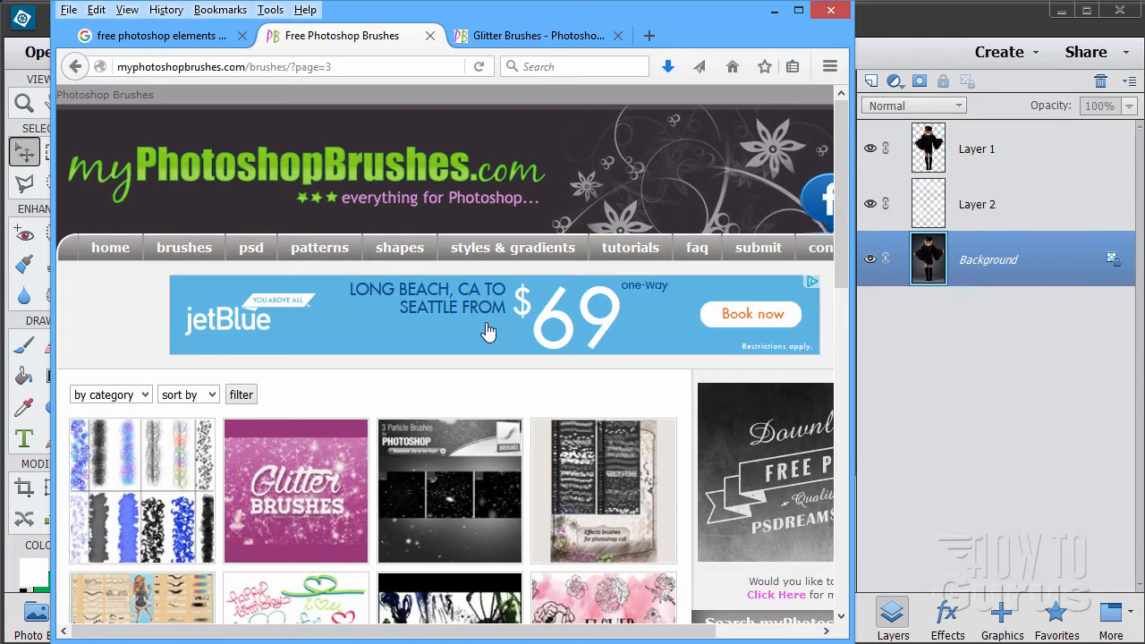
pyautogui.scroll(-3)
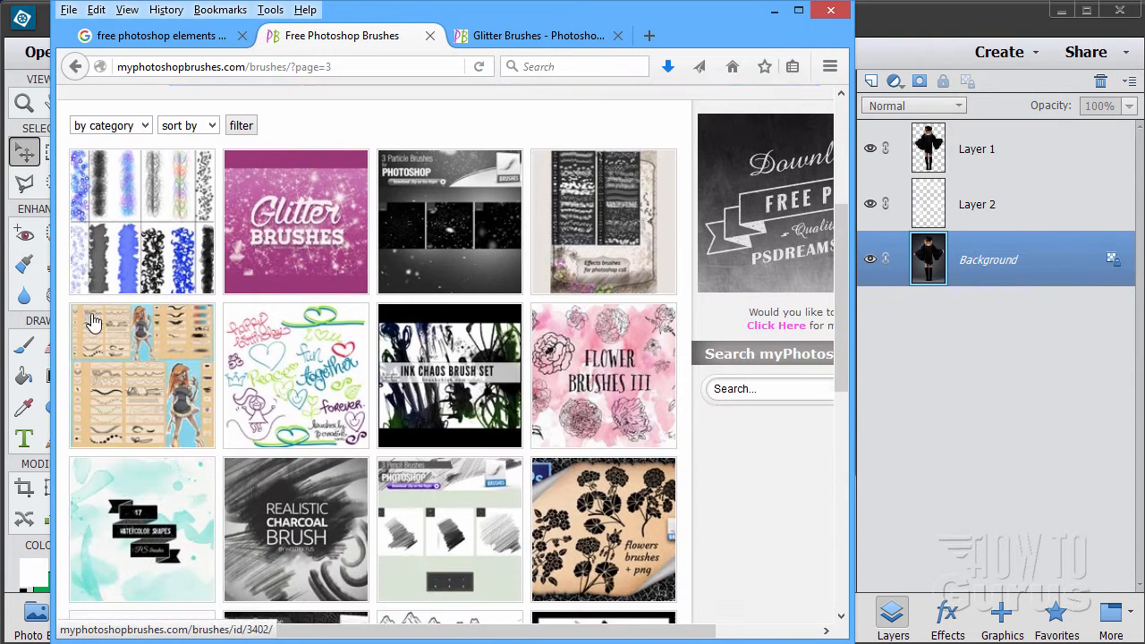
pyautogui.scroll(-3)
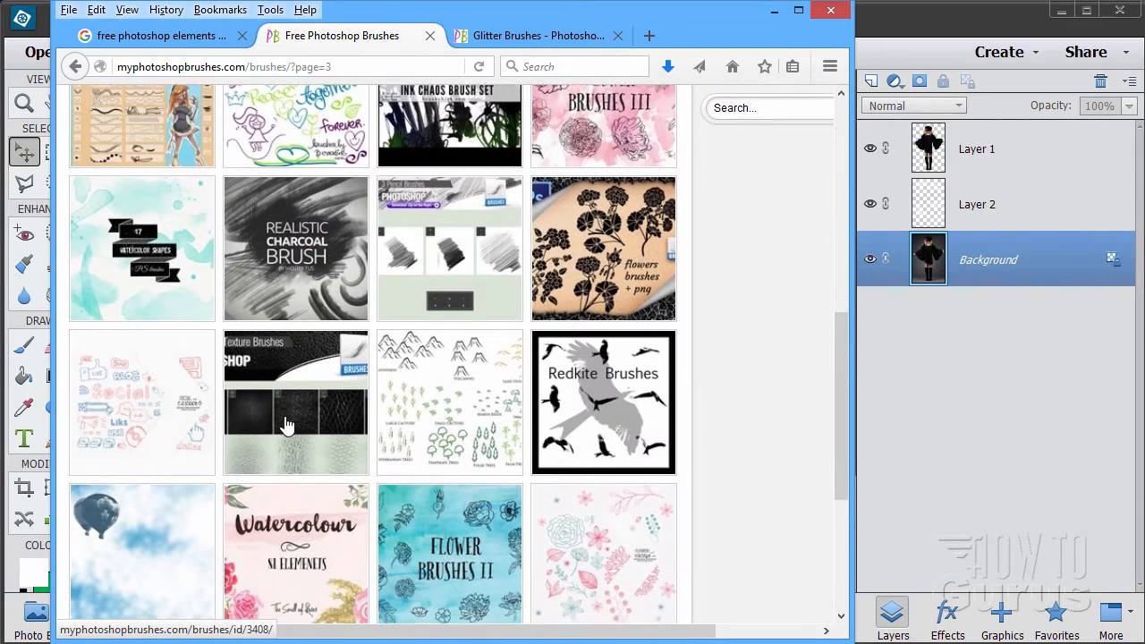
pyautogui.scroll(-3)
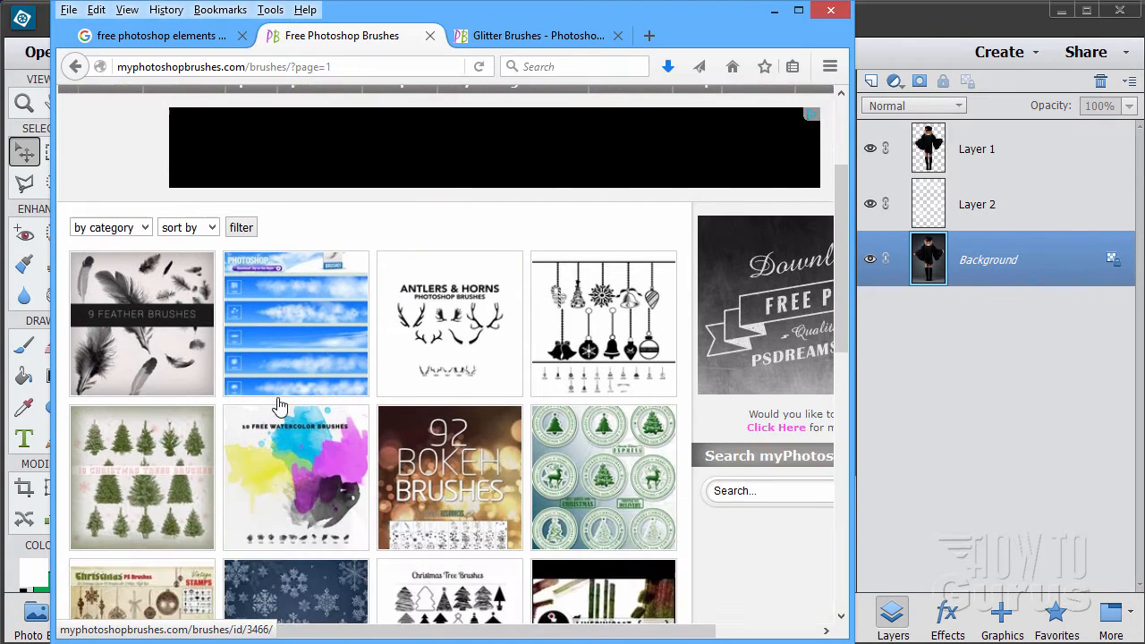
pyautogui.scroll(-3)
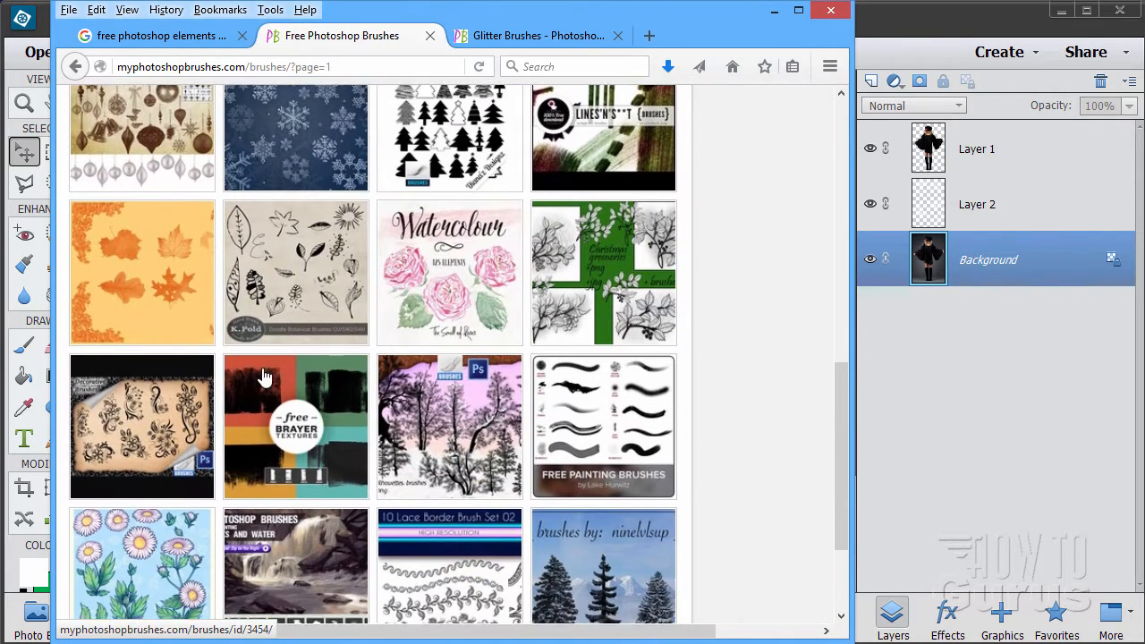
pyautogui.scroll(-3)
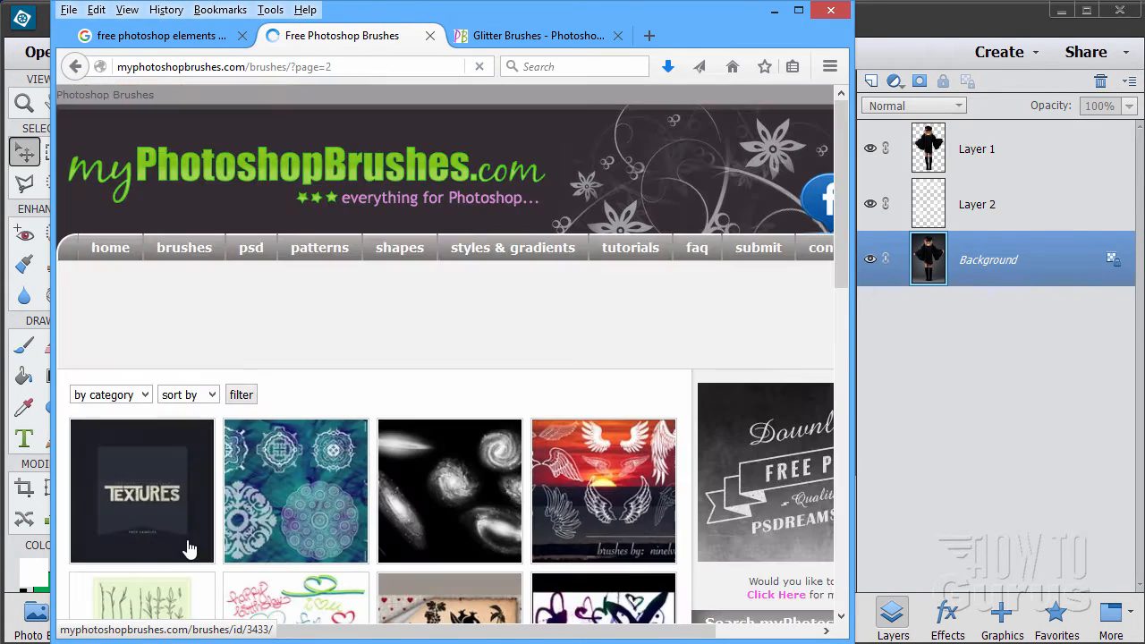
pyautogui.scroll(-3)
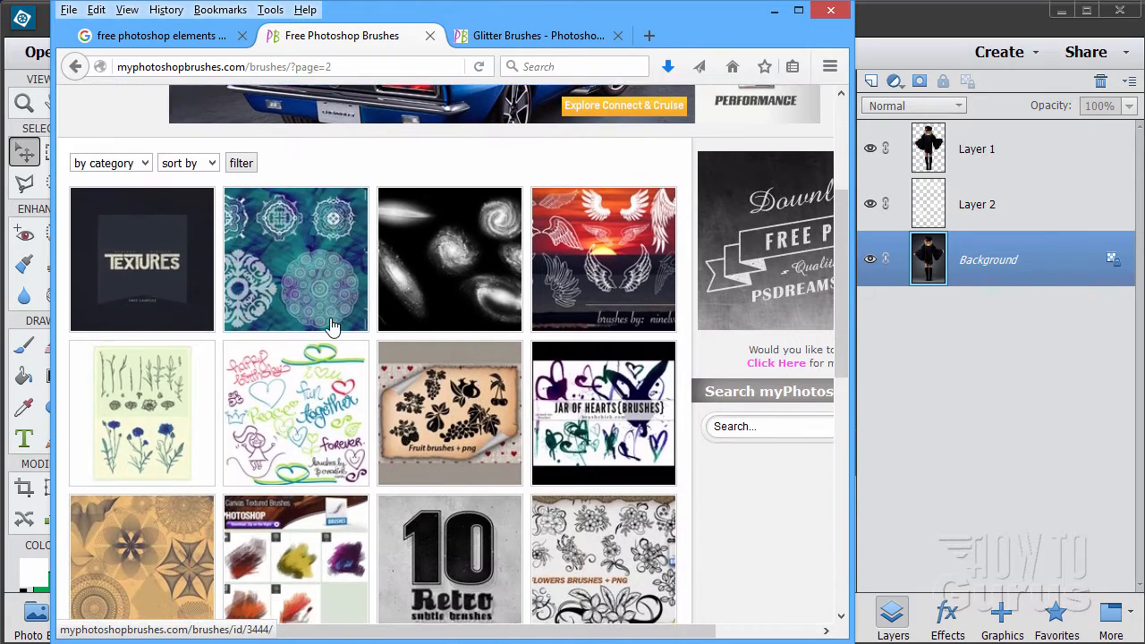
pyautogui.scroll(-3)
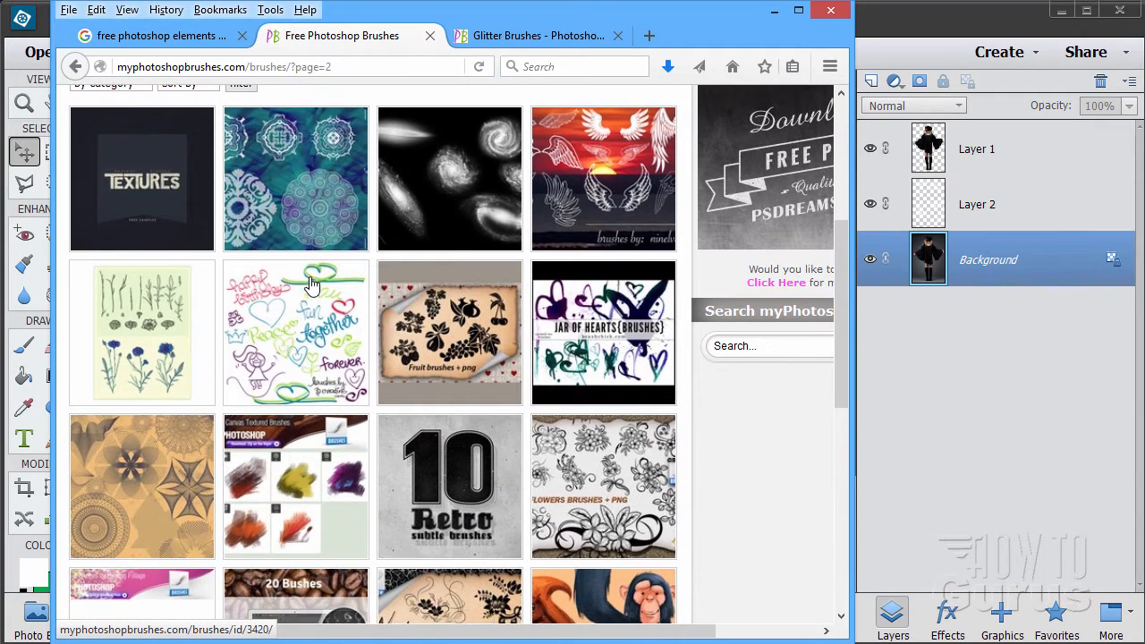
pyautogui.scroll(-3)
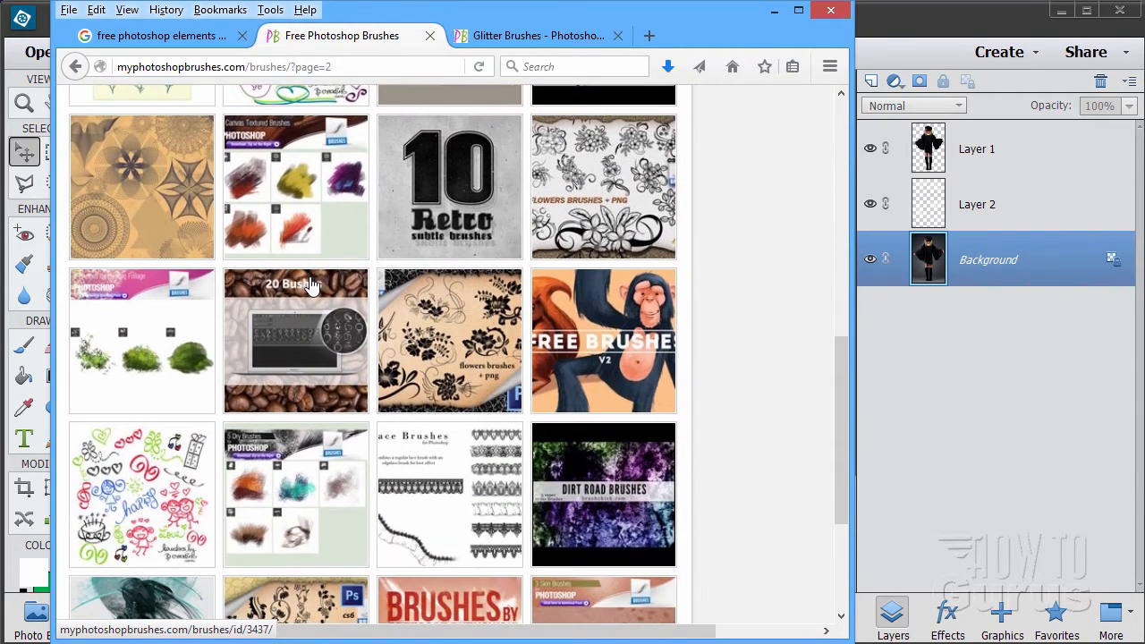
pyautogui.scroll(-3)
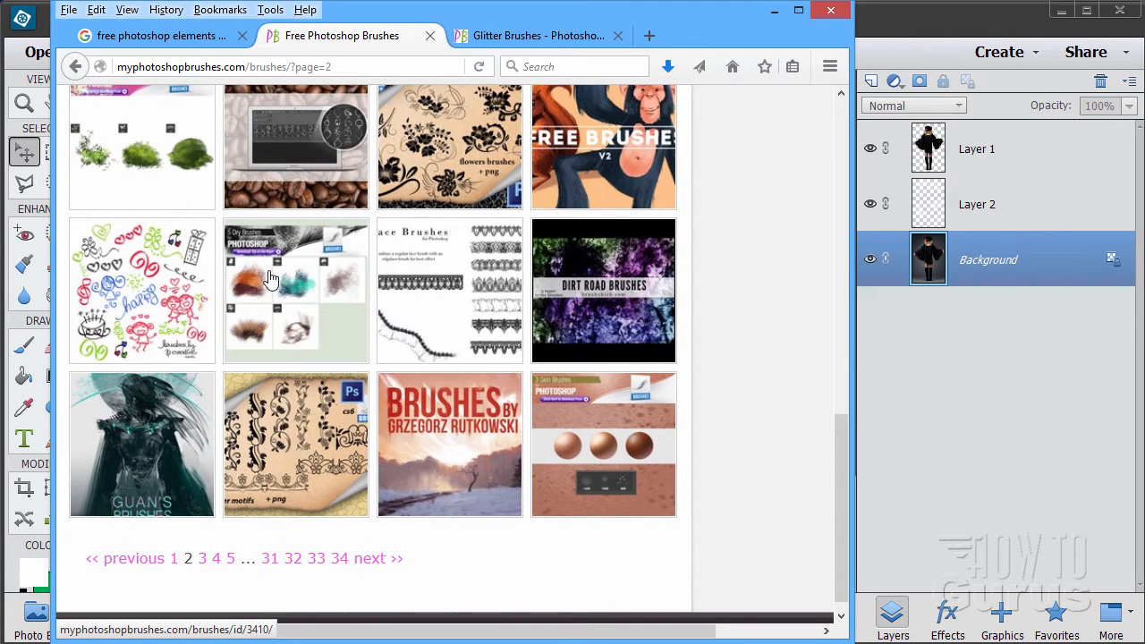
pyautogui.click(203, 559)
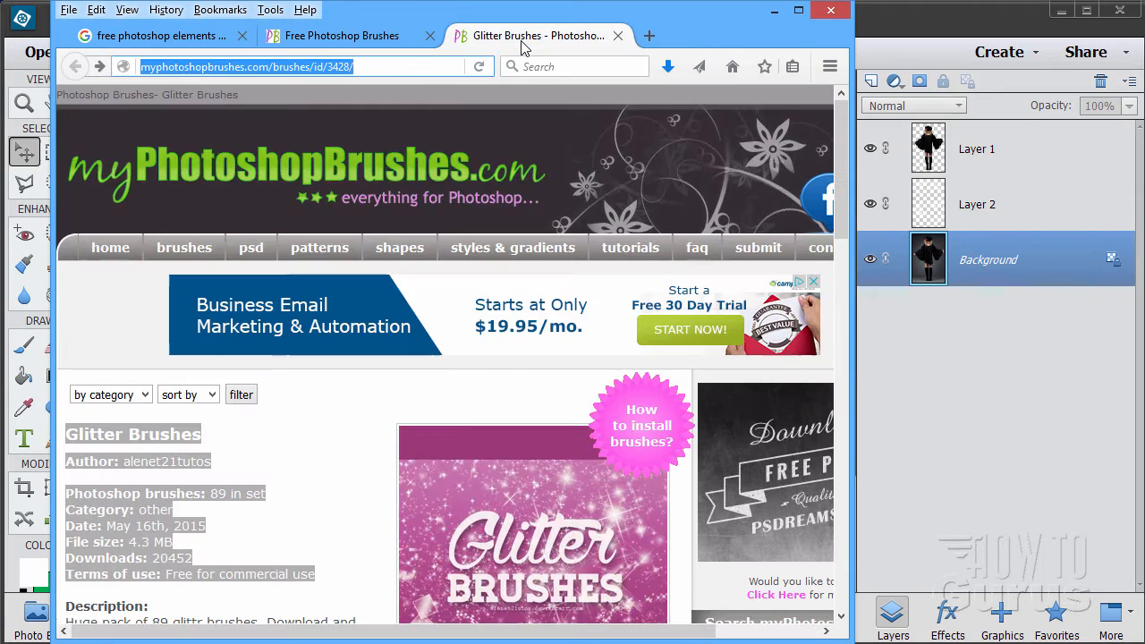
pyautogui.click(340, 447)
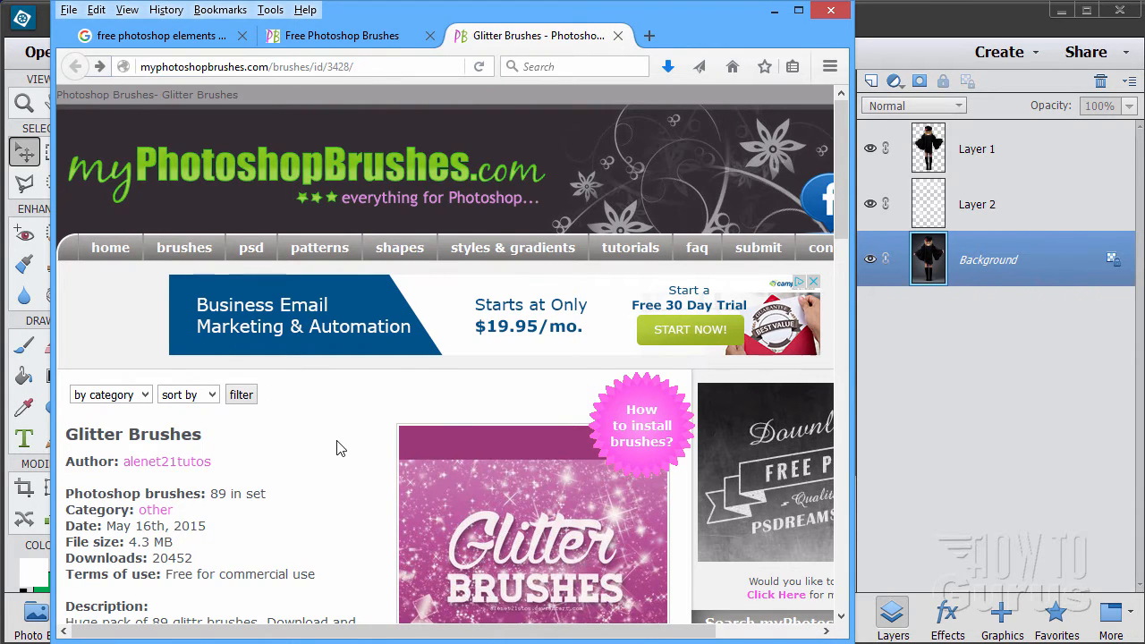
pyautogui.scroll(-3)
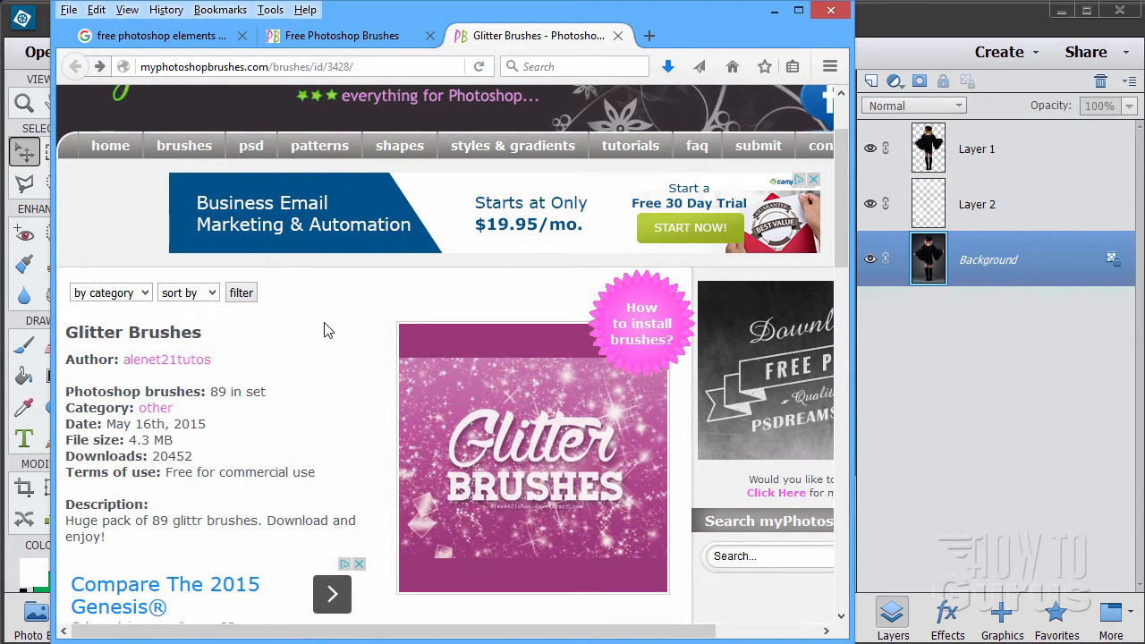
pyautogui.moveTo(106, 491)
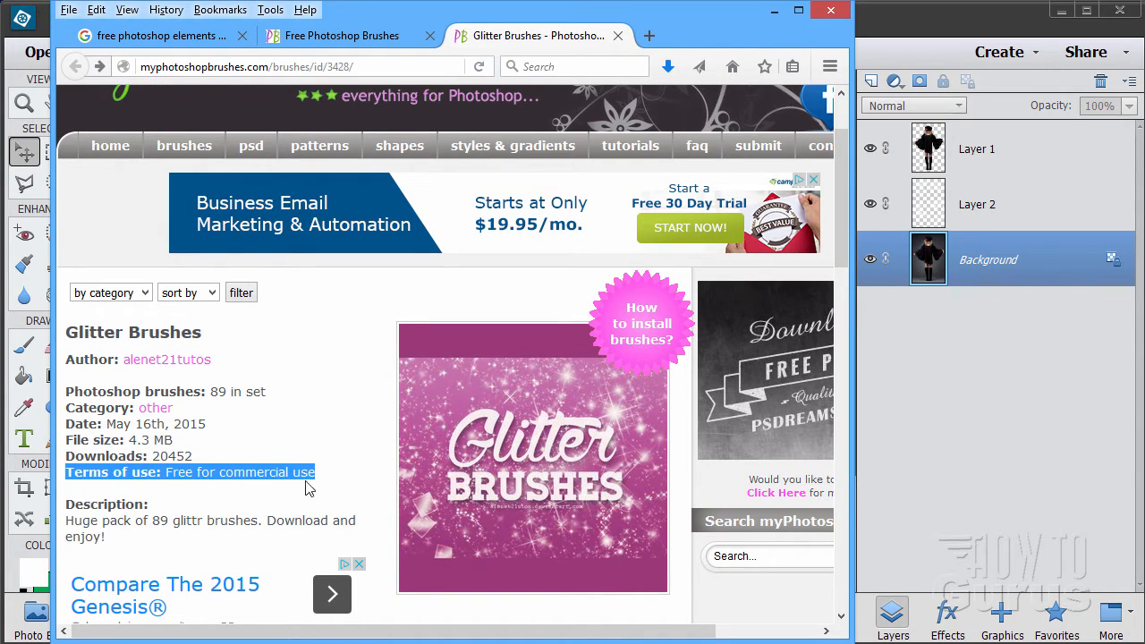
pyautogui.click(268, 474)
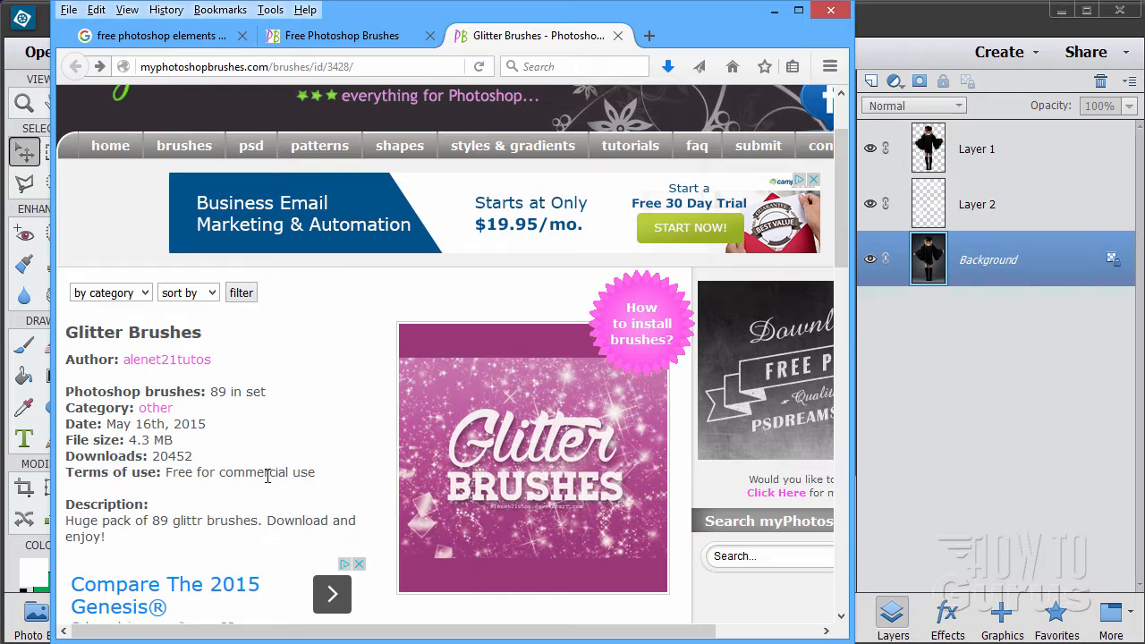
pyautogui.moveTo(254, 487)
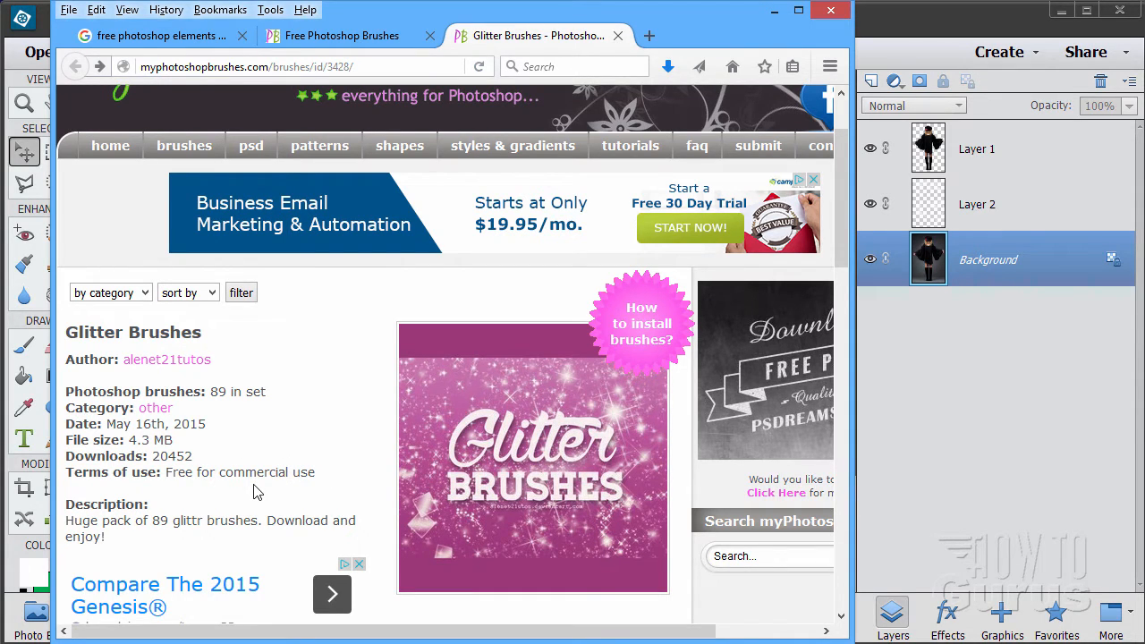
pyautogui.moveTo(243, 489)
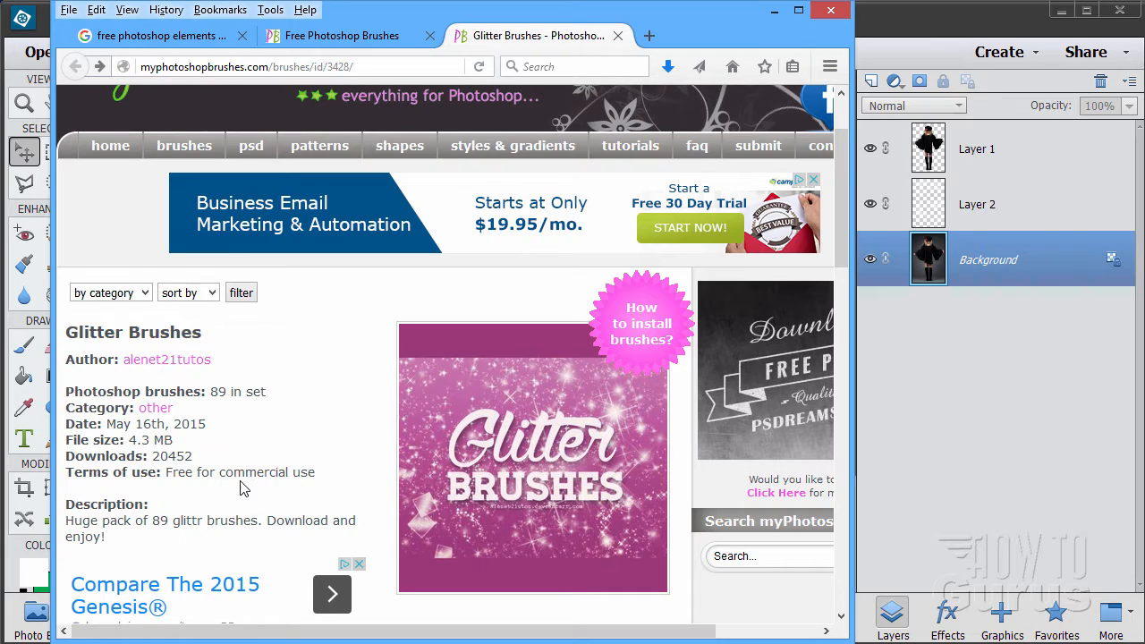
pyautogui.moveTo(182, 455)
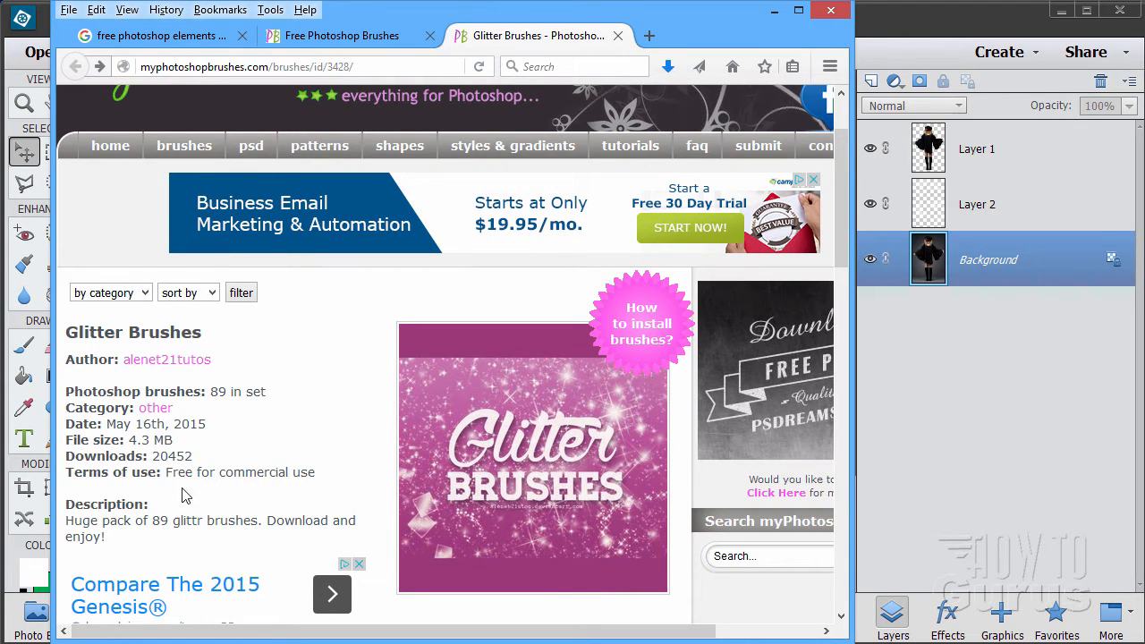
pyautogui.moveTo(151, 491)
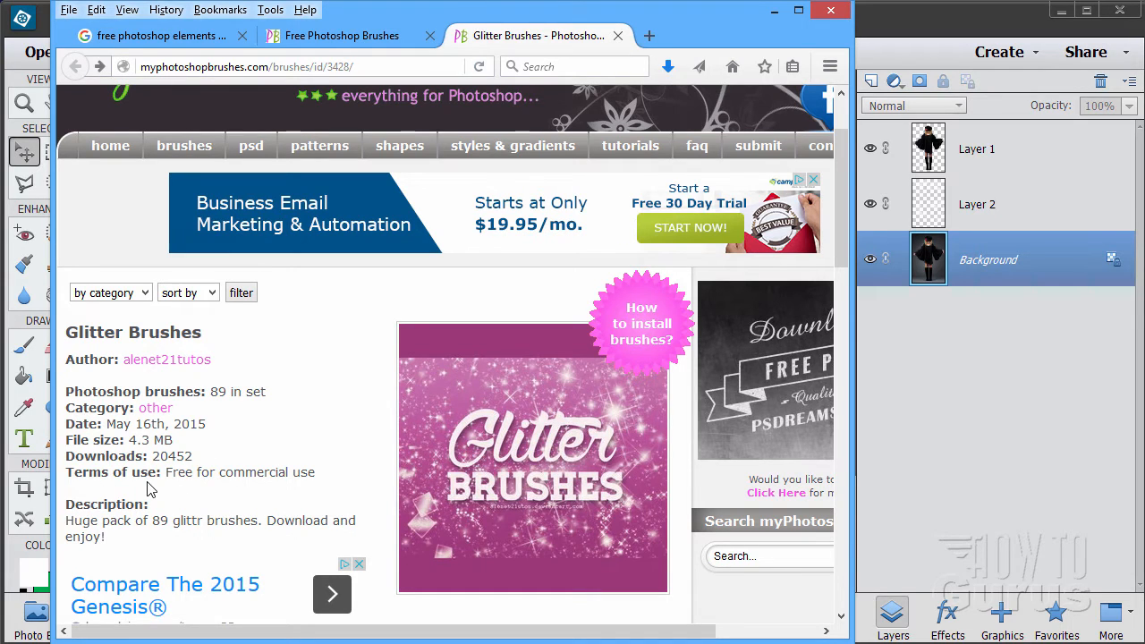
pyautogui.moveTo(314, 494)
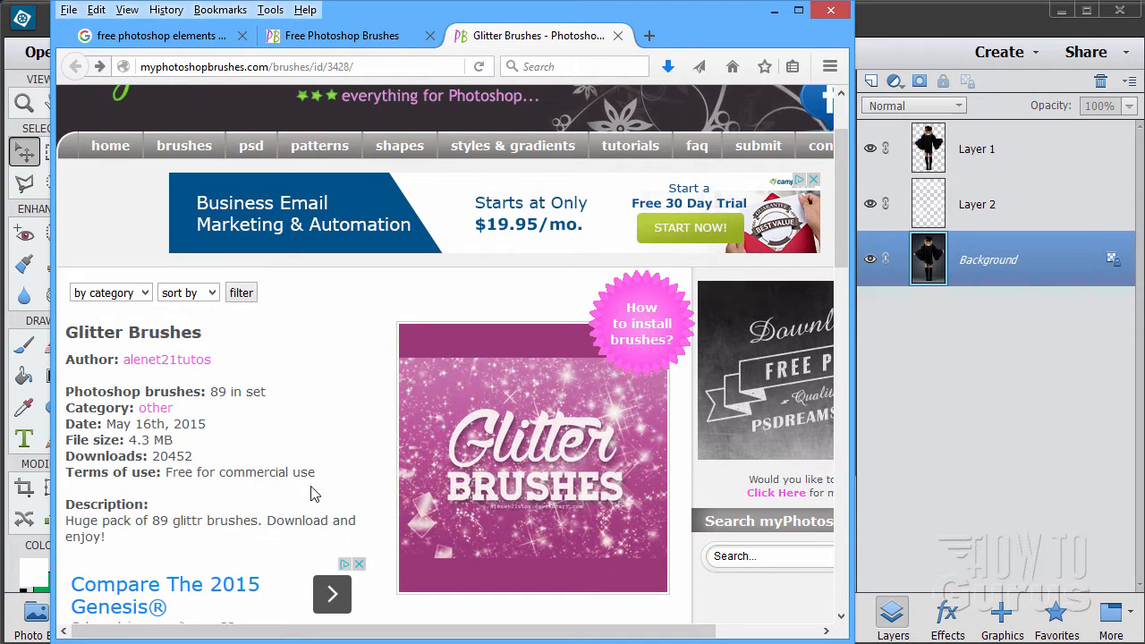
pyautogui.moveTo(247, 497)
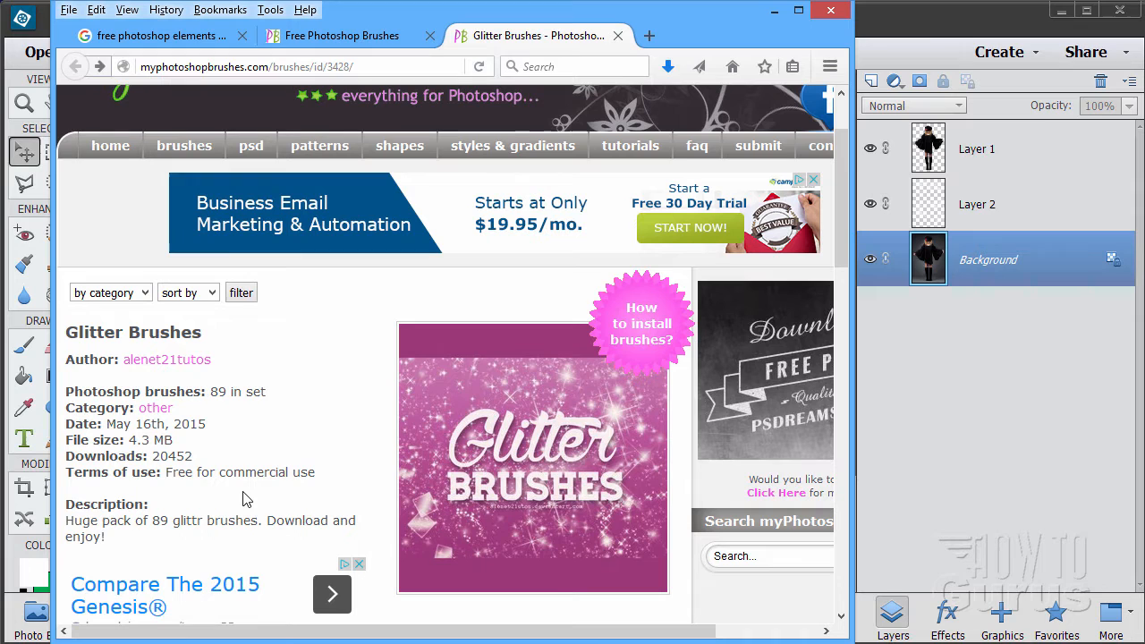
pyautogui.moveTo(319, 386)
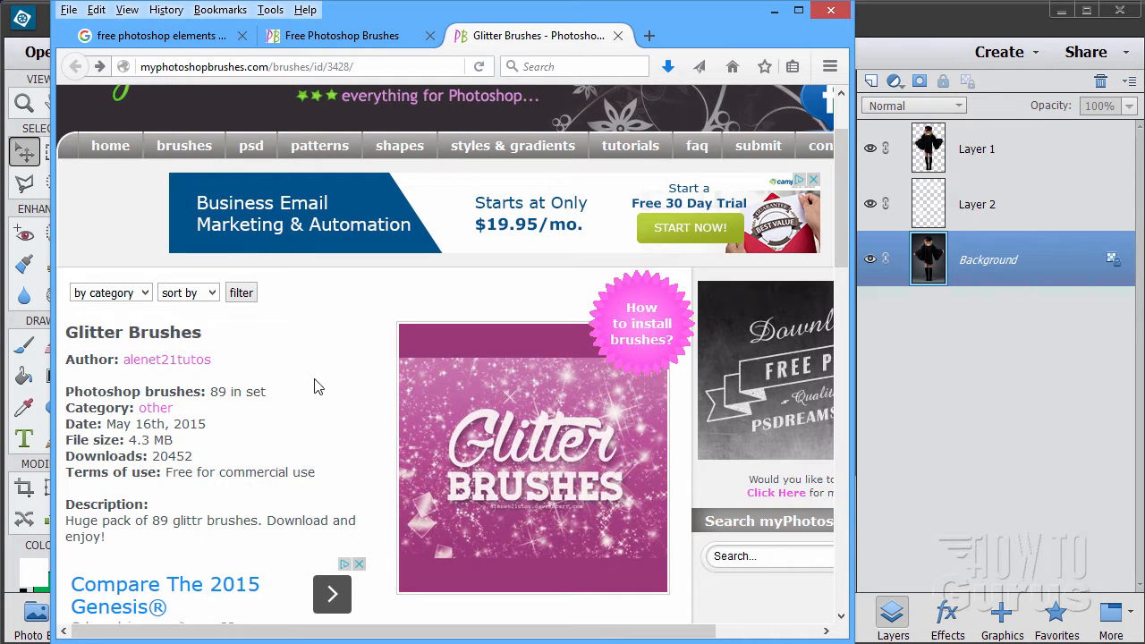
pyautogui.scroll(-3)
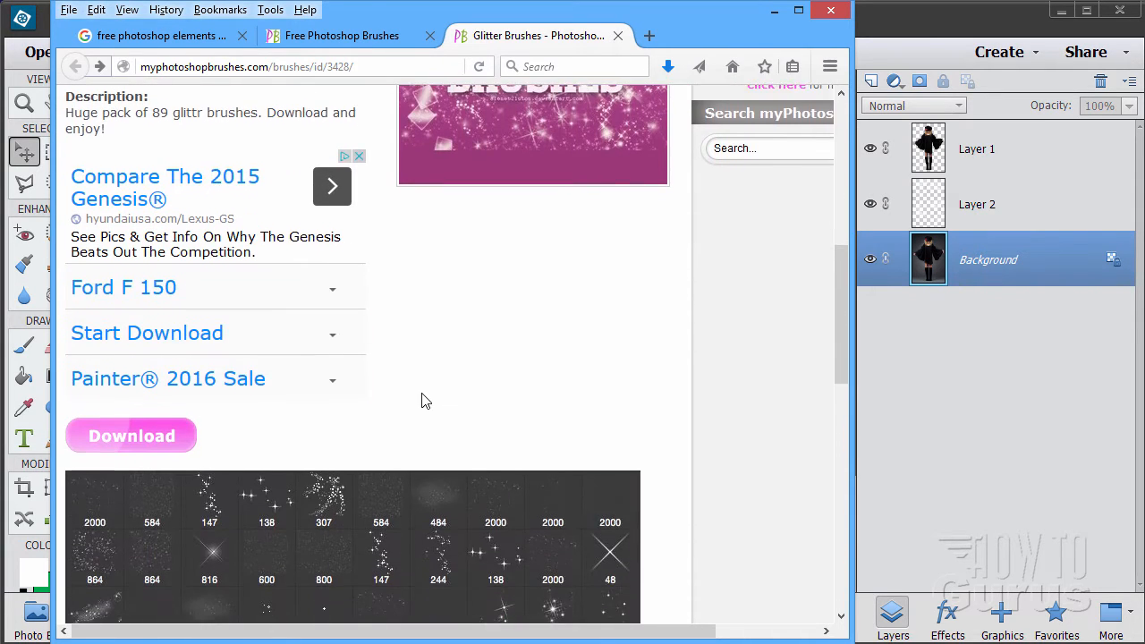
pyautogui.scroll(-3)
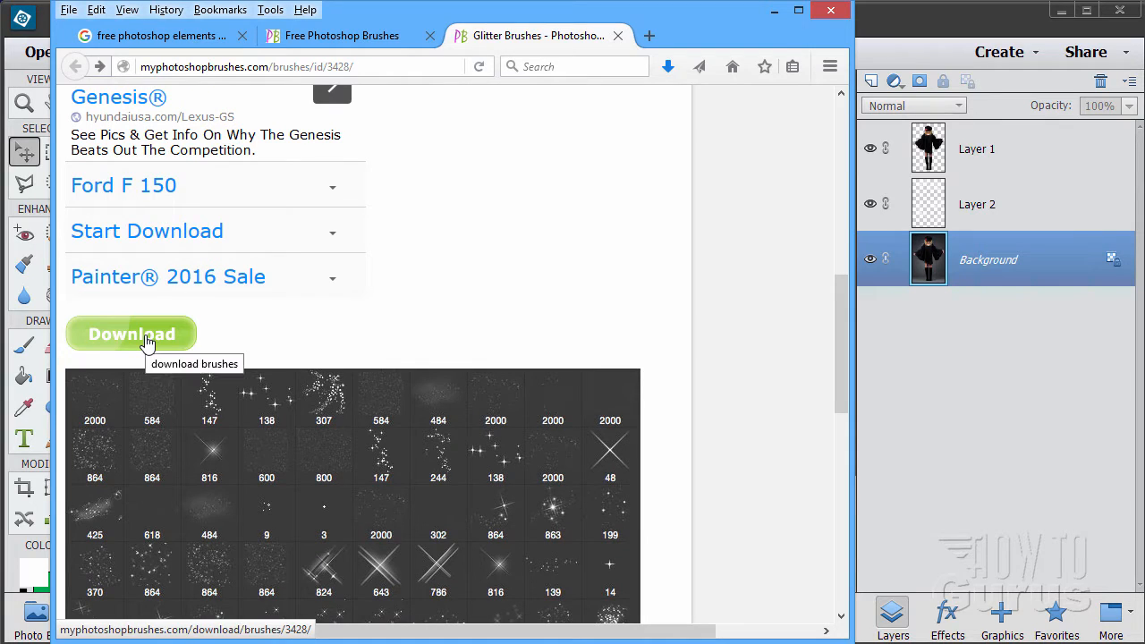
pyautogui.scroll(-3)
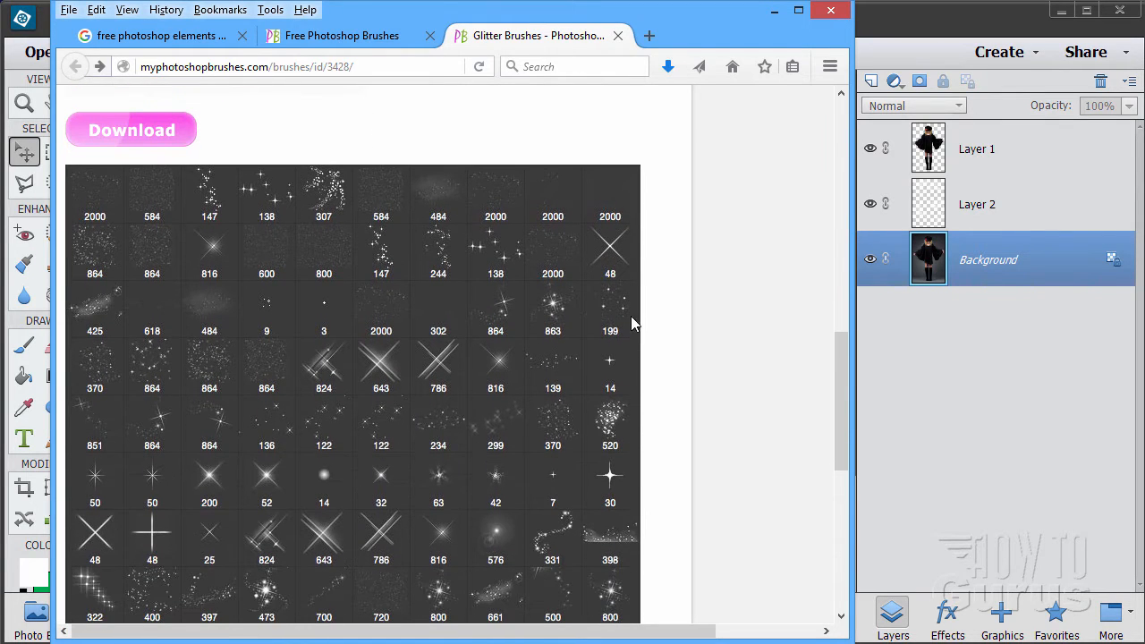
pyautogui.scroll(-3)
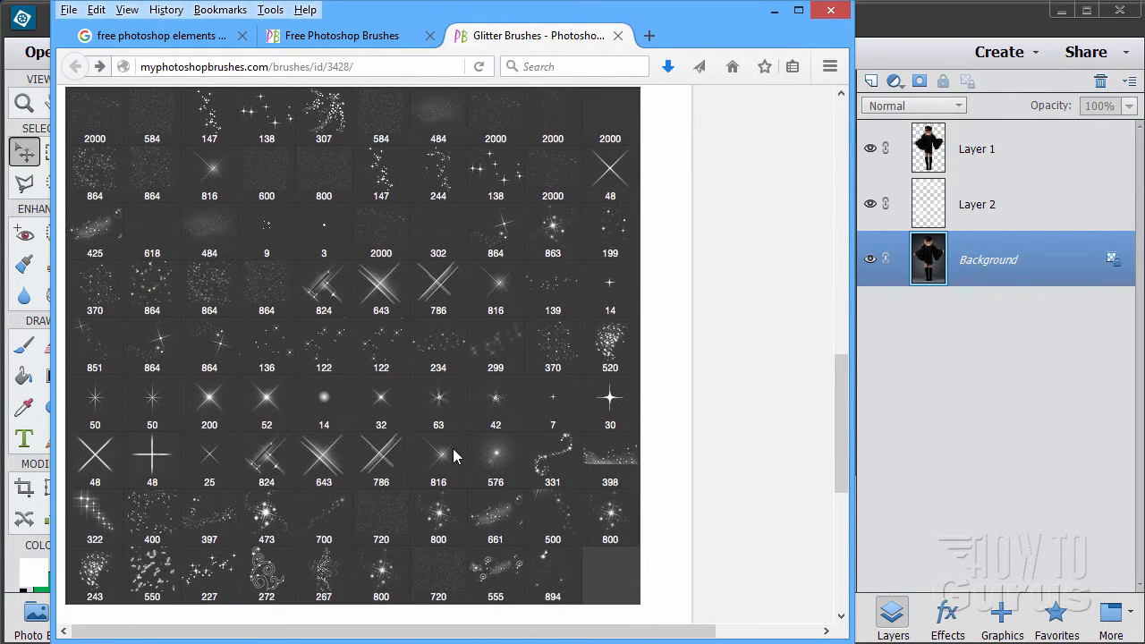
pyautogui.scroll(-3)
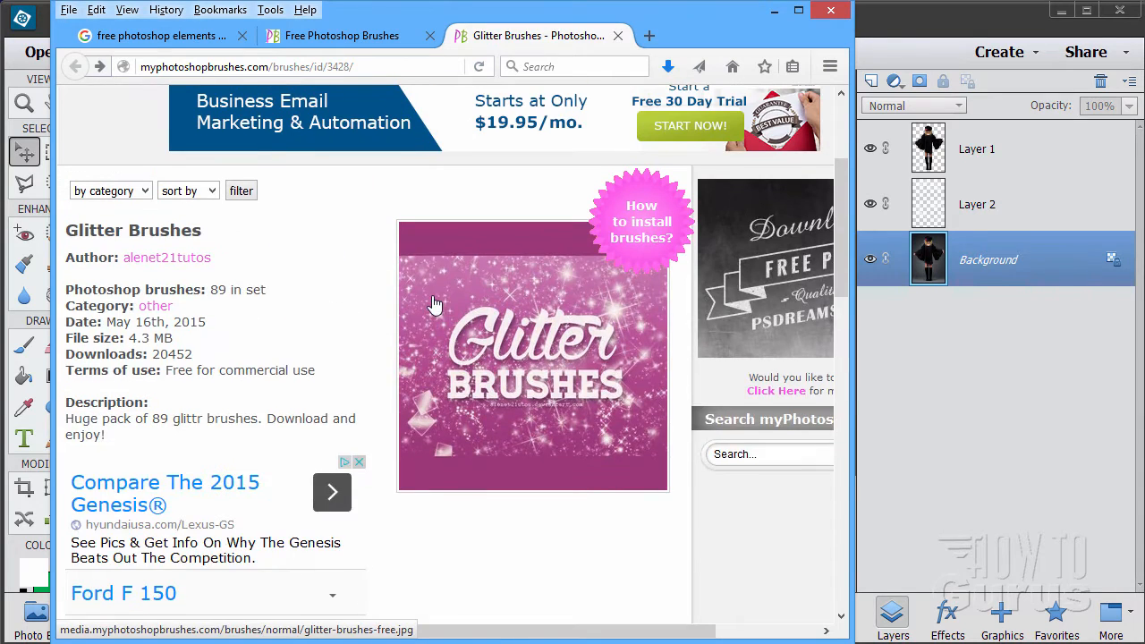
pyautogui.scroll(3)
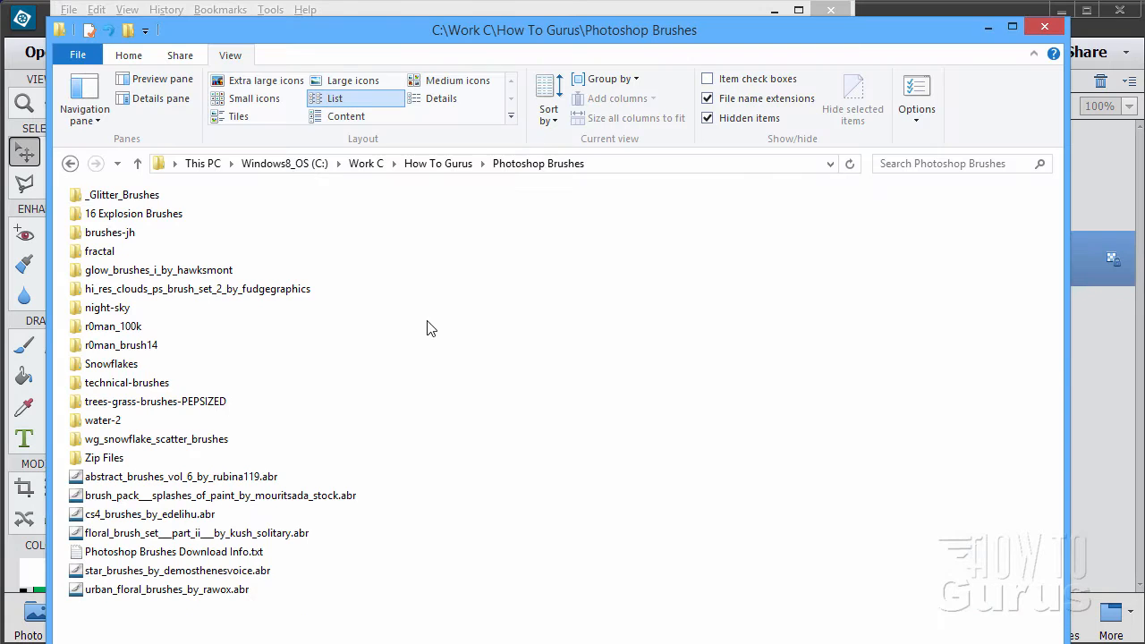
pyautogui.moveTo(105, 444)
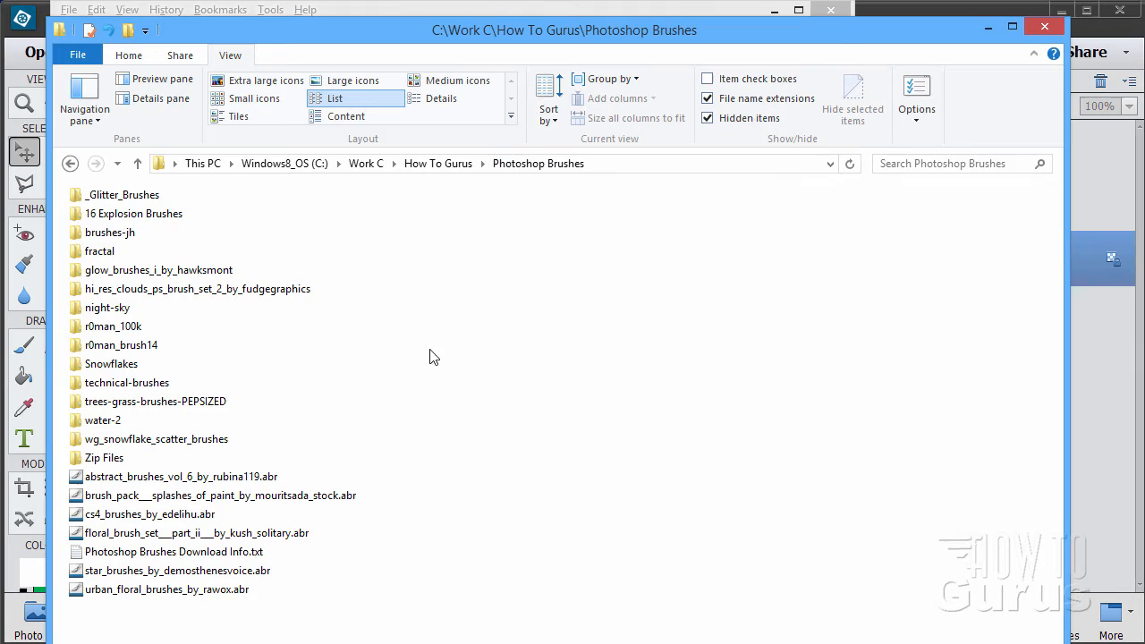
pyautogui.moveTo(100, 211)
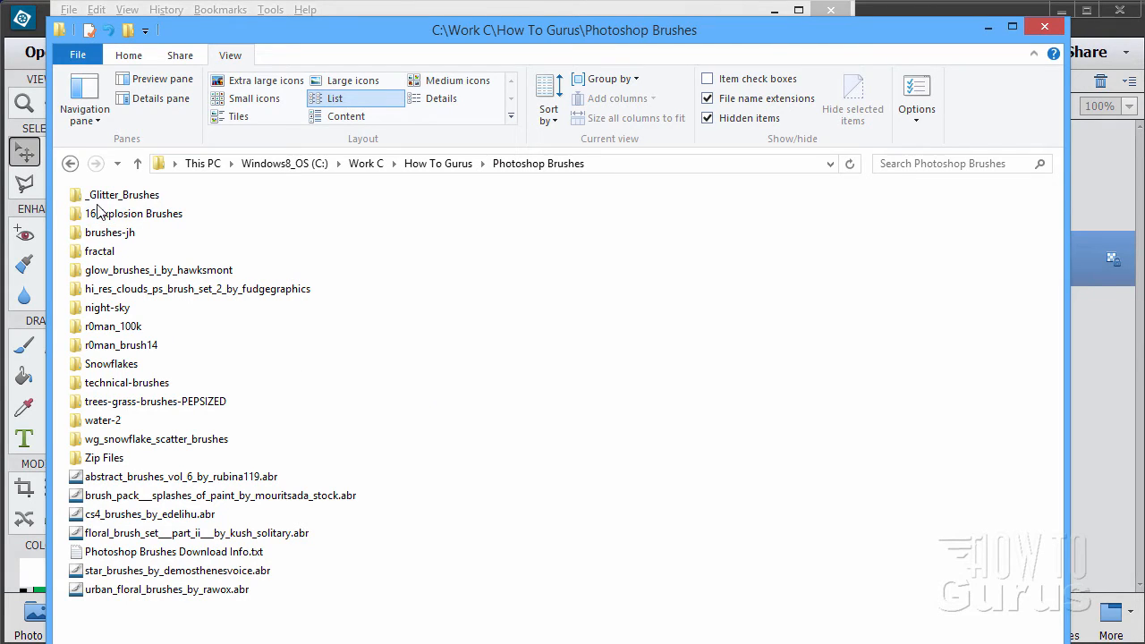
# Look inside the Zip Files folder, then return to the Photoshop Brushes folder
pyautogui.click(171, 551)
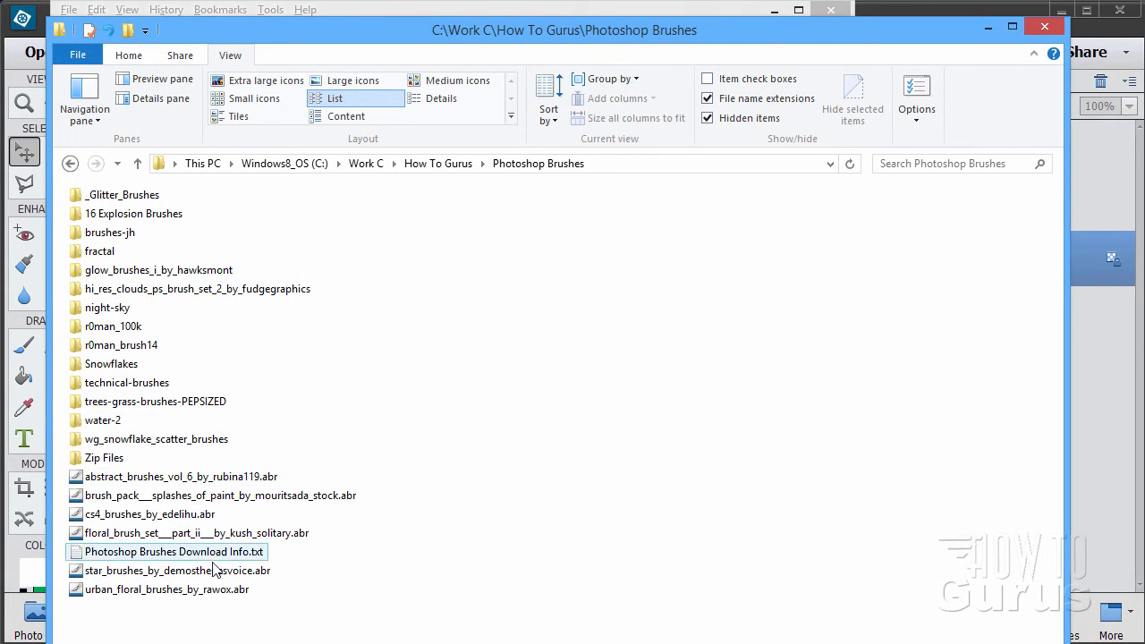
pyautogui.click(179, 476)
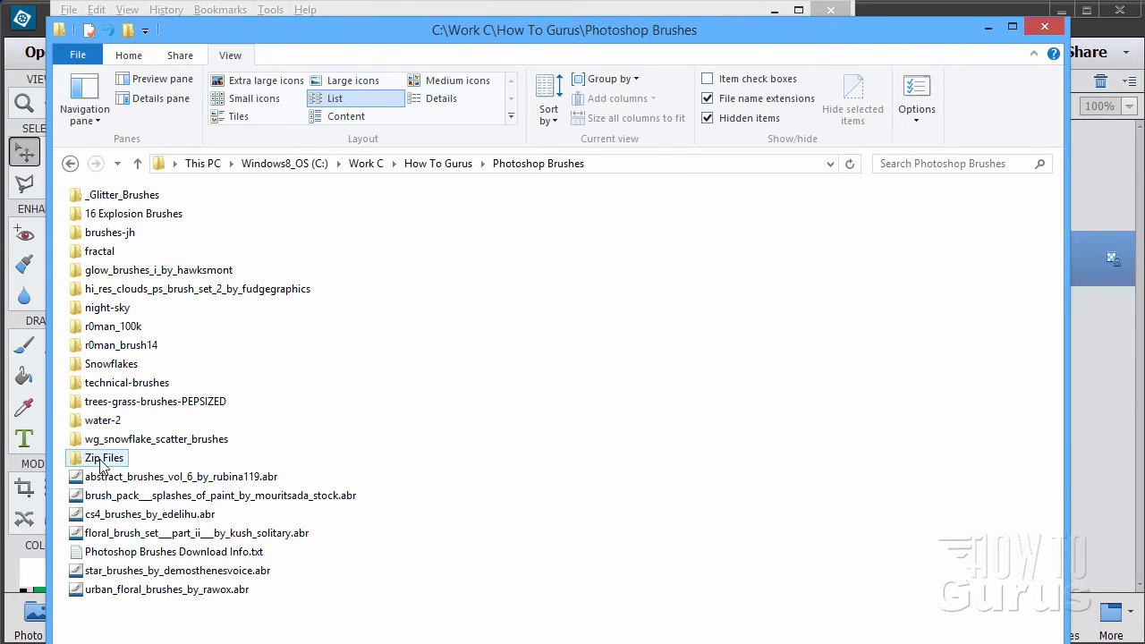
pyautogui.doubleClick(104, 458)
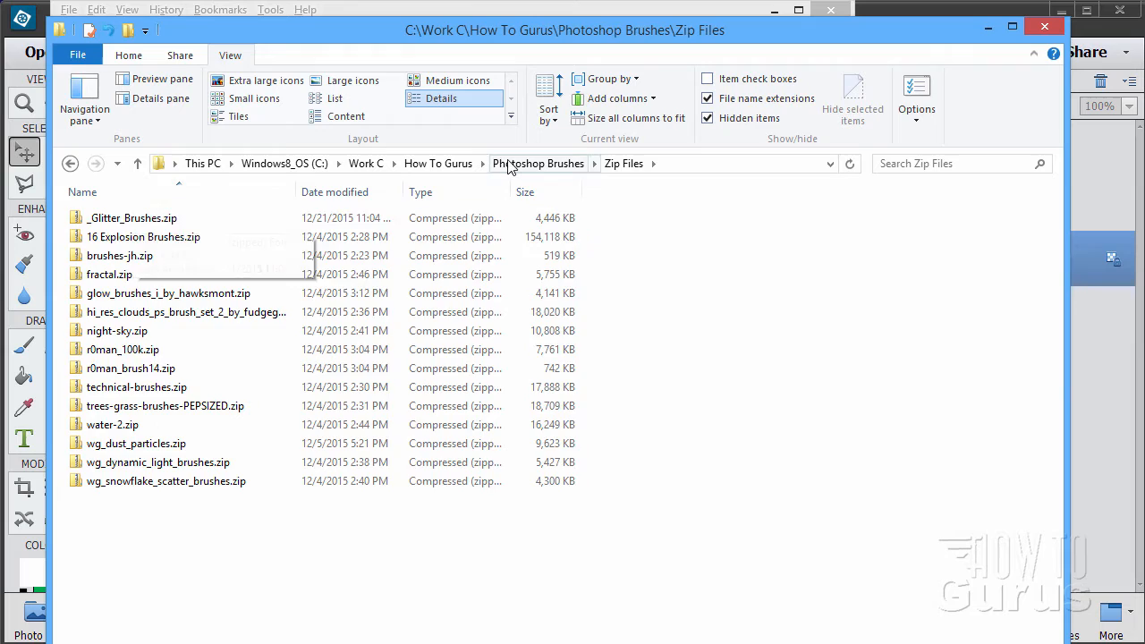
pyautogui.click(537, 162)
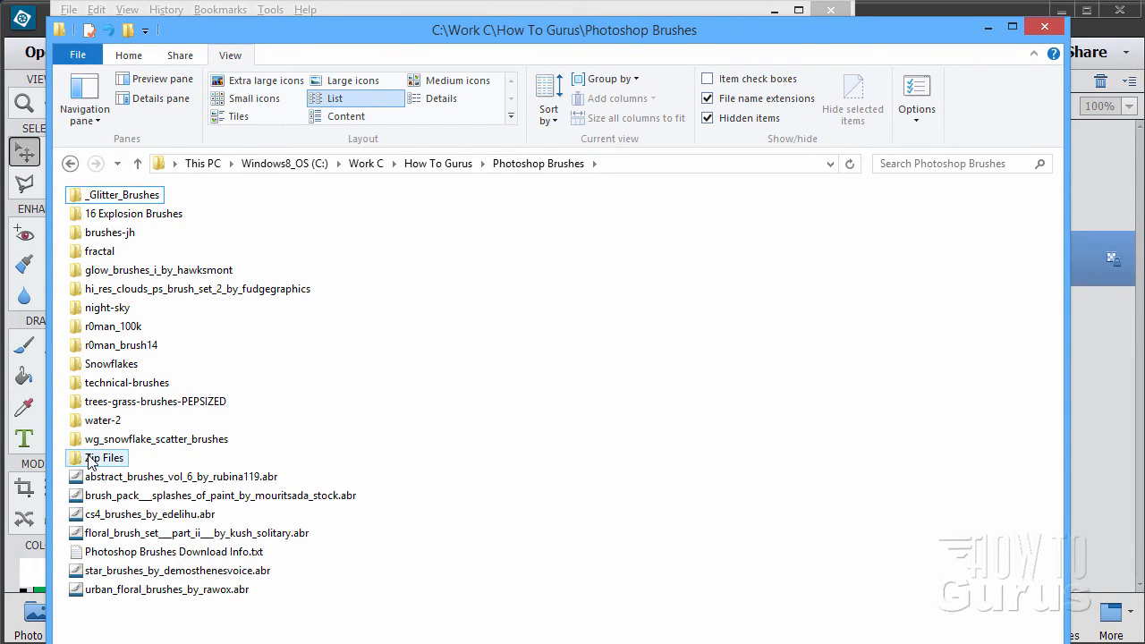
pyautogui.moveTo(104, 458)
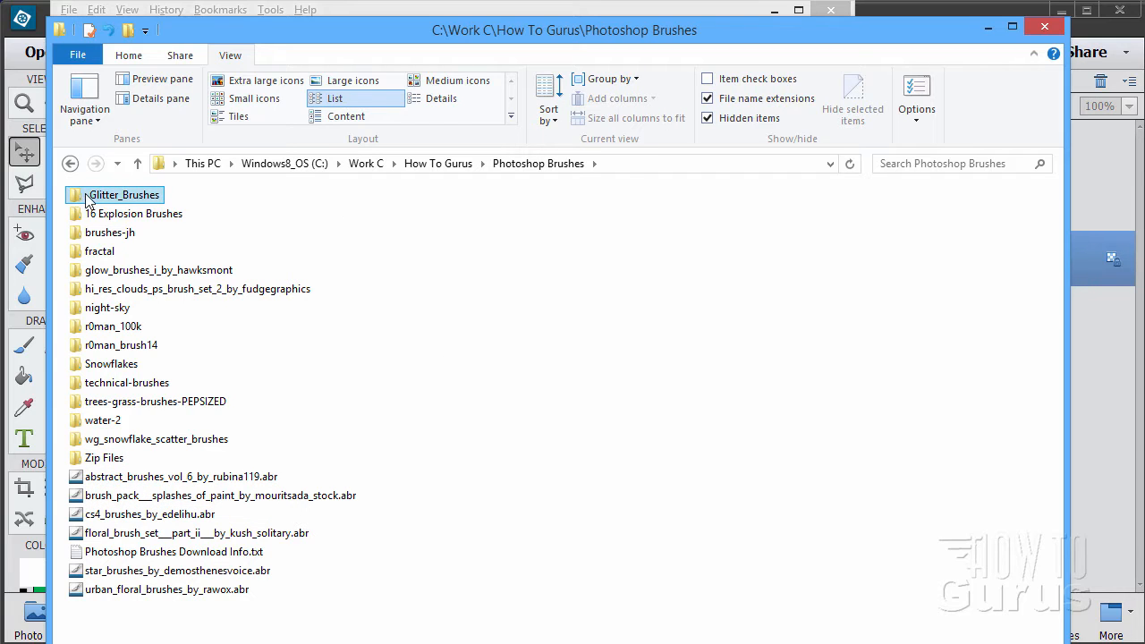
# Open _Glitter_Brushes > Glitter Brushes to reach Glitter brushes.abr and PREVIA.png
pyautogui.doubleClick(125, 193)
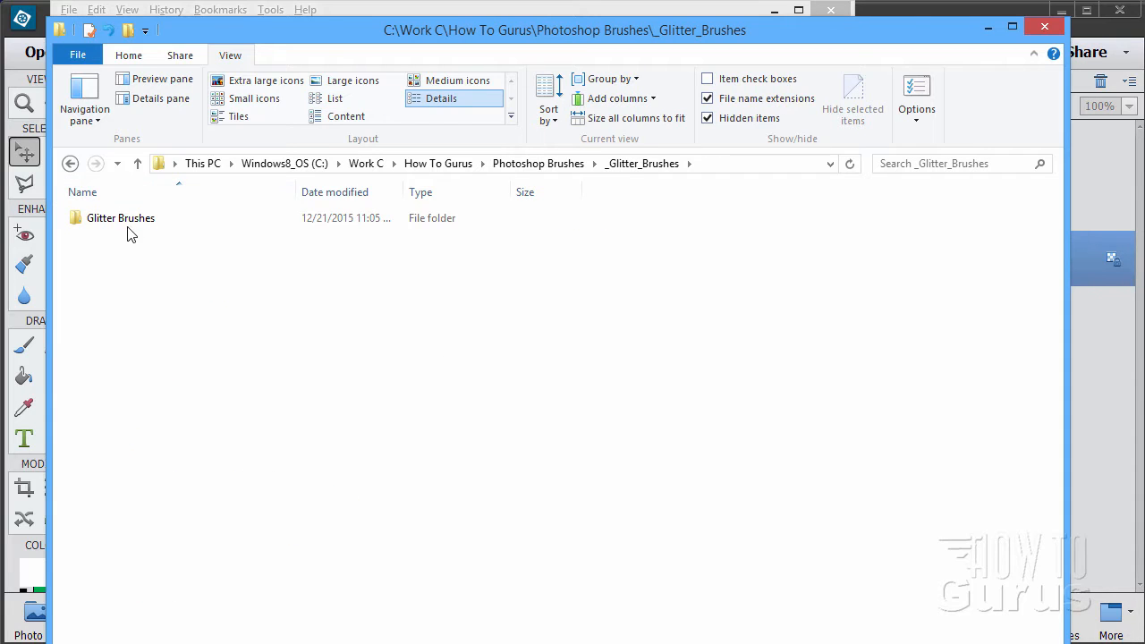
pyautogui.doubleClick(120, 219)
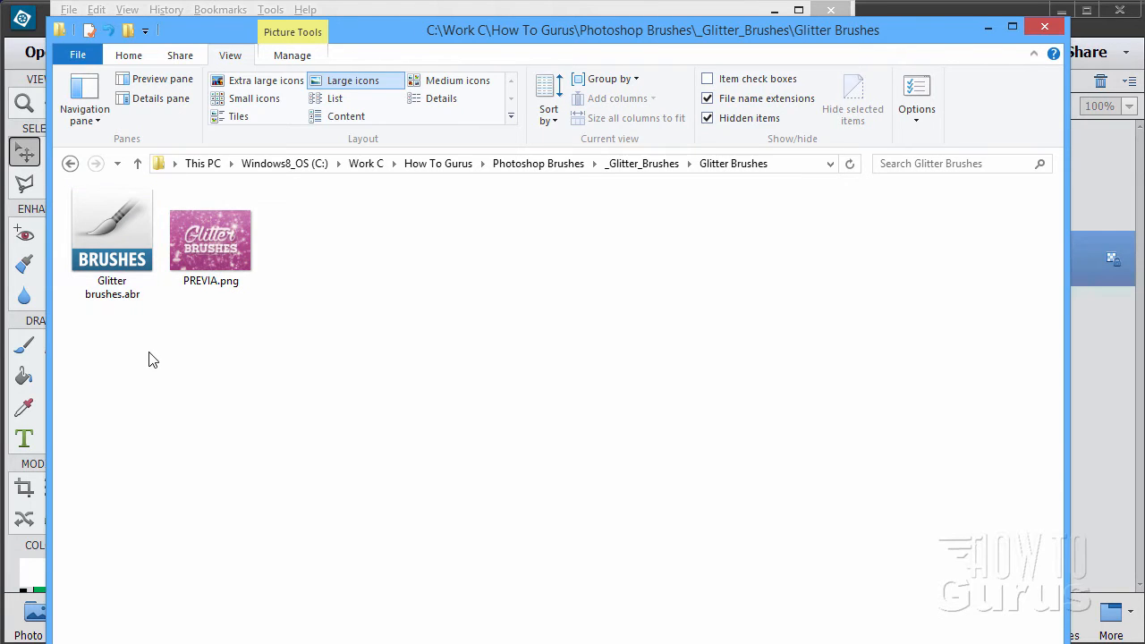
pyautogui.click(111, 233)
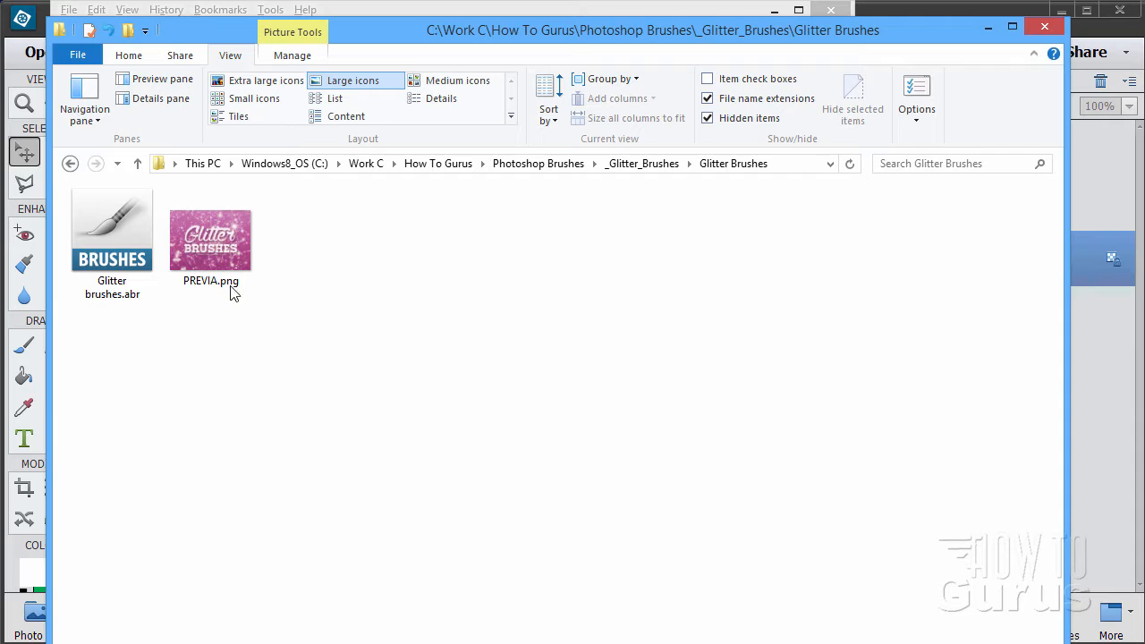
pyautogui.click(211, 240)
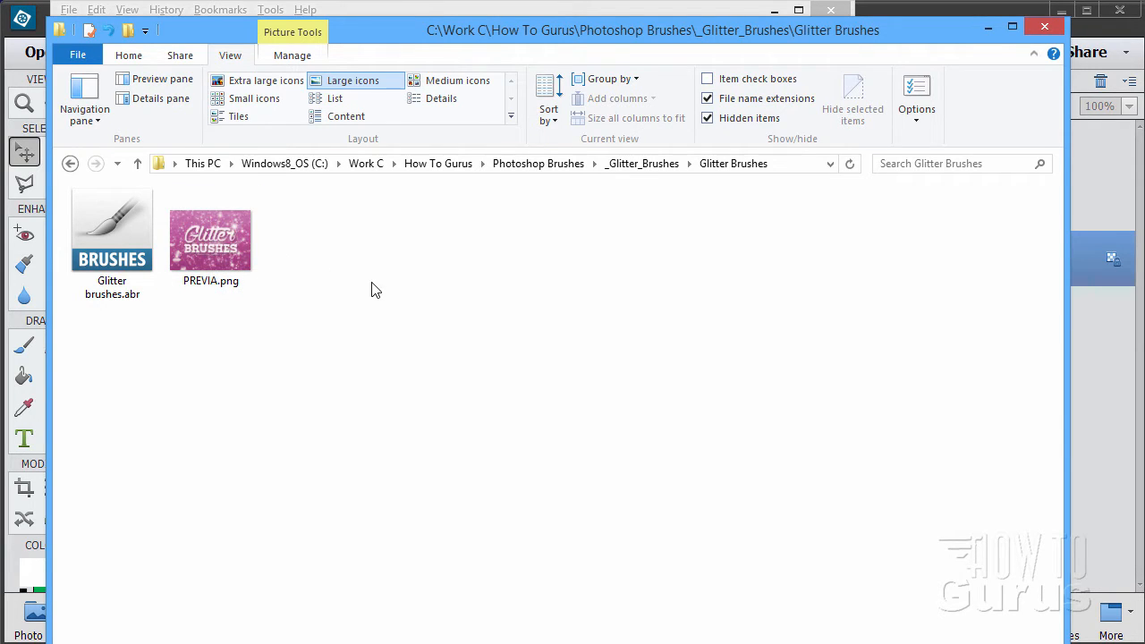
pyautogui.moveTo(281, 325)
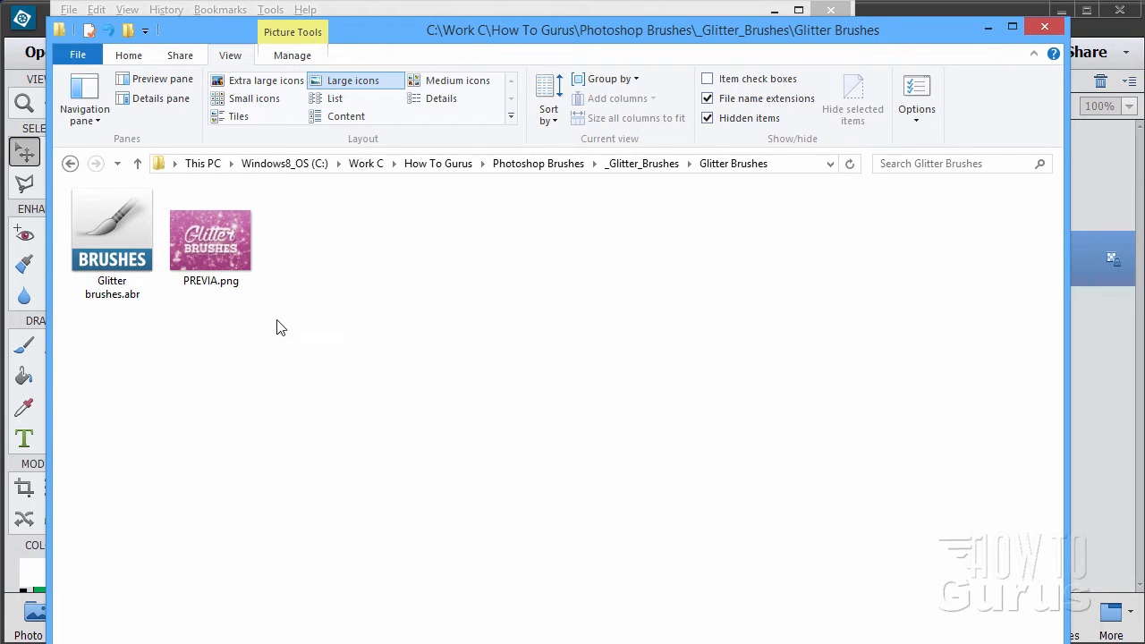
pyautogui.moveTo(331, 290)
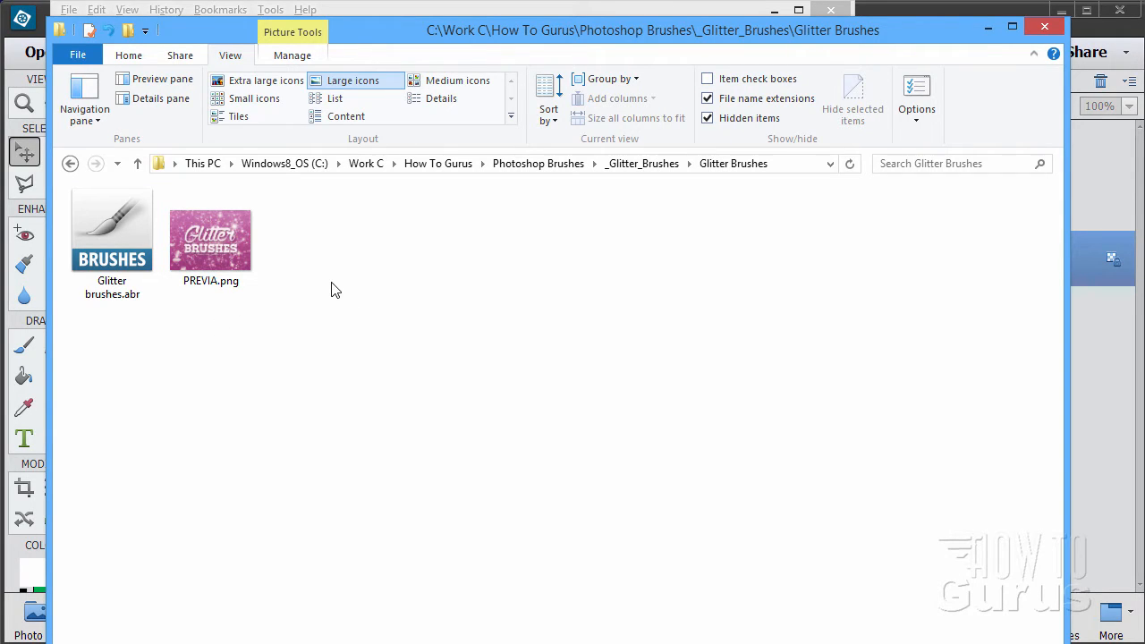
pyautogui.moveTo(231, 349)
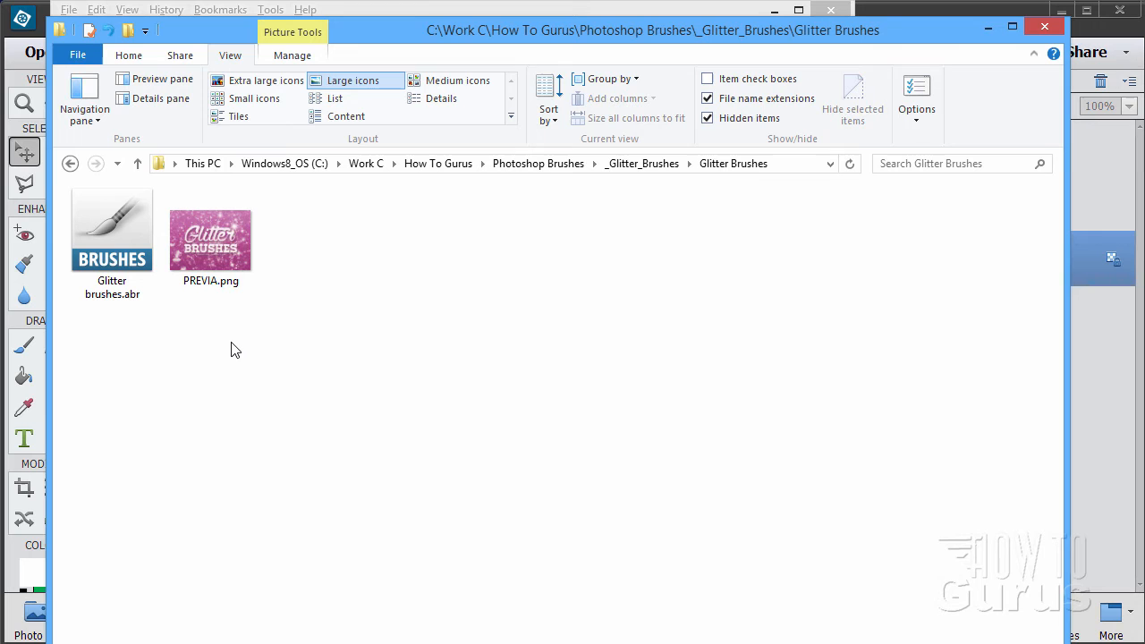
pyautogui.click(111, 233)
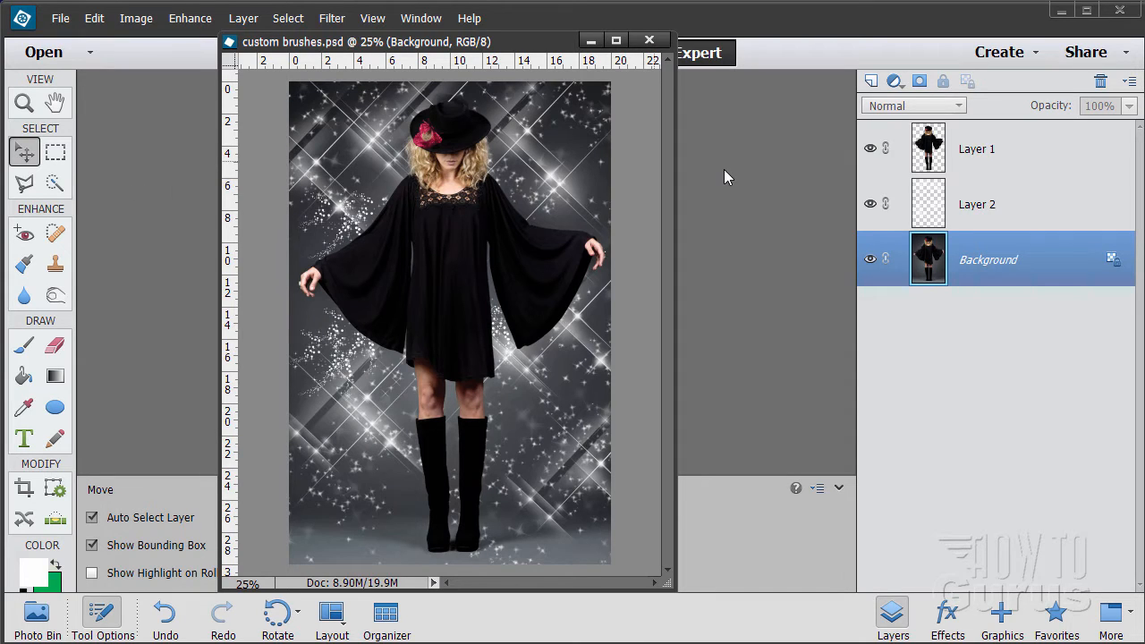
pyautogui.moveTo(1038, 213)
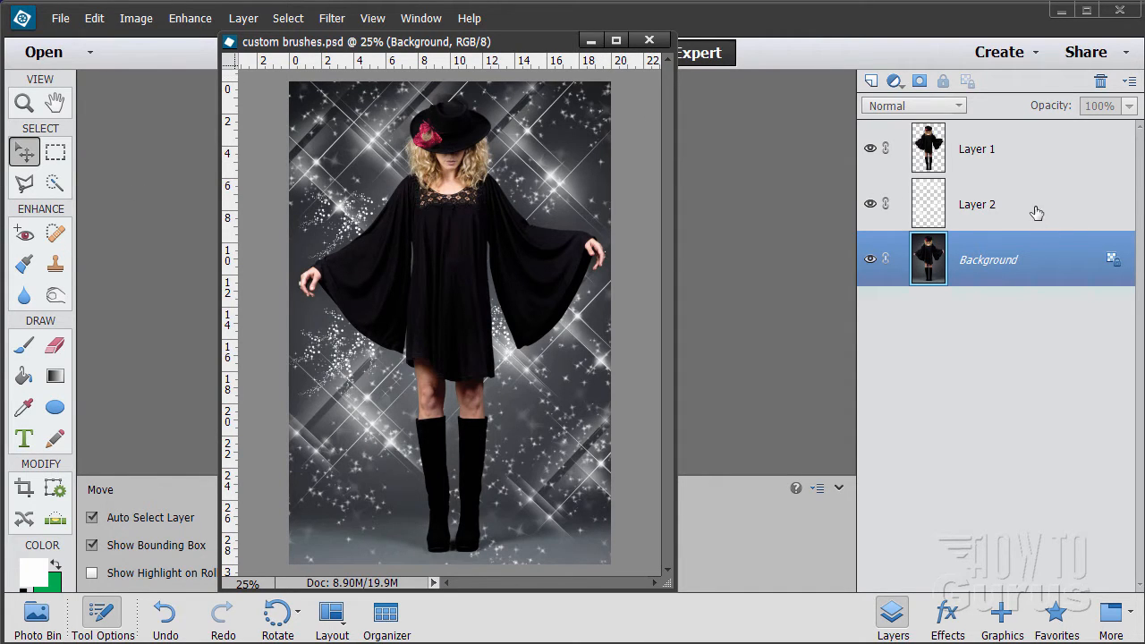
# Remove Layer 1 and Layer 2 so only the Background photo of the woman remains
pyautogui.click(977, 148)
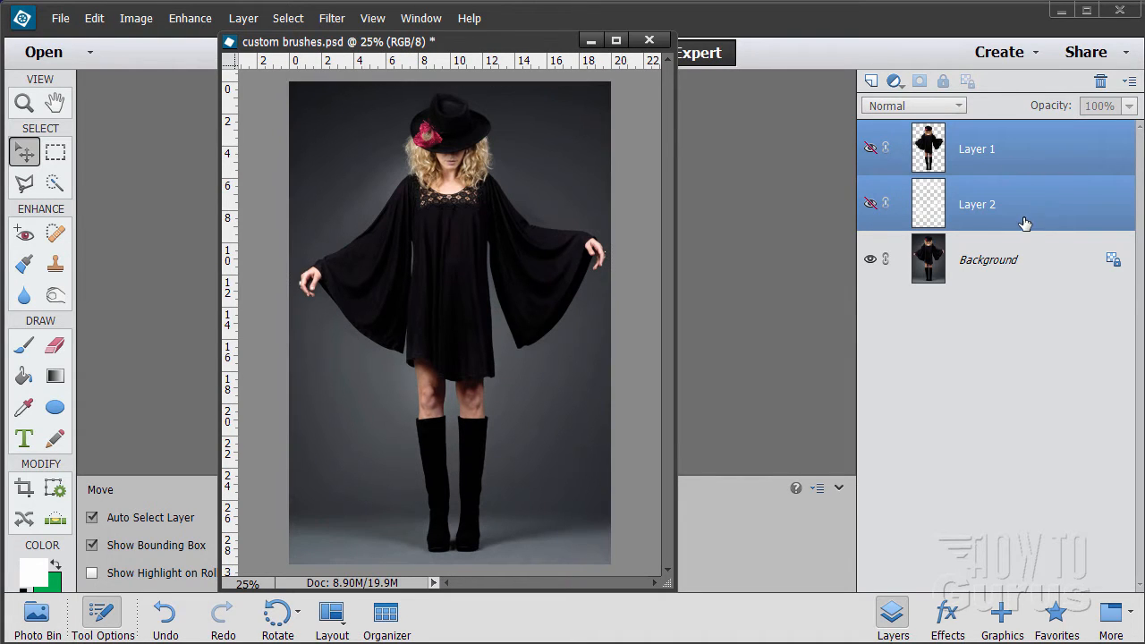
pyautogui.click(988, 260)
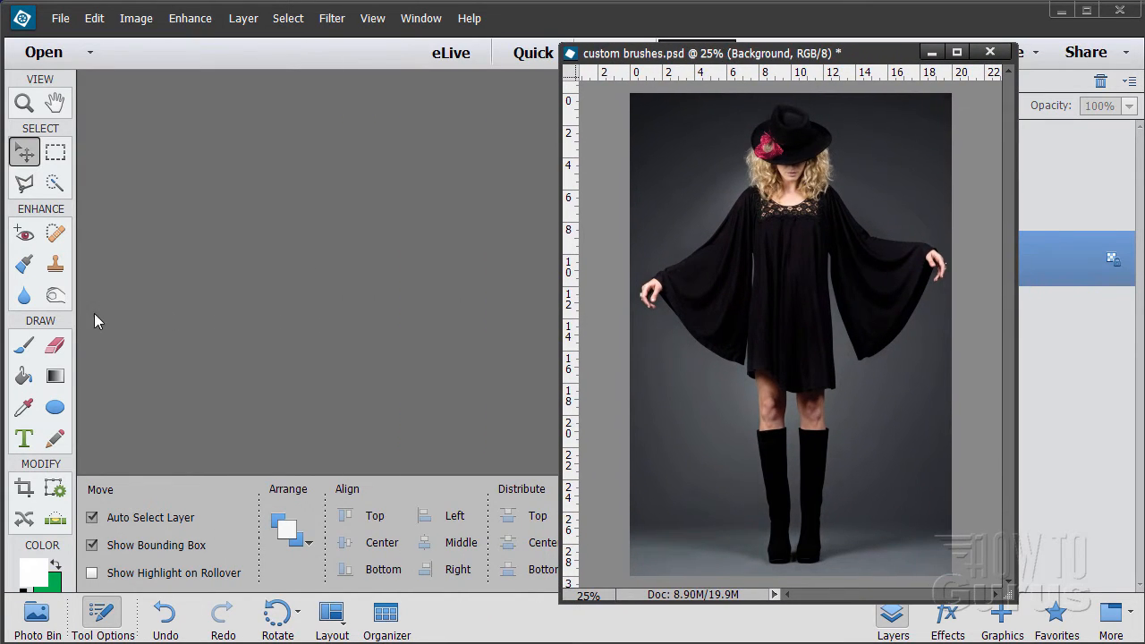
pyautogui.click(26, 345)
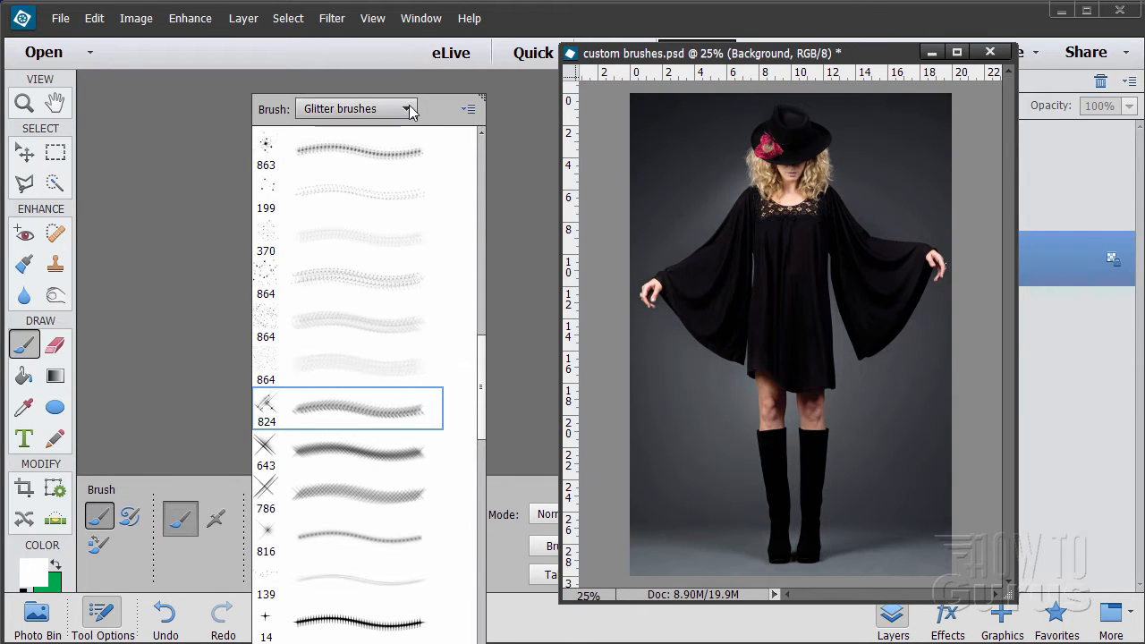
pyautogui.click(356, 109)
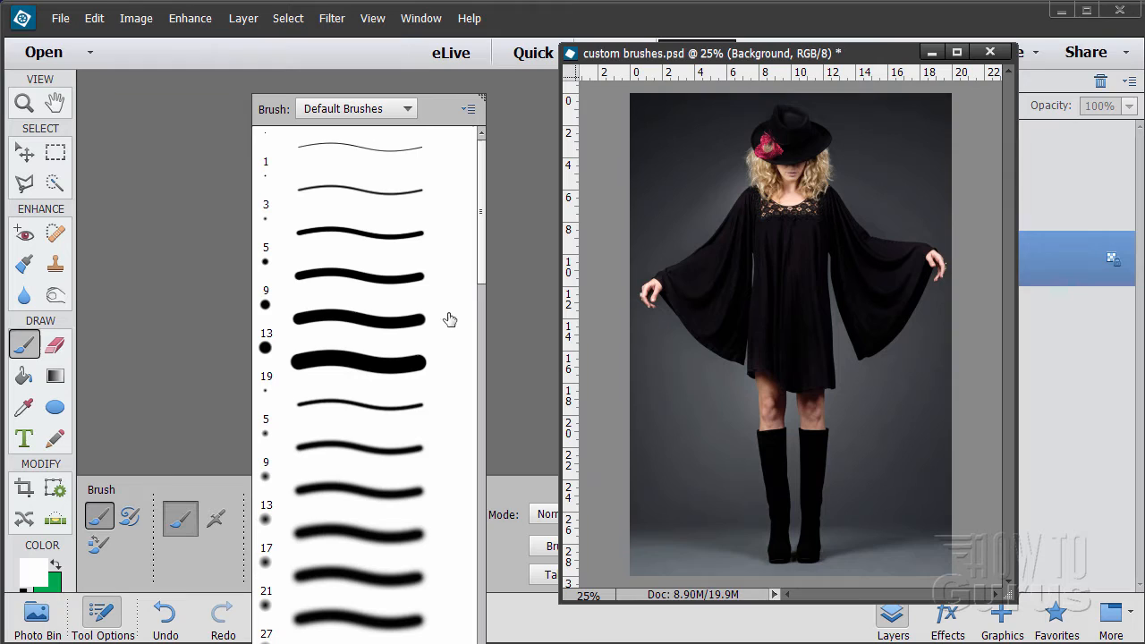
pyautogui.moveTo(314, 308)
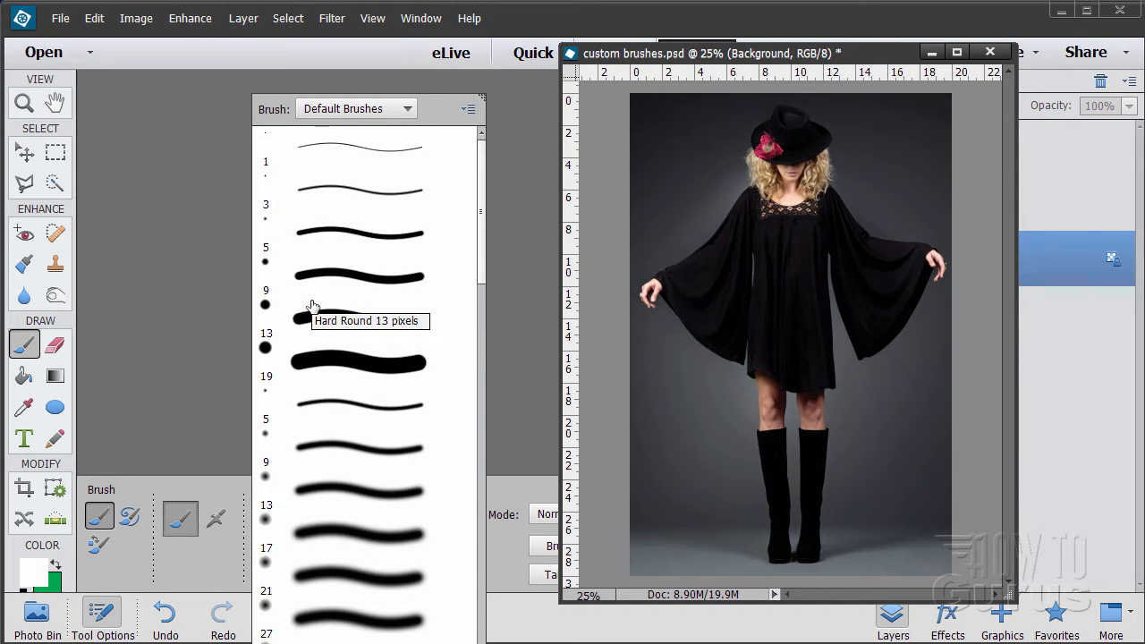
pyautogui.moveTo(456, 111)
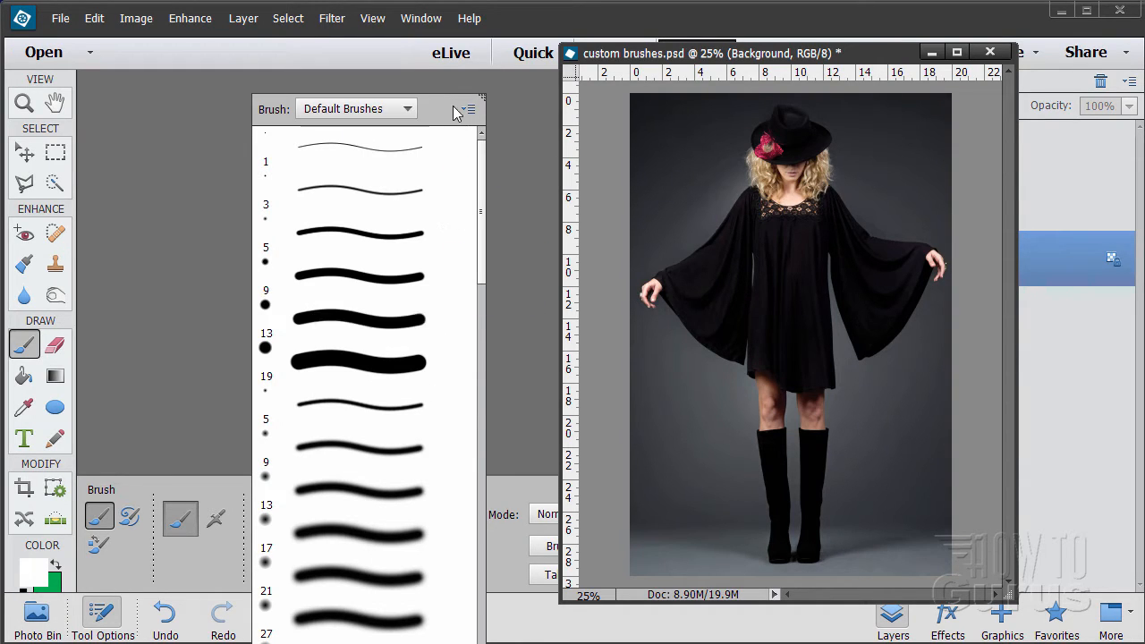
pyautogui.moveTo(430, 121)
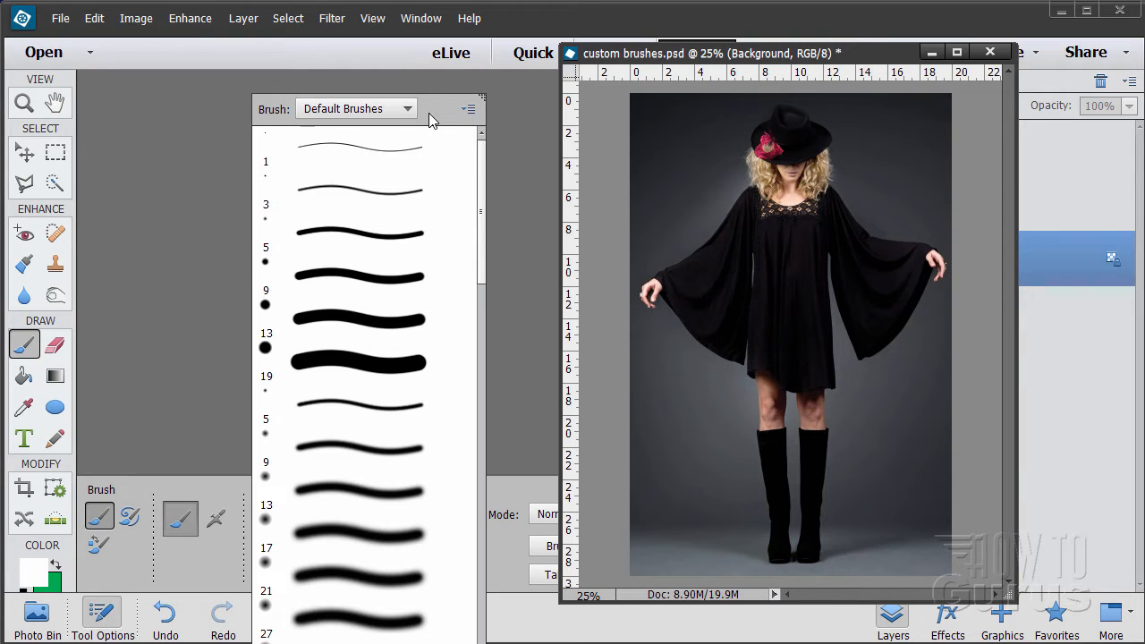
# Load Glitter brushes.abr from _Glitter_Brushes > Glitter Brushes via Load Brushes
pyautogui.click(469, 109)
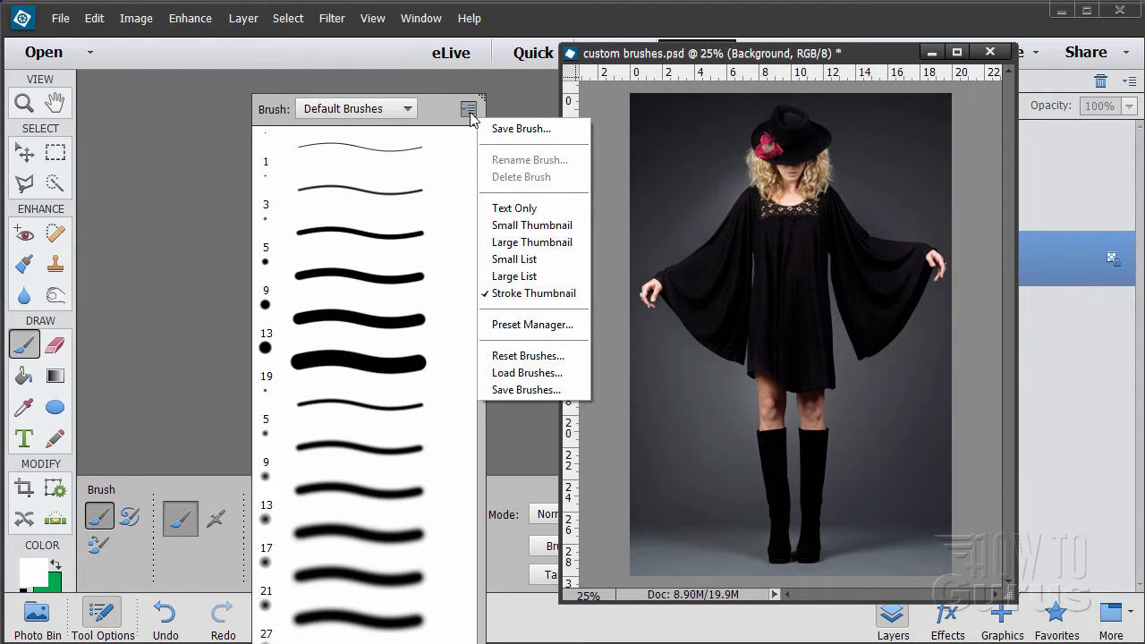
pyautogui.moveTo(528, 374)
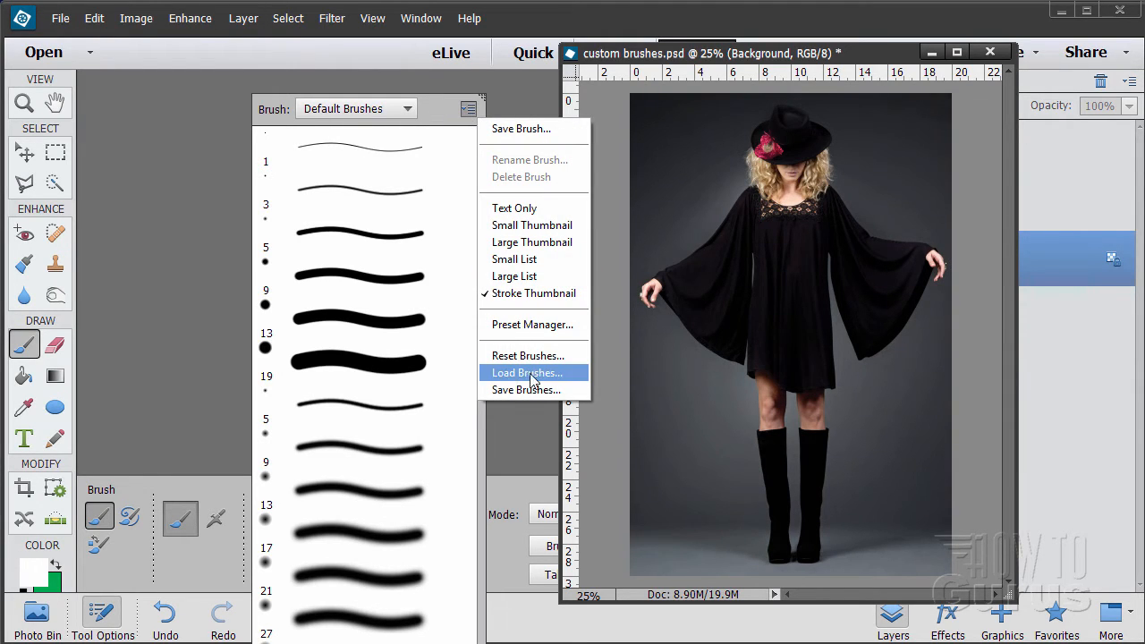
pyautogui.click(526, 374)
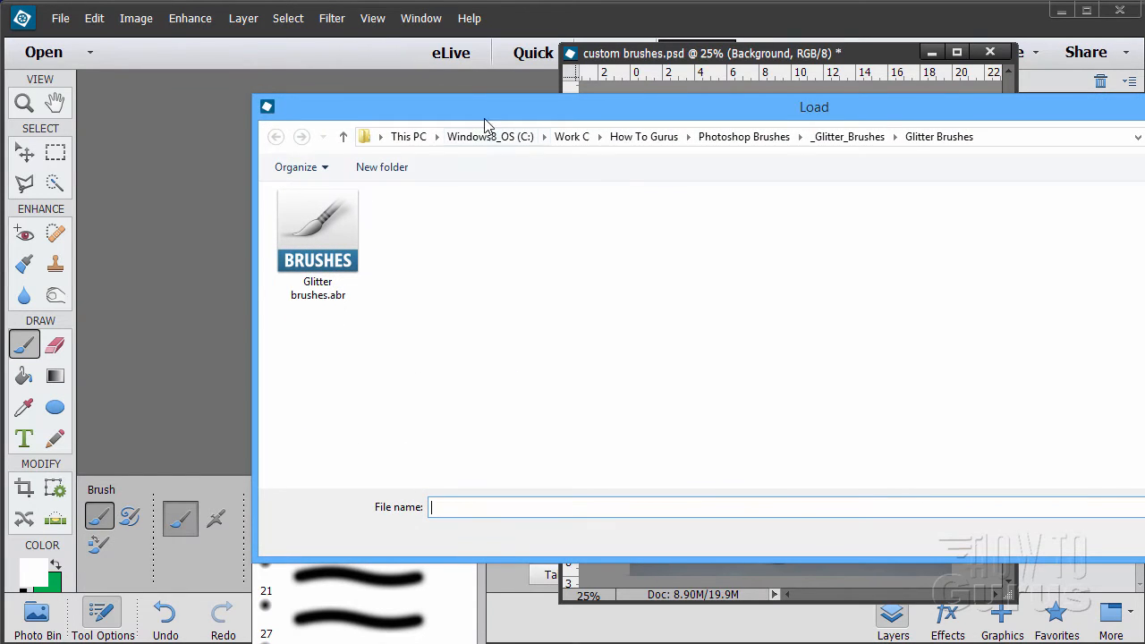
pyautogui.click(744, 136)
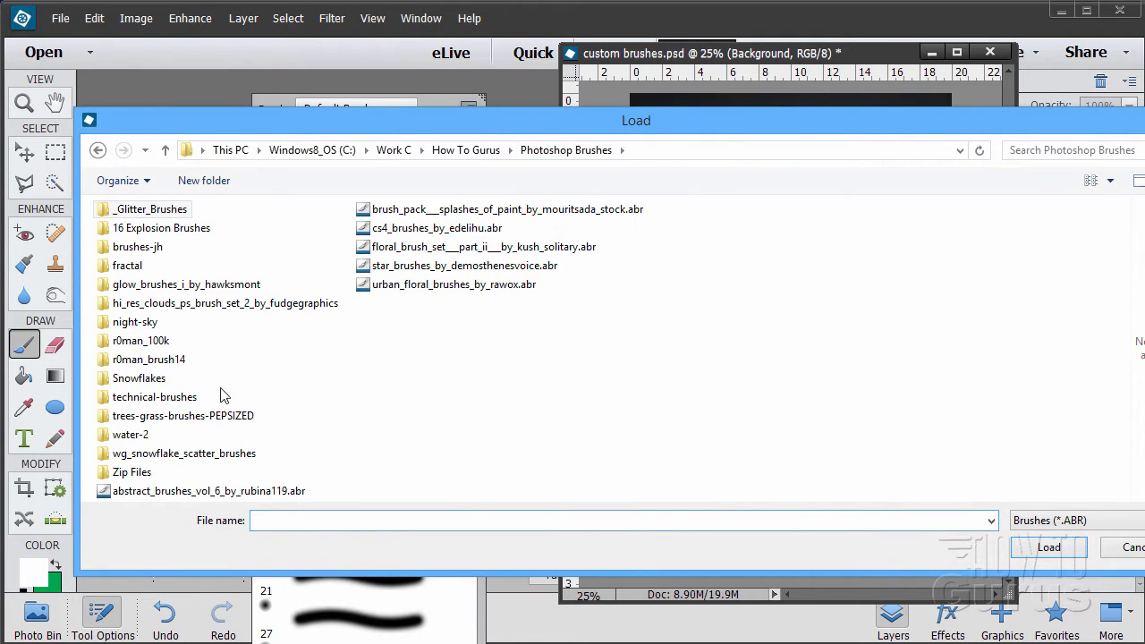
pyautogui.moveTo(333, 430)
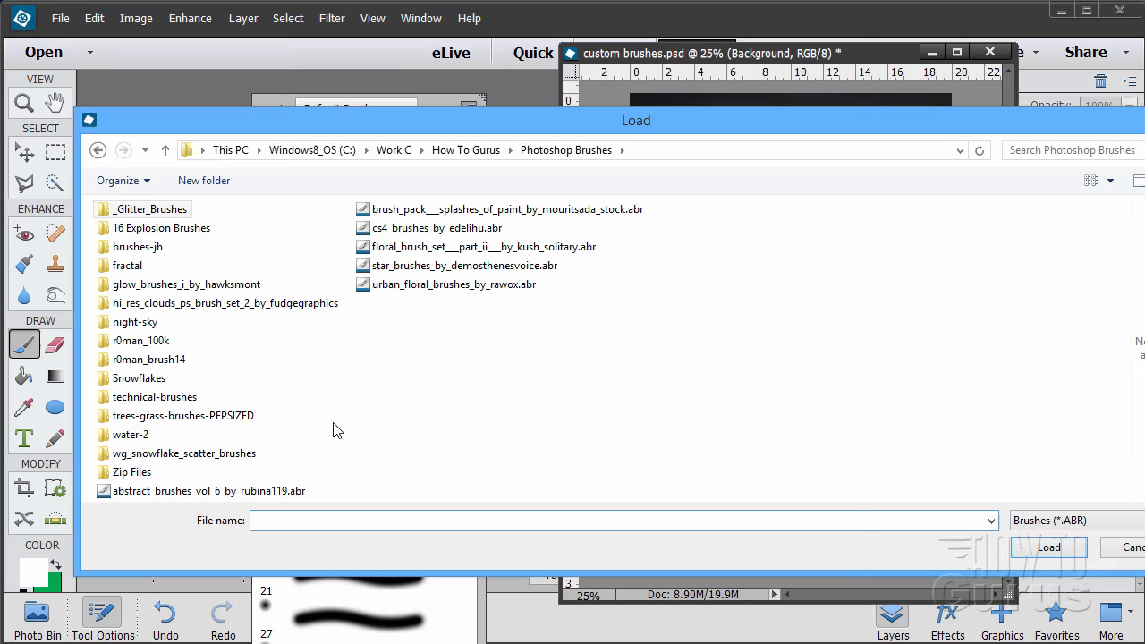
pyautogui.doubleClick(147, 208)
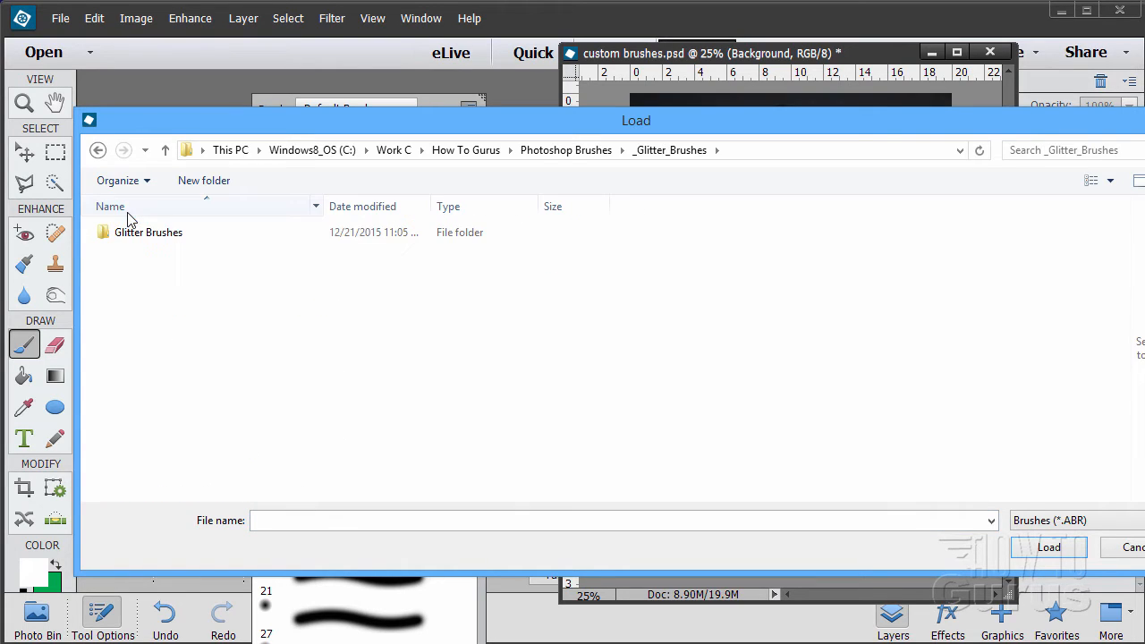
pyautogui.doubleClick(149, 233)
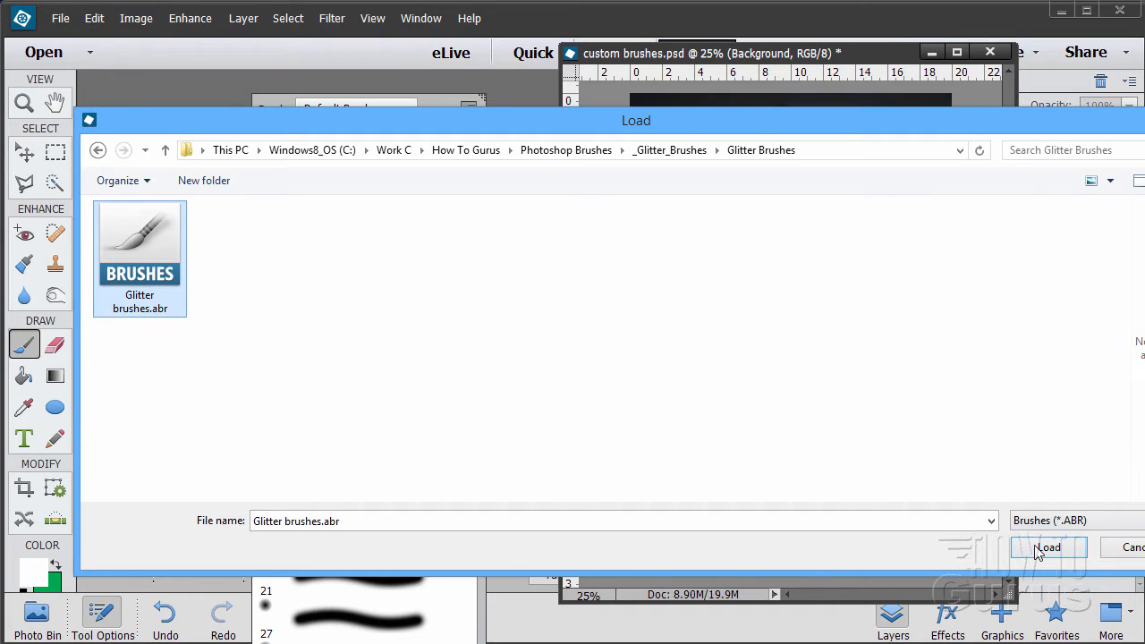
pyautogui.click(1049, 548)
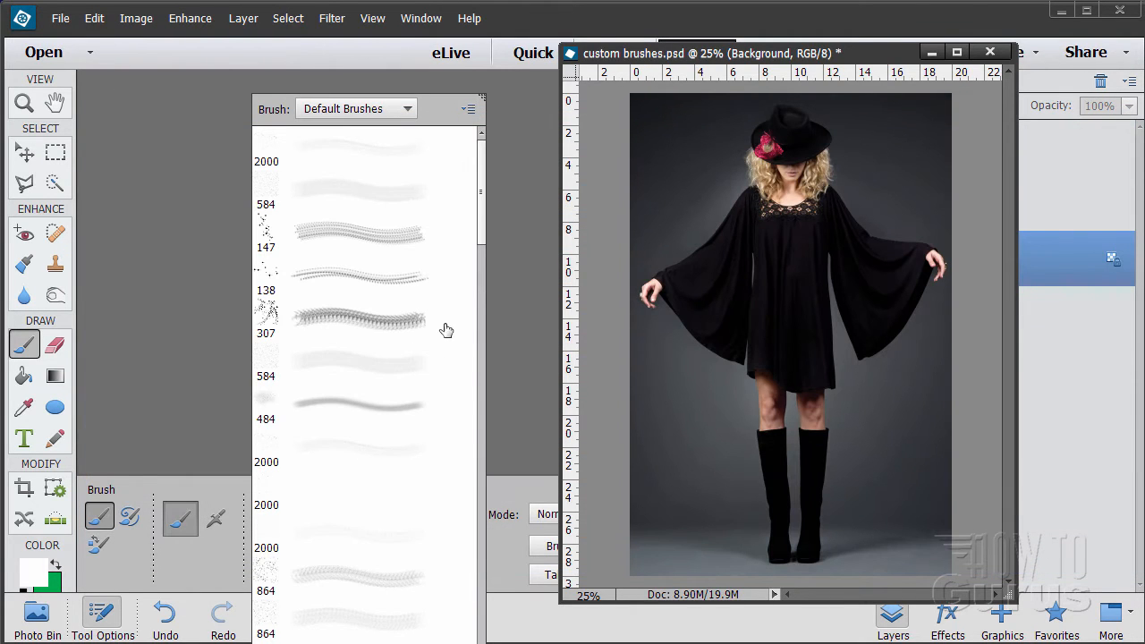
pyautogui.moveTo(408, 380)
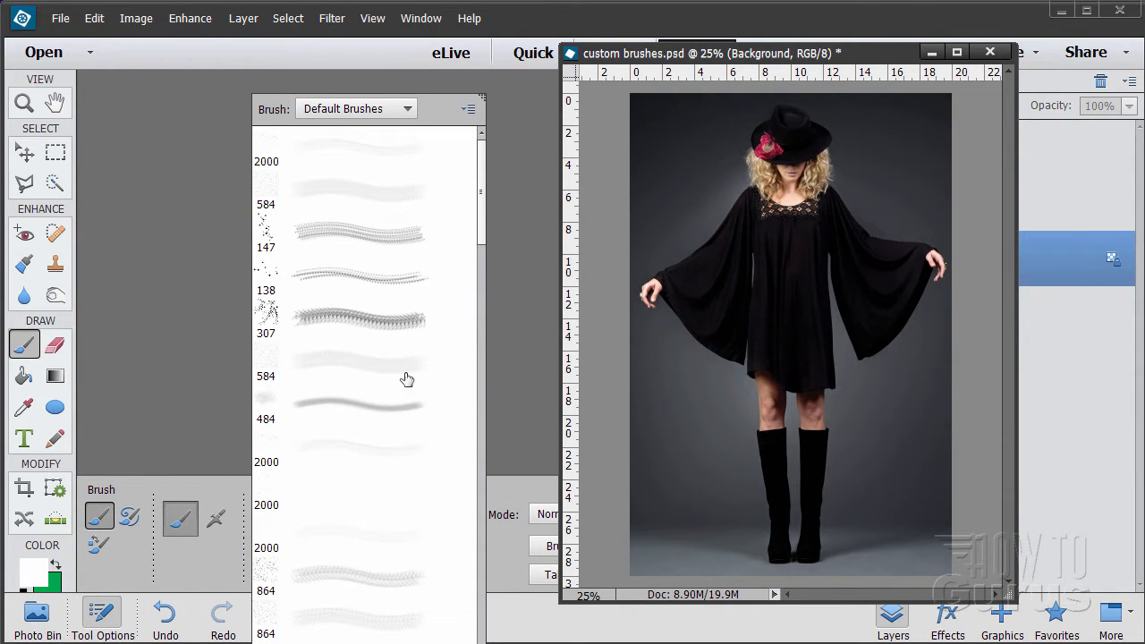
pyautogui.moveTo(508, 389)
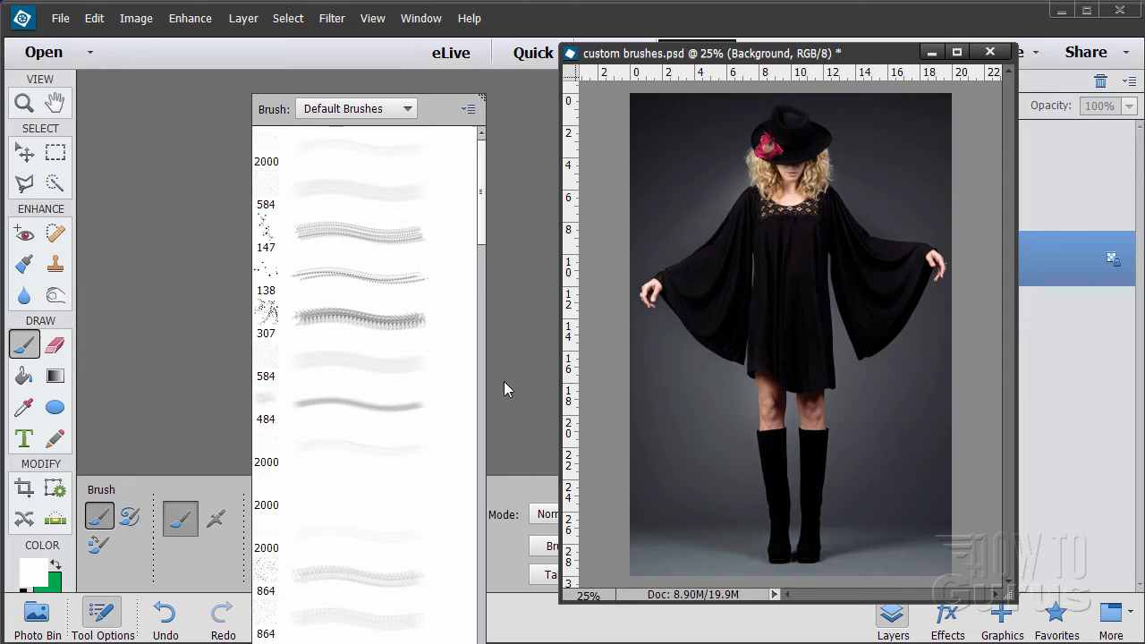
pyautogui.moveTo(508, 333)
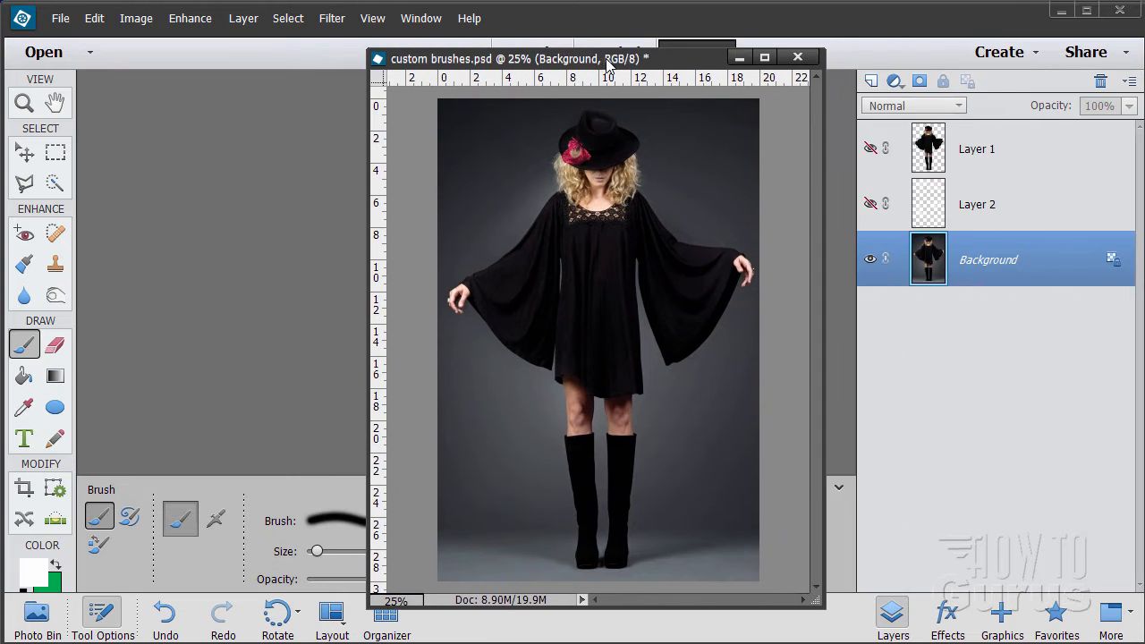
# Move the photo window to the right and switch to the Quick Selection tool
pyautogui.moveTo(599, 57); pyautogui.dragTo(696, 61)
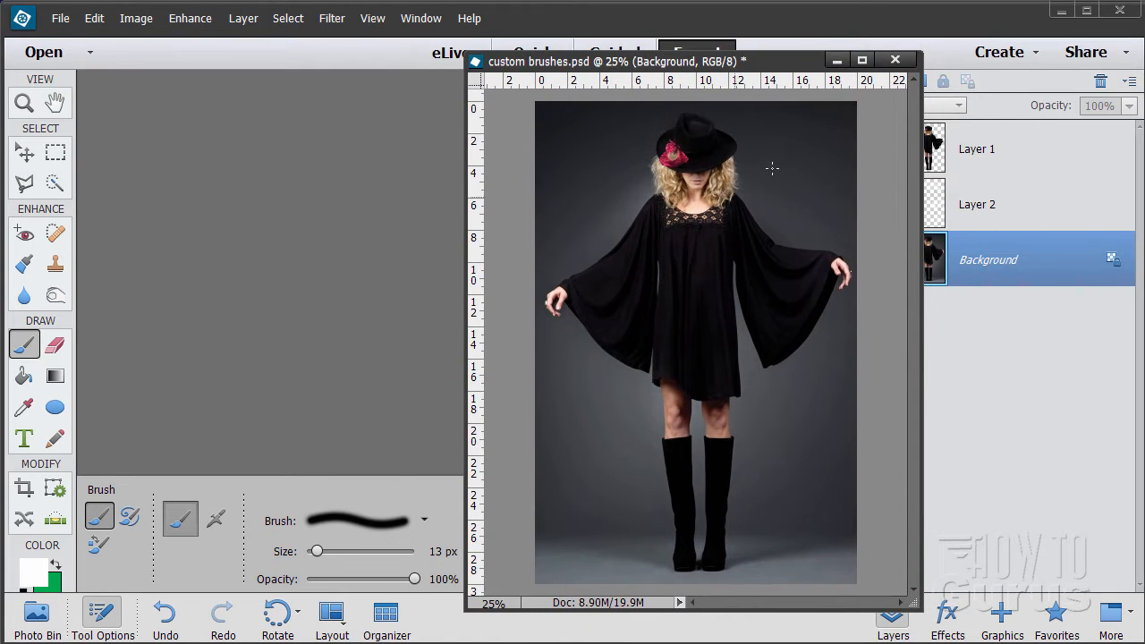
pyautogui.moveTo(637, 404)
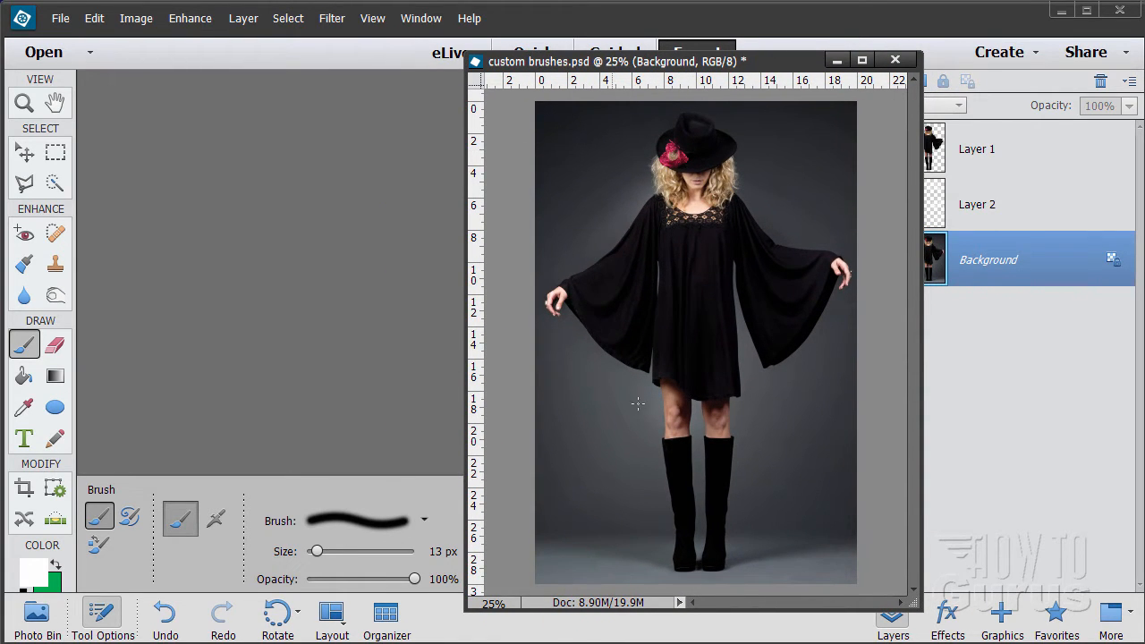
pyautogui.moveTo(186, 344)
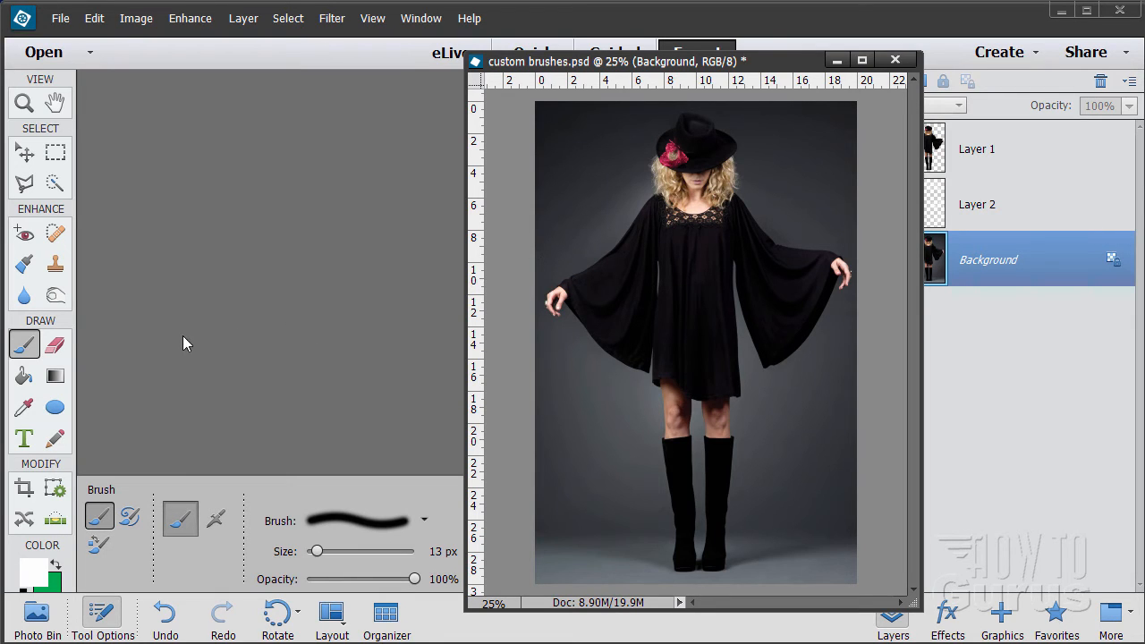
pyautogui.click(54, 183)
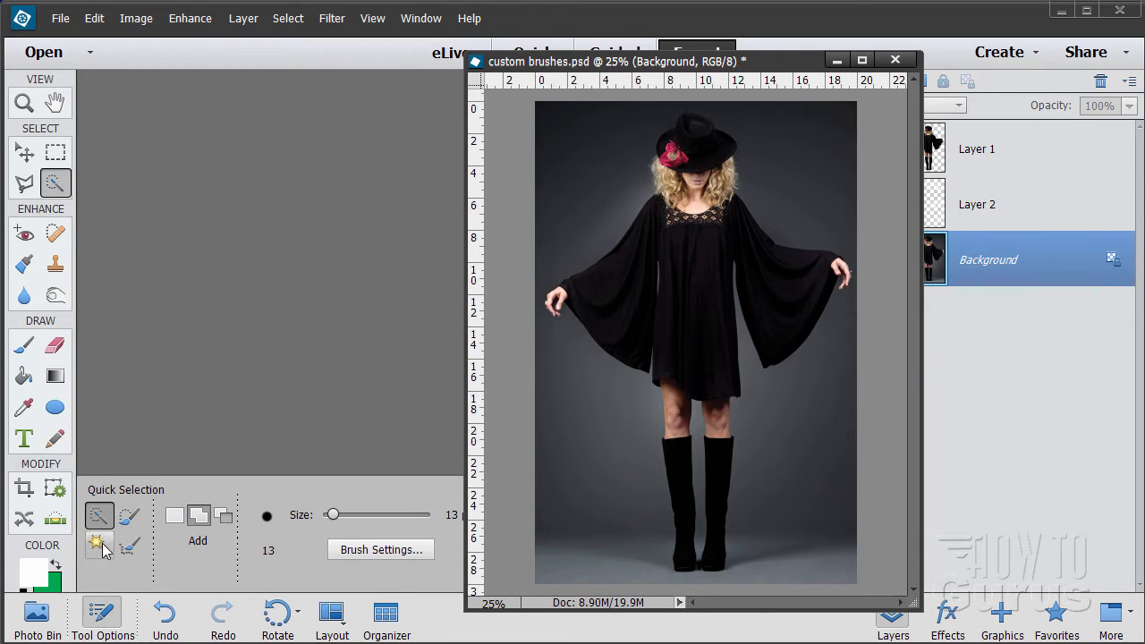
pyautogui.moveTo(100, 516)
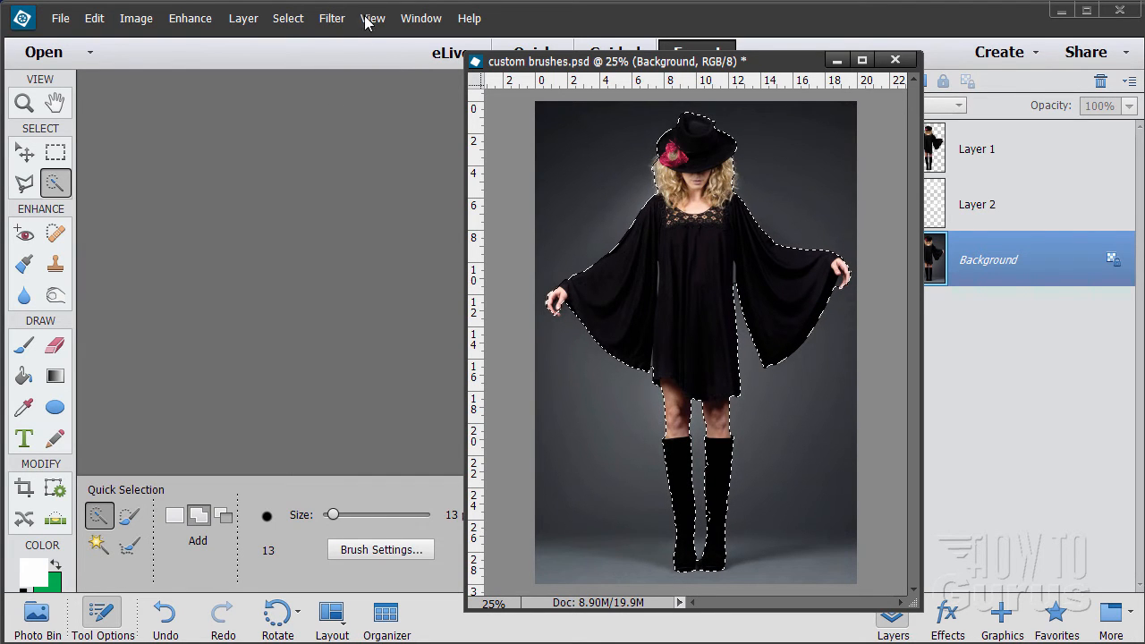
# Copy the selected woman to new Layer 3, show the Background again and make it active
pyautogui.click(244, 18)
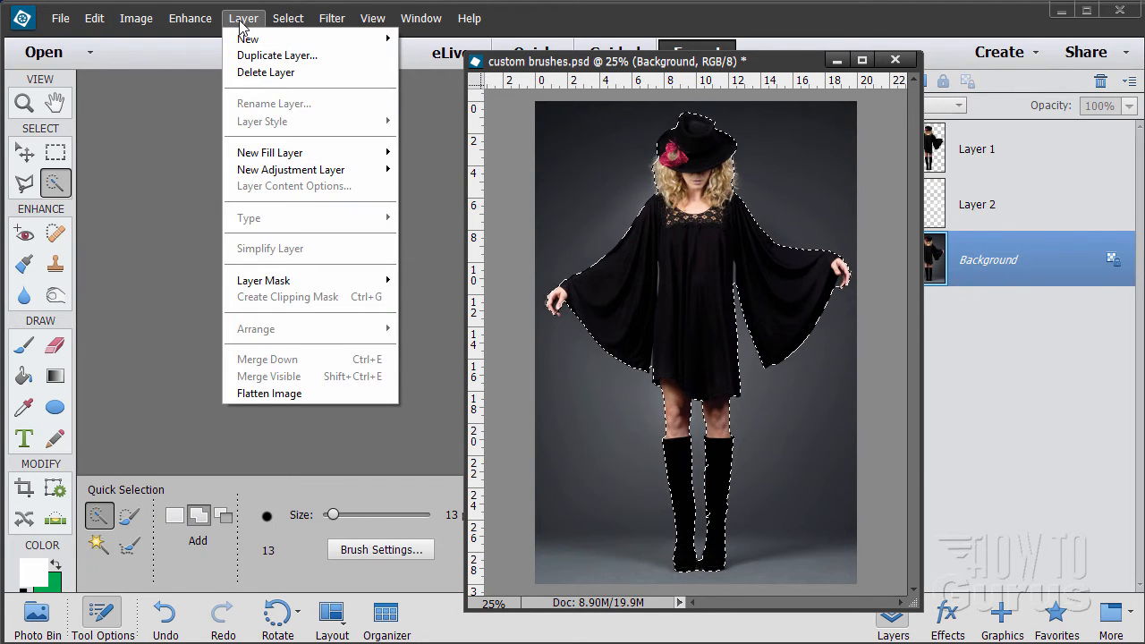
pyautogui.moveTo(247, 39)
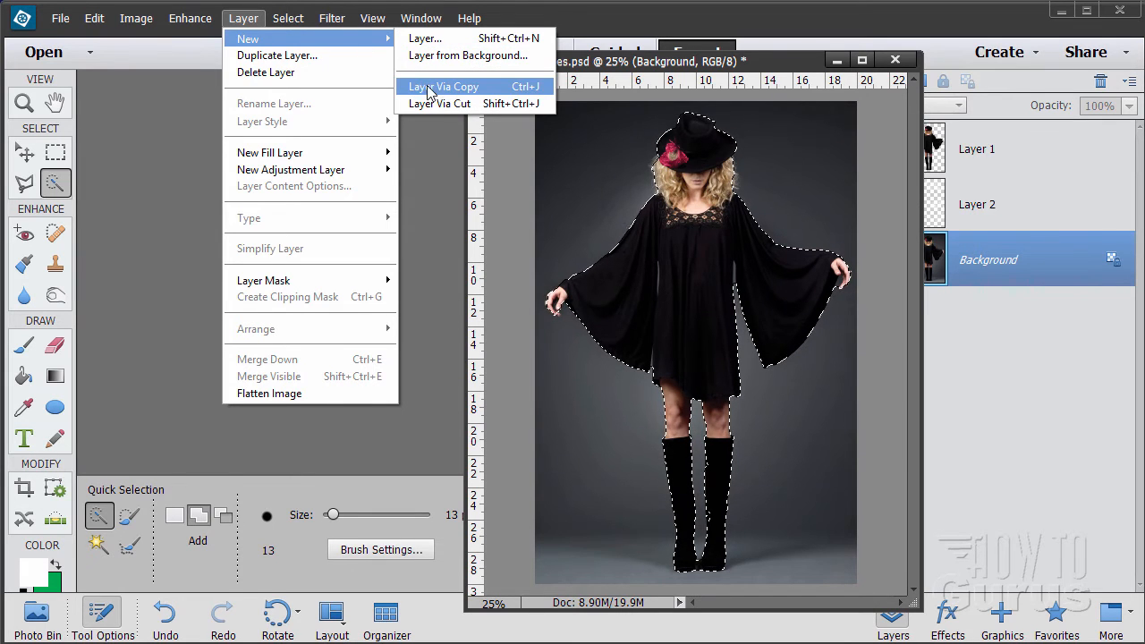
pyautogui.click(444, 86)
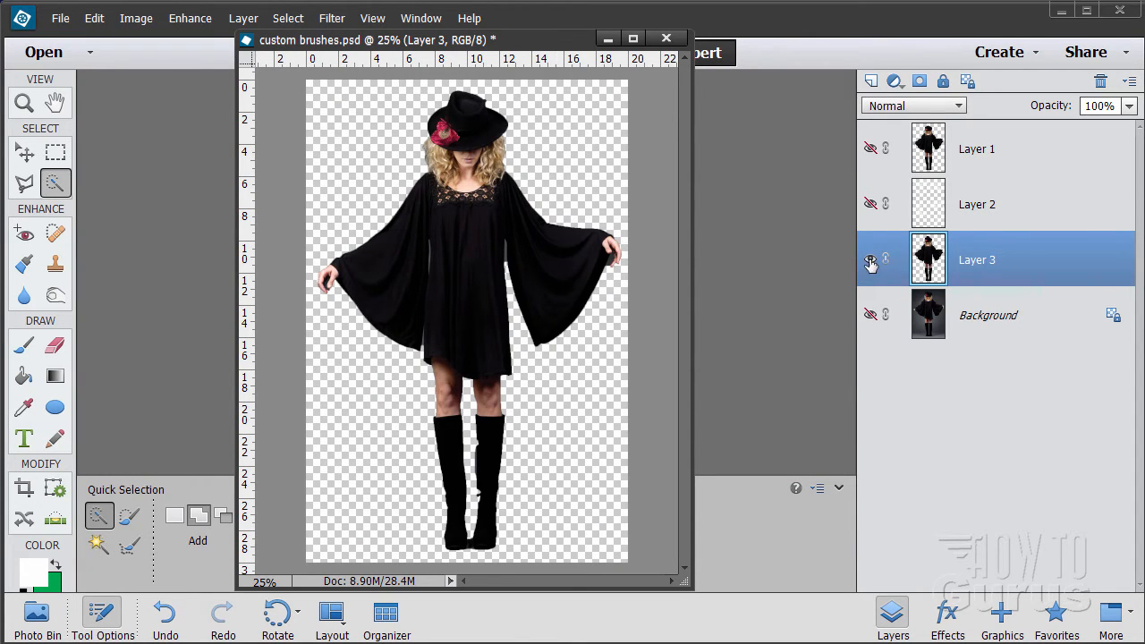
pyautogui.click(869, 315)
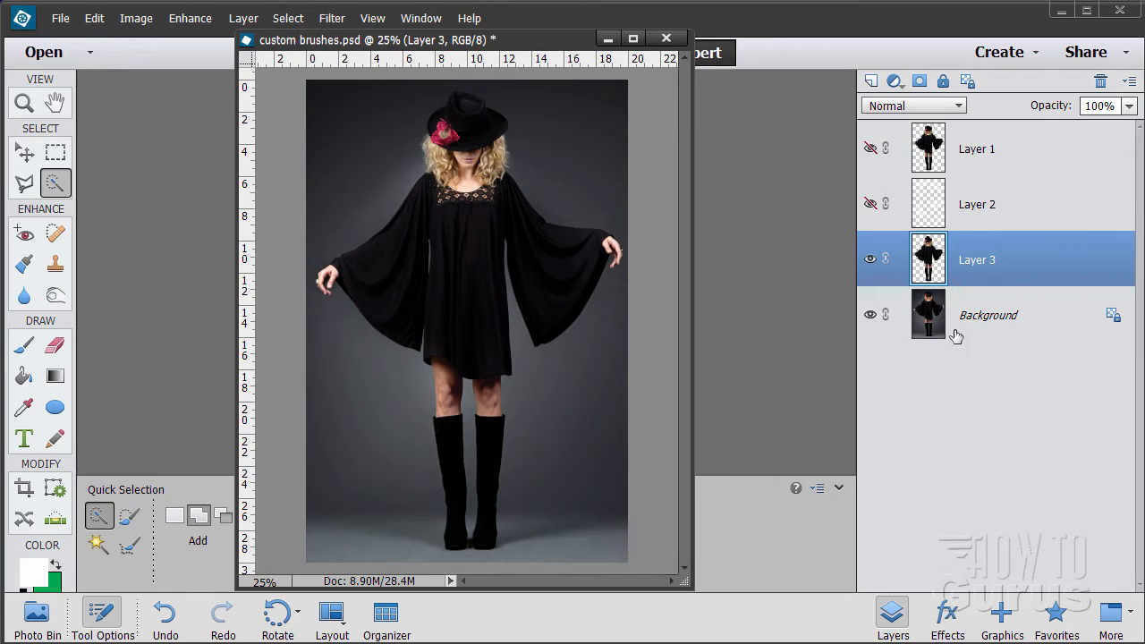
pyautogui.click(988, 315)
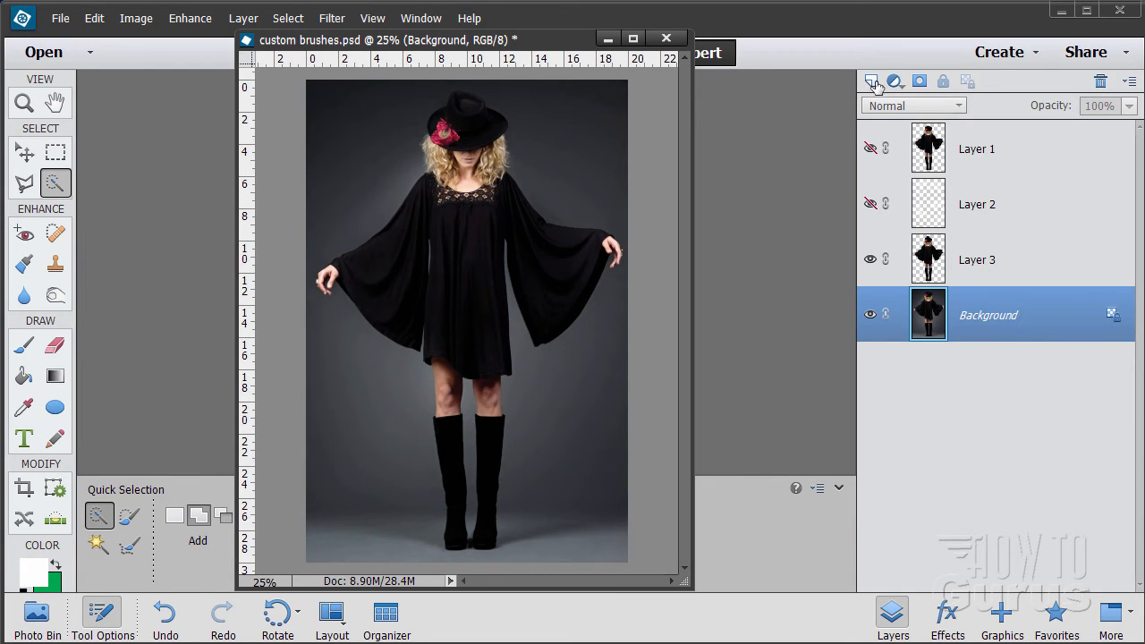
# Create an empty Layer 4 directly above the Background, beneath the woman's layer
pyautogui.click(873, 83)
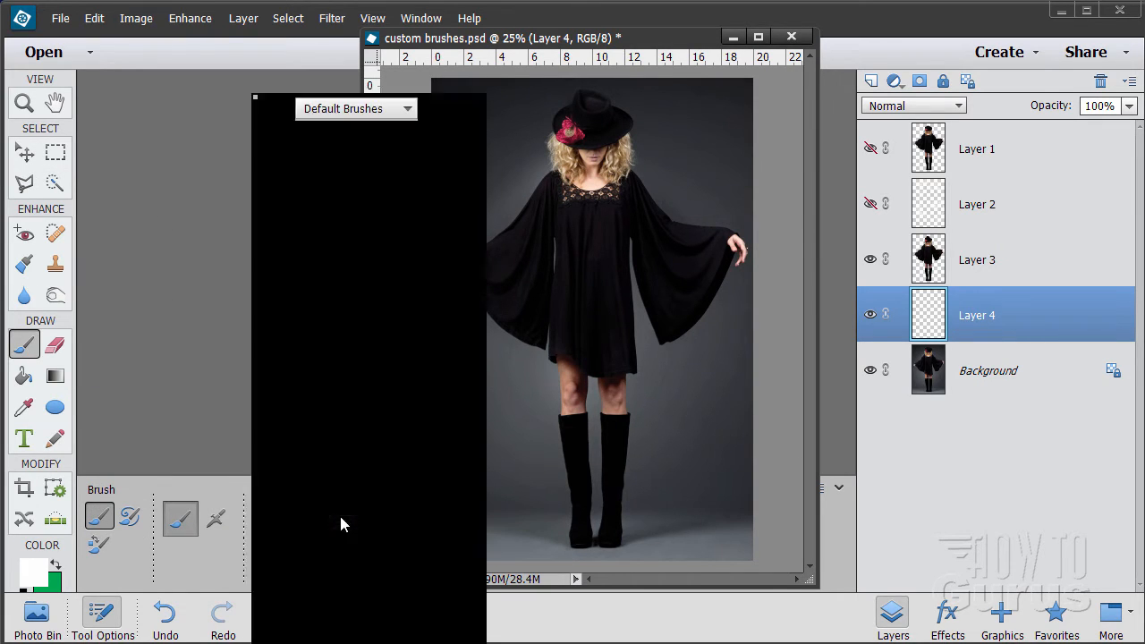
# Choose a glitter brush and paint sparkle bursts on Layer 4 beside the woman's legs
pyautogui.click(354, 110)
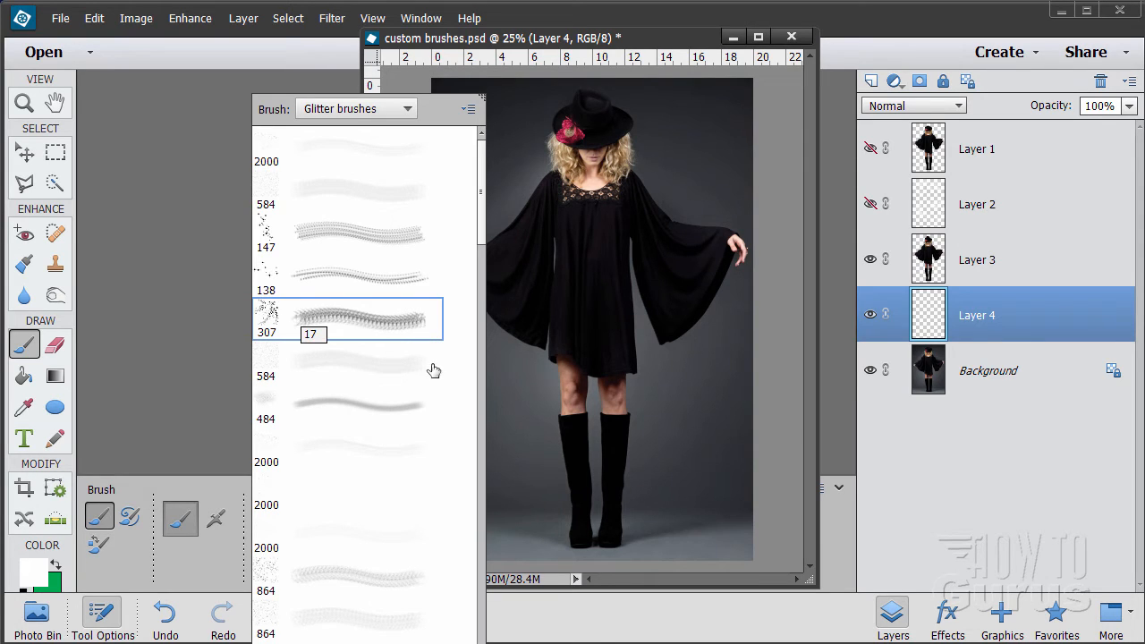
pyautogui.moveTo(406, 124)
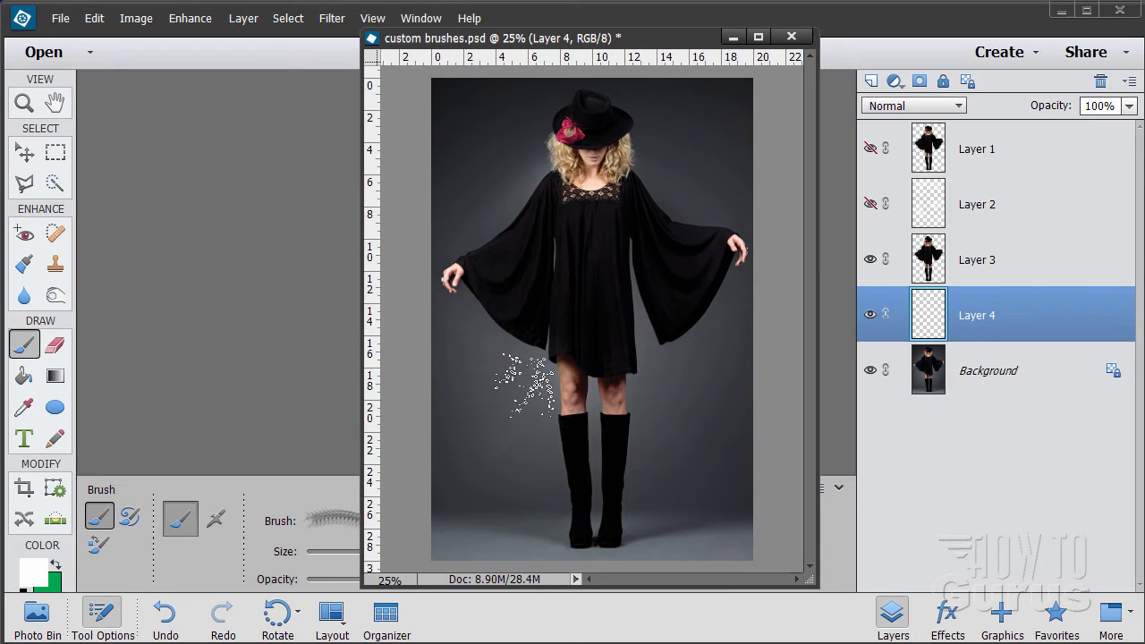
pyautogui.moveTo(528, 385); pyautogui.dragTo(502, 420)
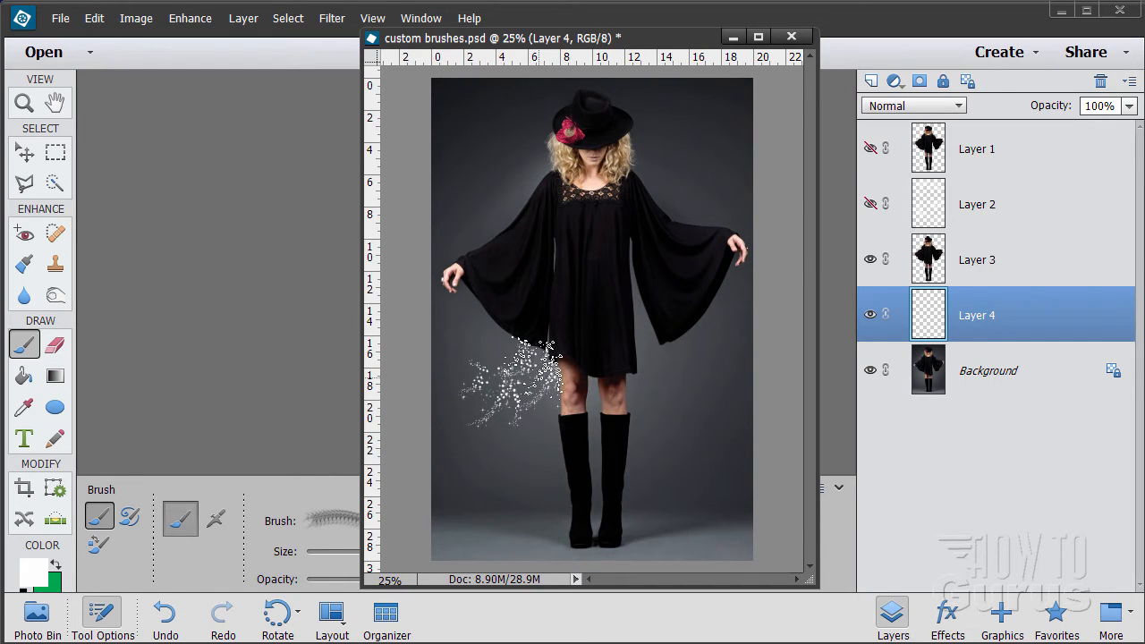
pyautogui.click(716, 308)
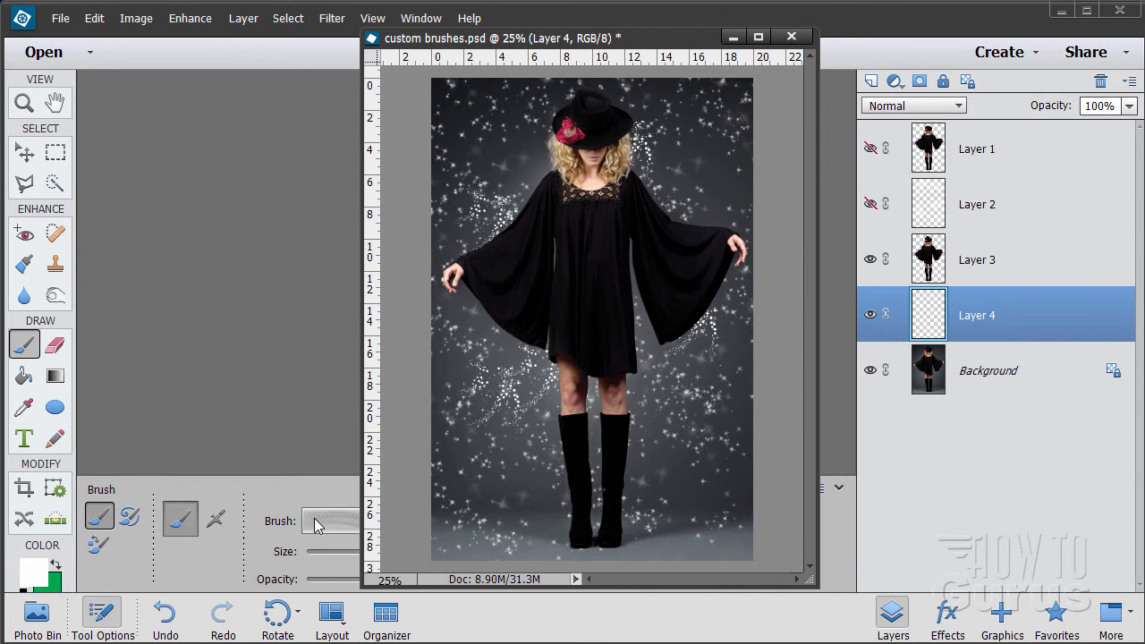
# Pick a star sparkle brush from Glitter brushes and stamp star-bursts behind the woman
pyautogui.click(333, 521)
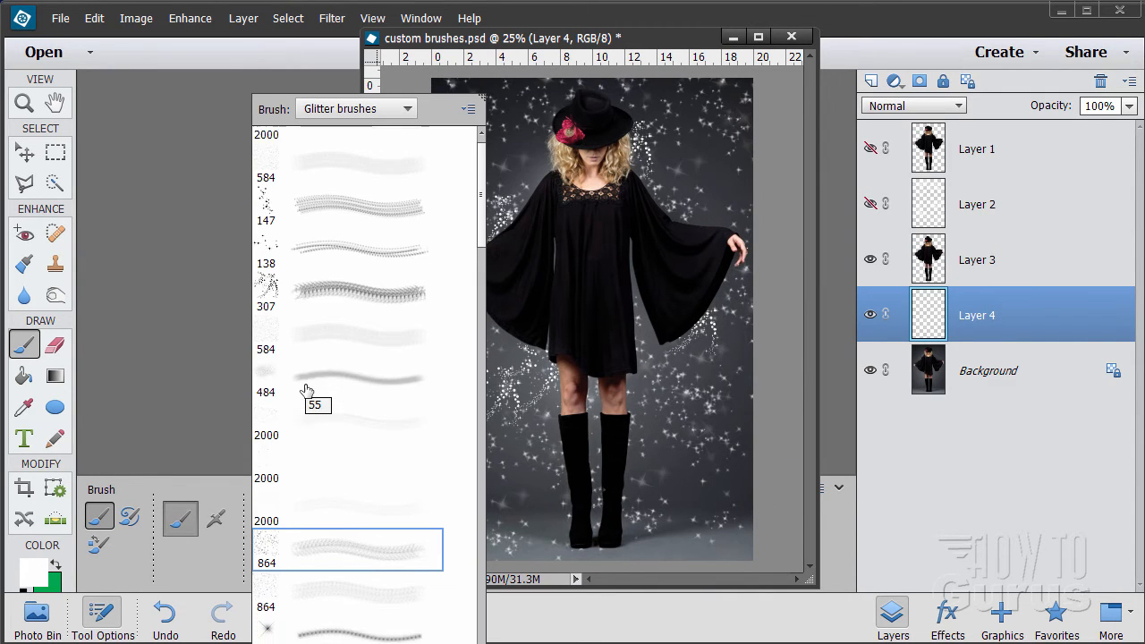
pyautogui.scroll(-3)
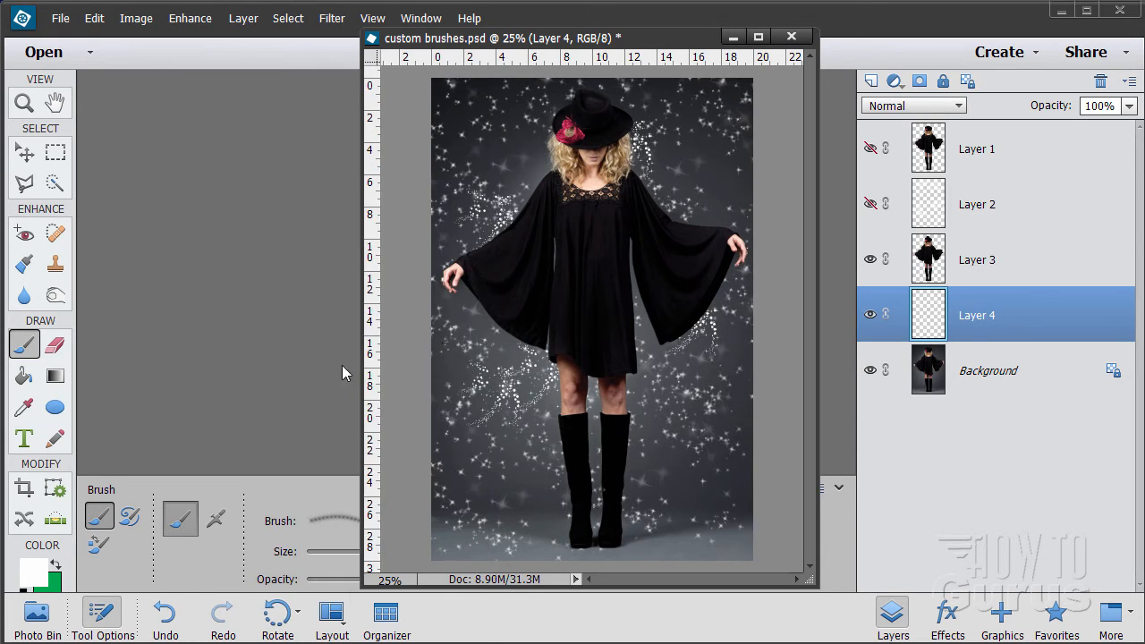
pyautogui.click(651, 295)
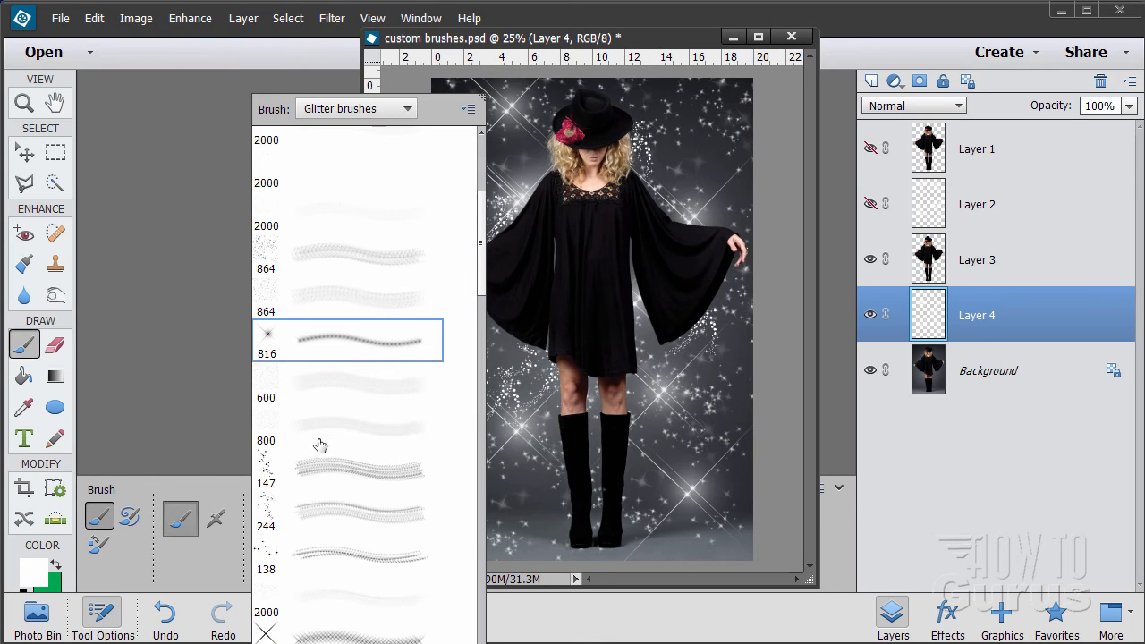
# Stamp size-48 cross-star light streaks on Layer 4, then browse further Glitter brushes
pyautogui.scroll(-3)
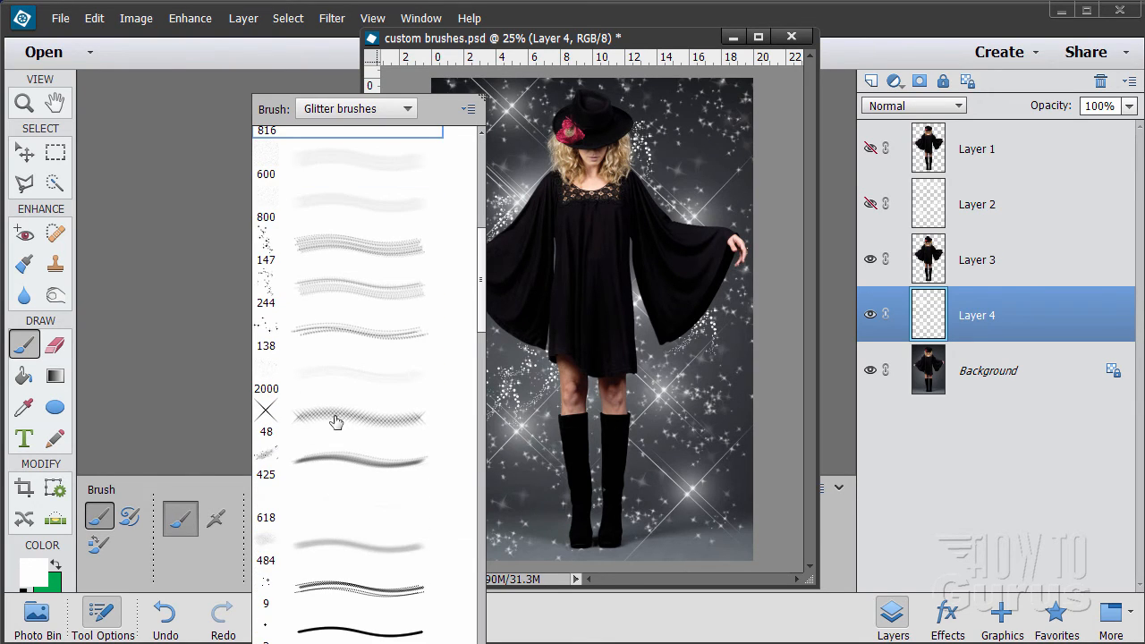
pyautogui.click(358, 421)
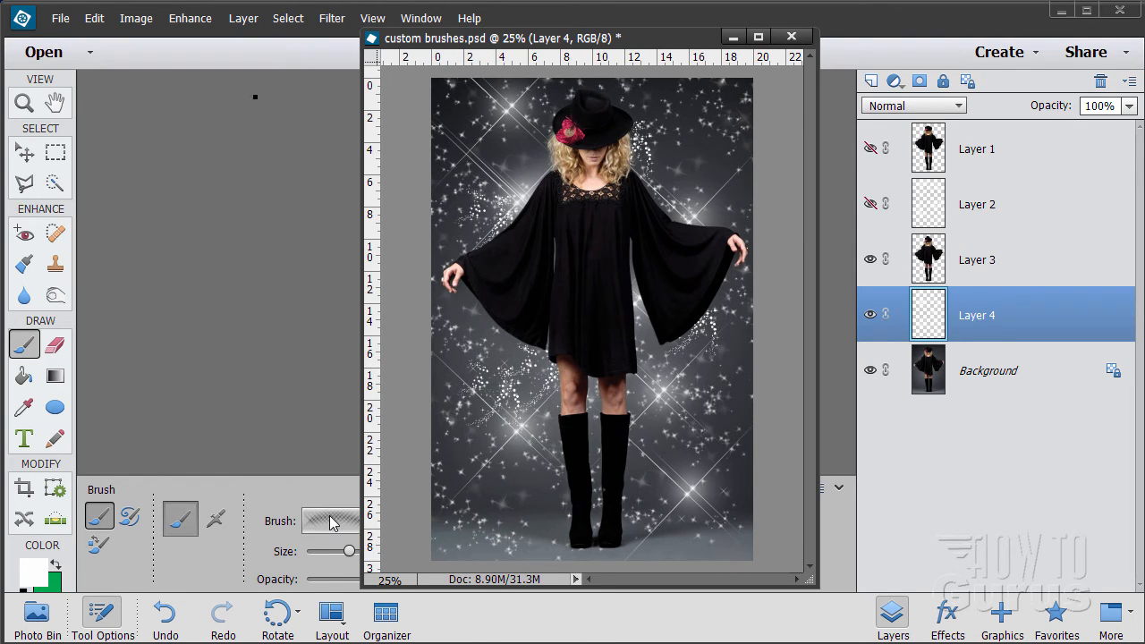
pyautogui.click(331, 520)
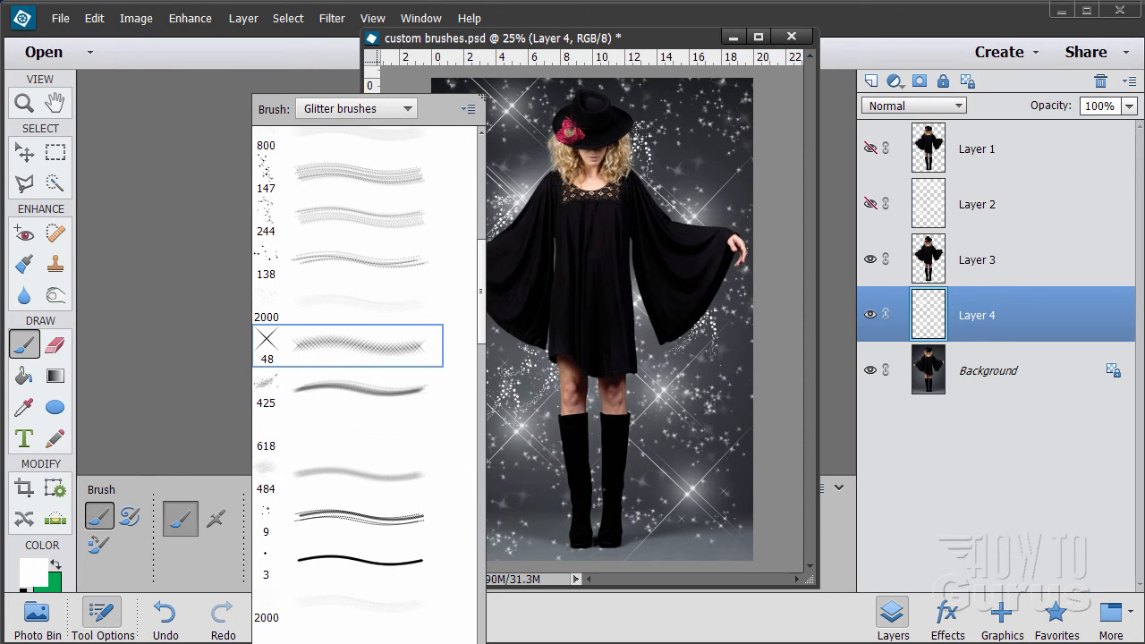
pyautogui.moveTo(272, 277)
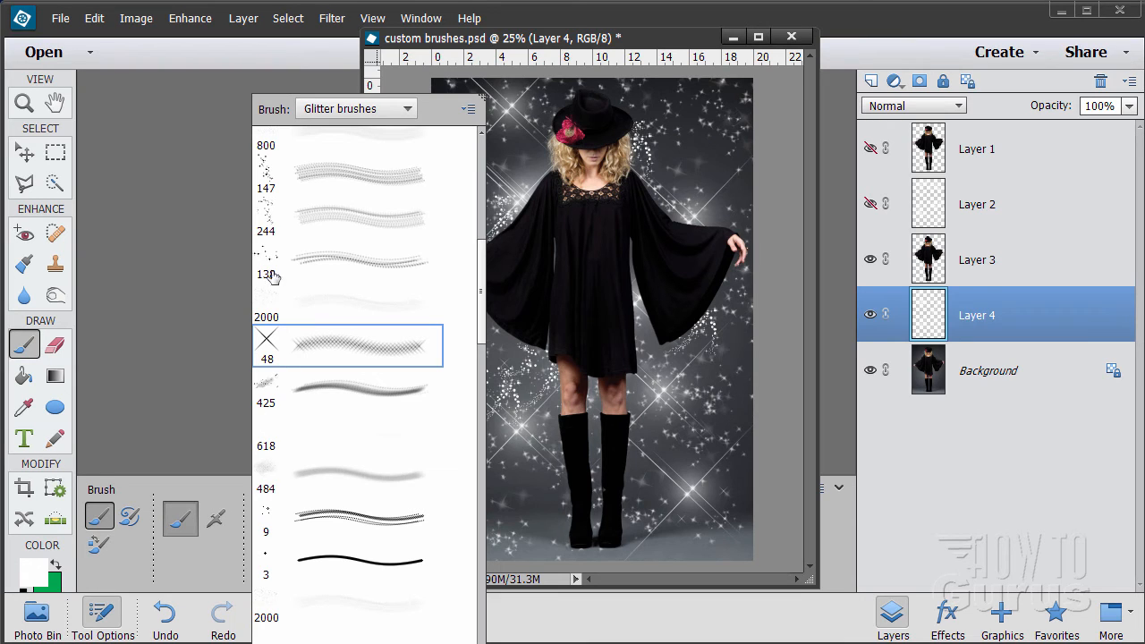
pyautogui.scroll(-3)
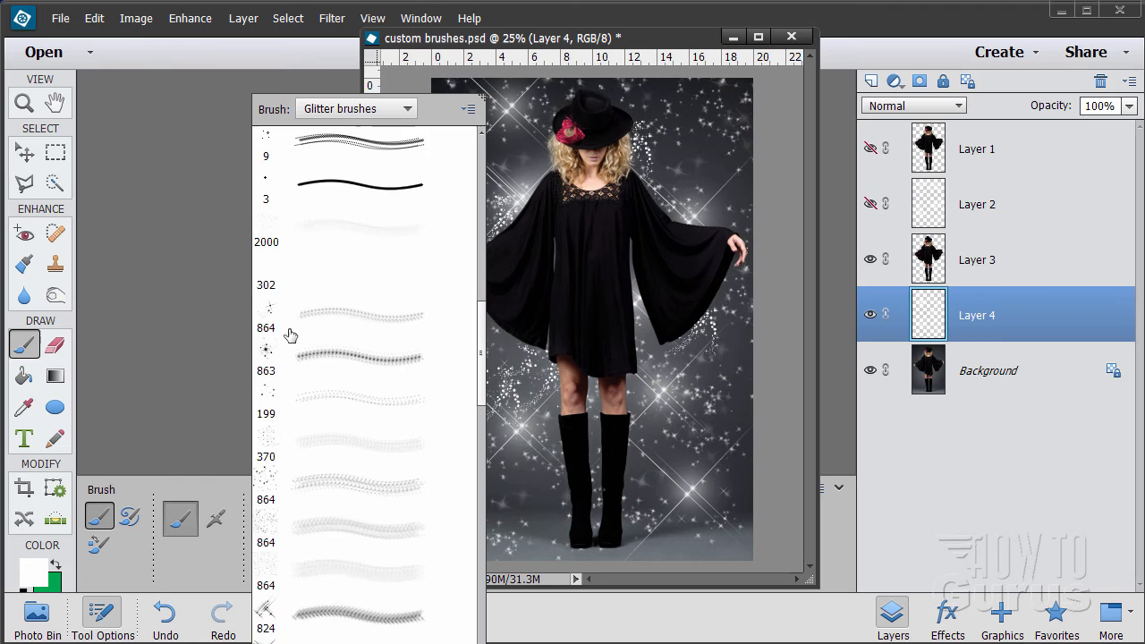
pyautogui.scroll(-3)
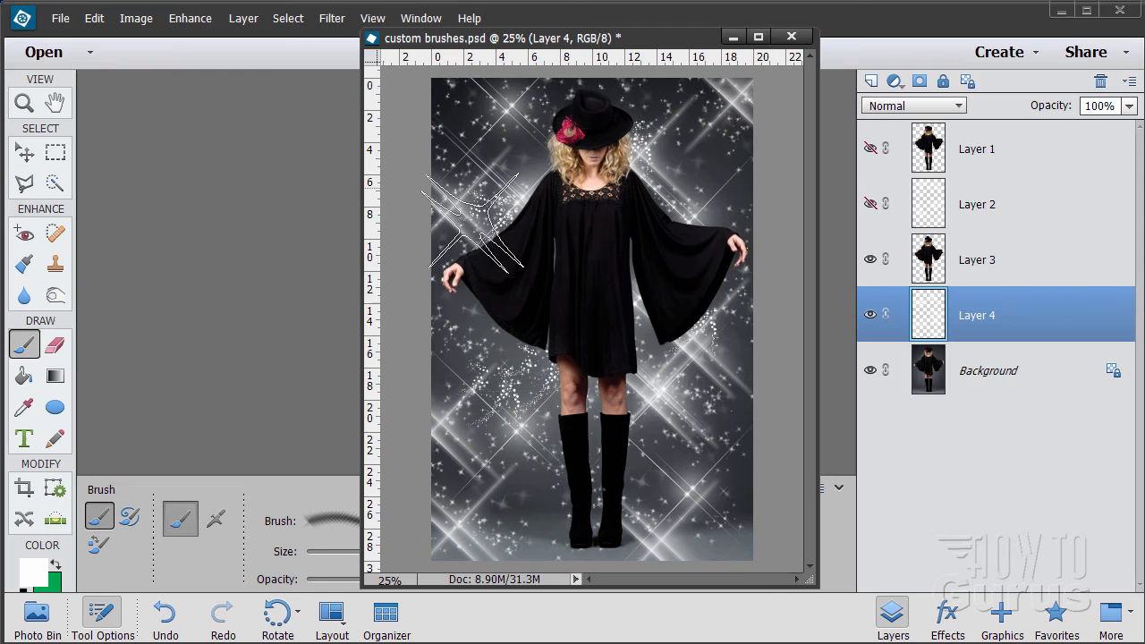
# Scroll through the Glitter brushes thumbnails from the Tool Options Brush dropdown
pyautogui.click(179, 519)
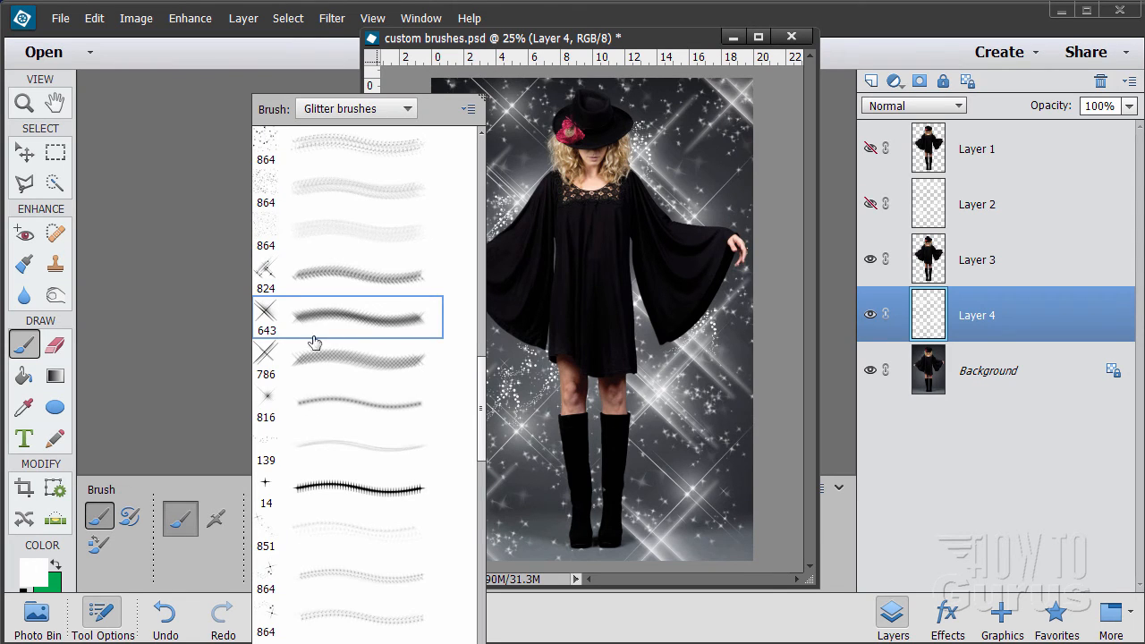
pyautogui.scroll(-3)
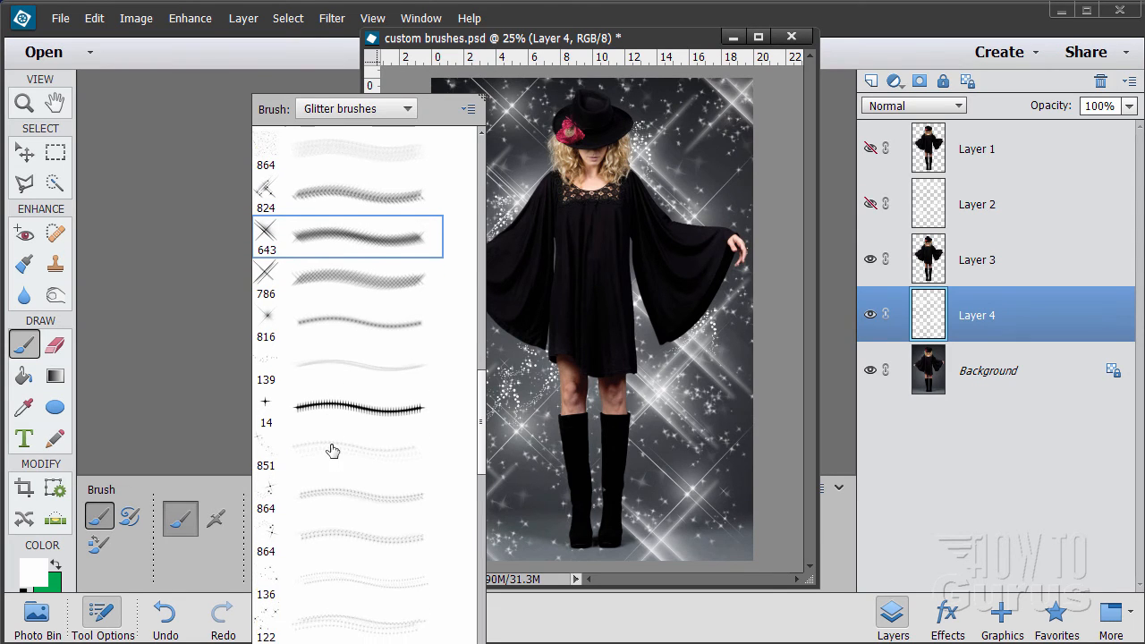
pyautogui.scroll(-3)
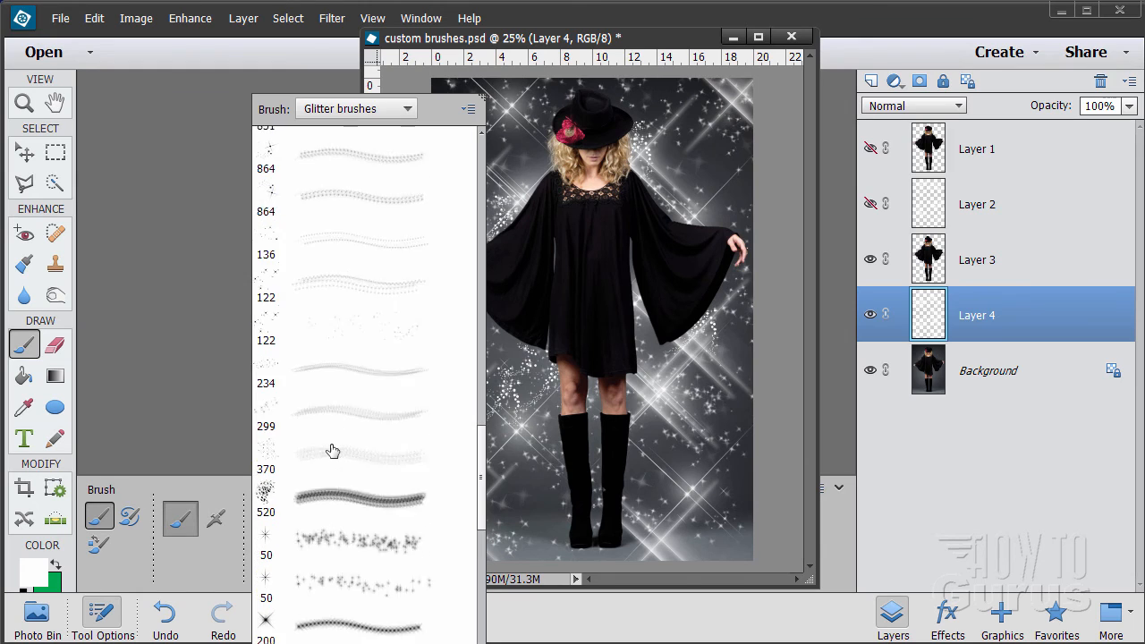
pyautogui.scroll(-3)
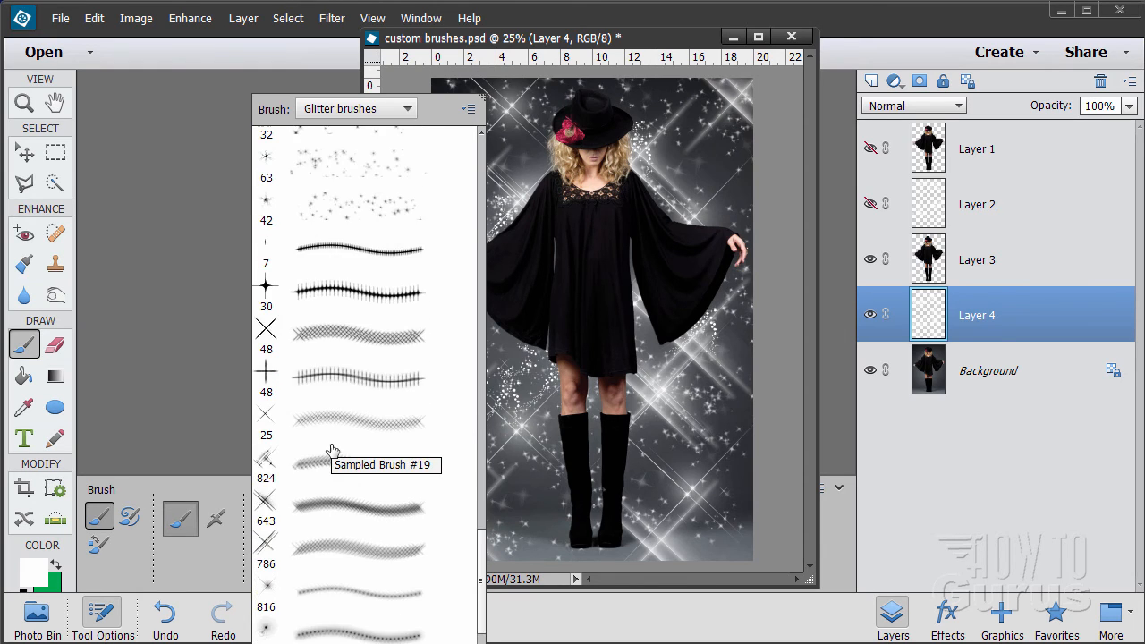
pyautogui.scroll(-3)
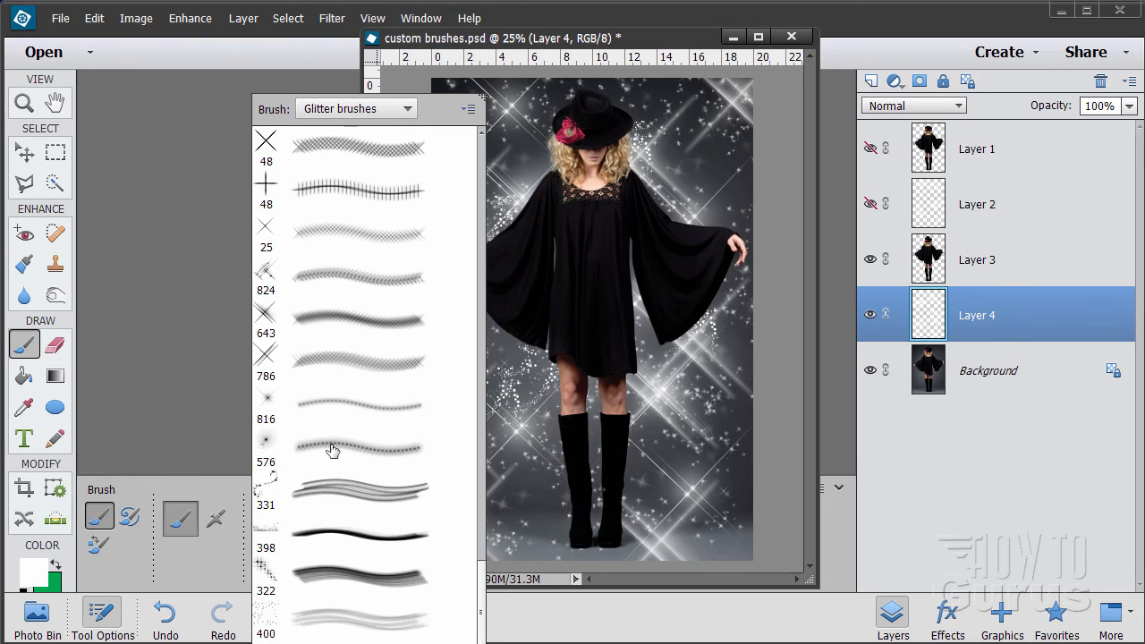
pyautogui.moveTo(347, 426)
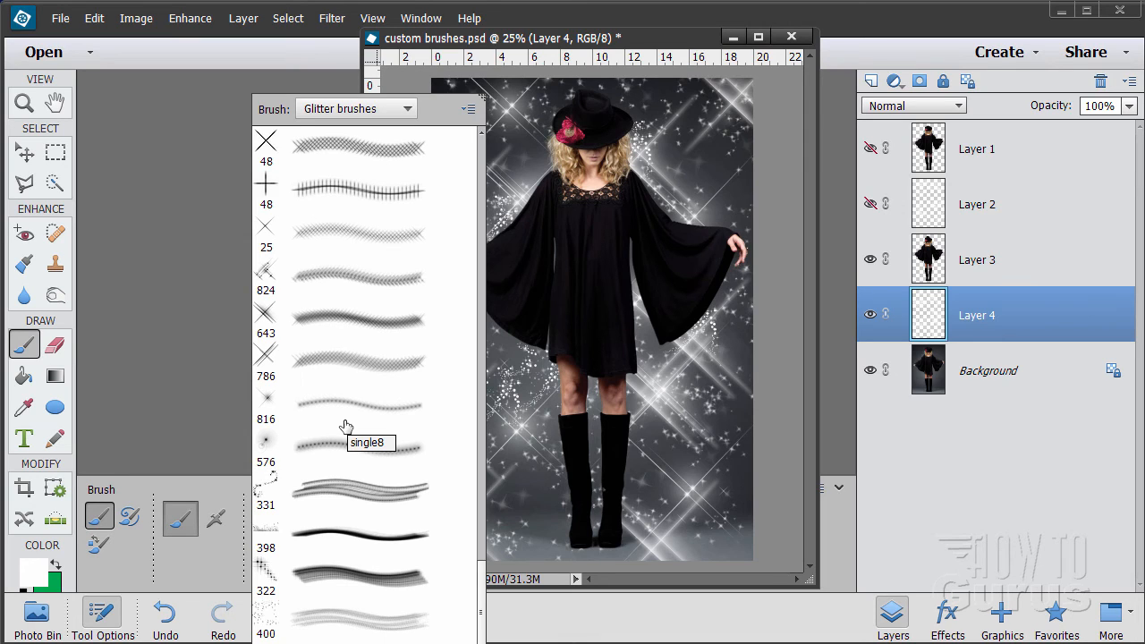
pyautogui.moveTo(404, 393)
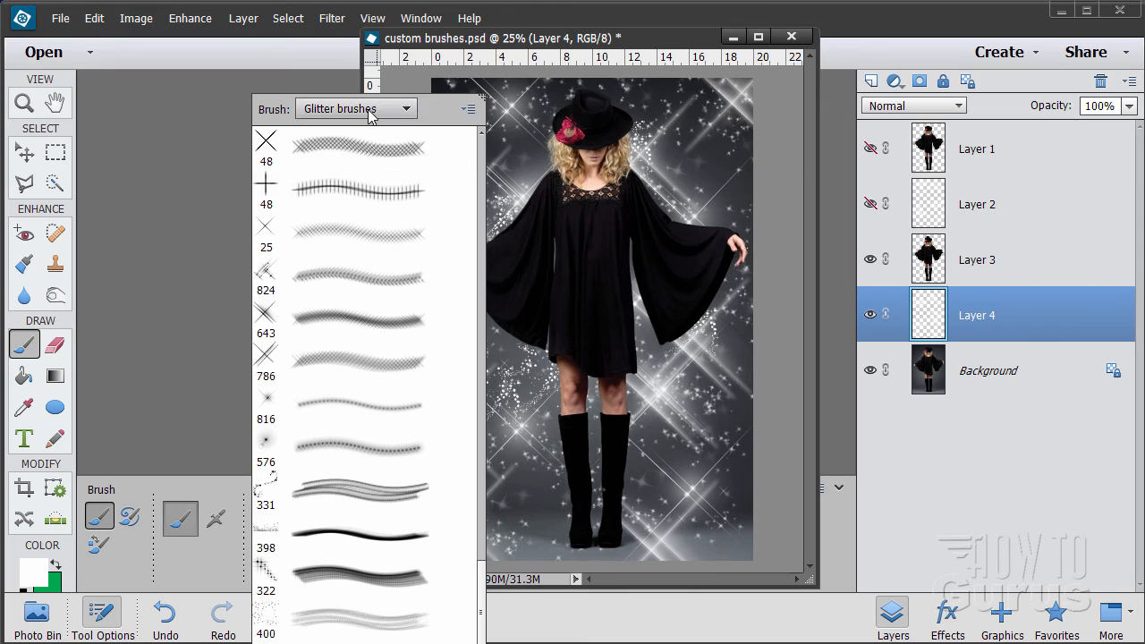
# Choose Load Brushes from the Brush picker's panel menu to add another brush set
pyautogui.click(469, 109)
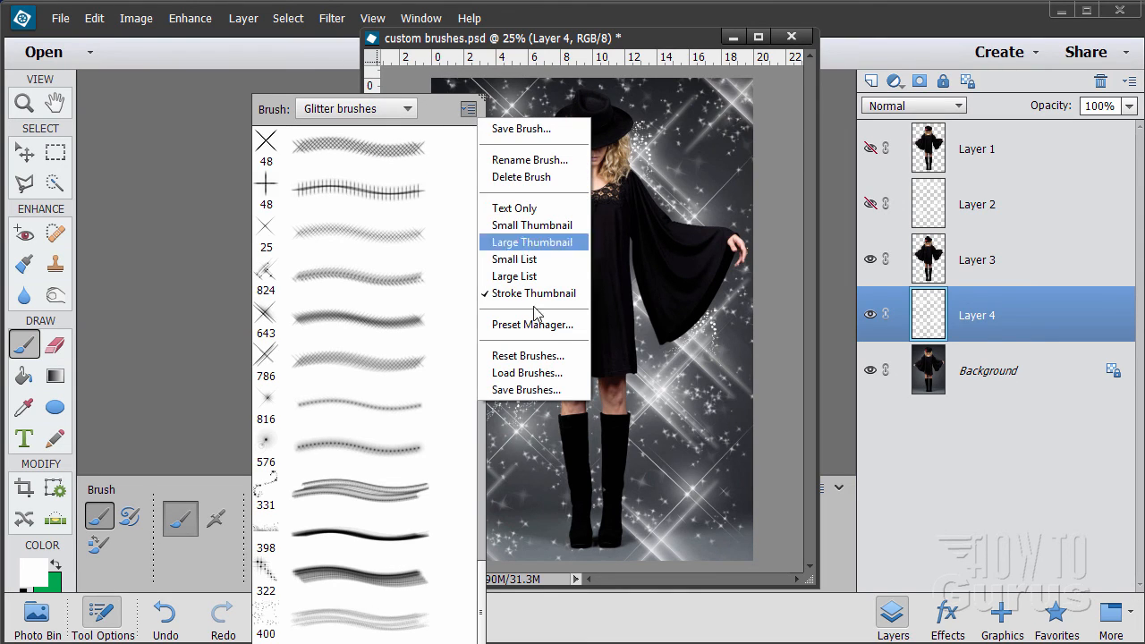
pyautogui.moveTo(533, 374)
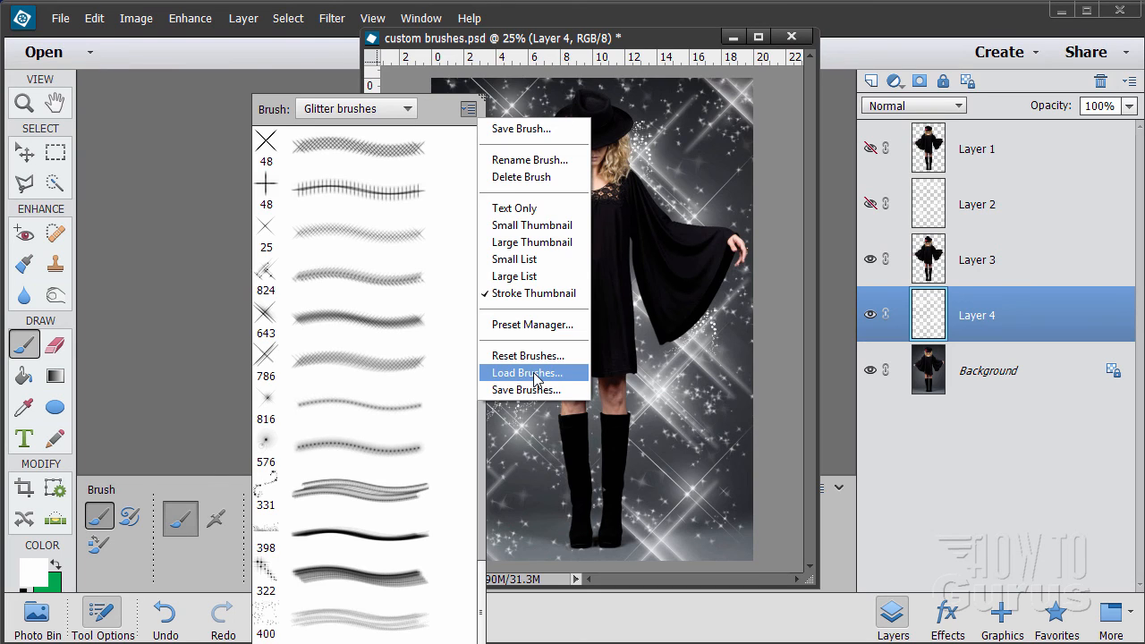
pyautogui.click(526, 374)
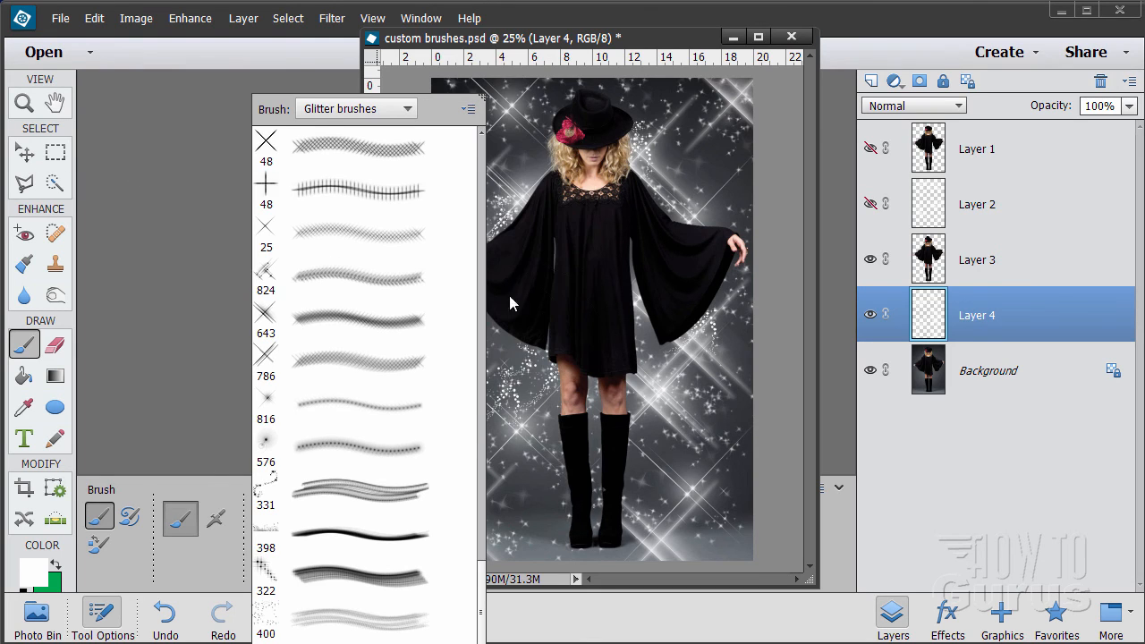
pyautogui.scroll(-3)
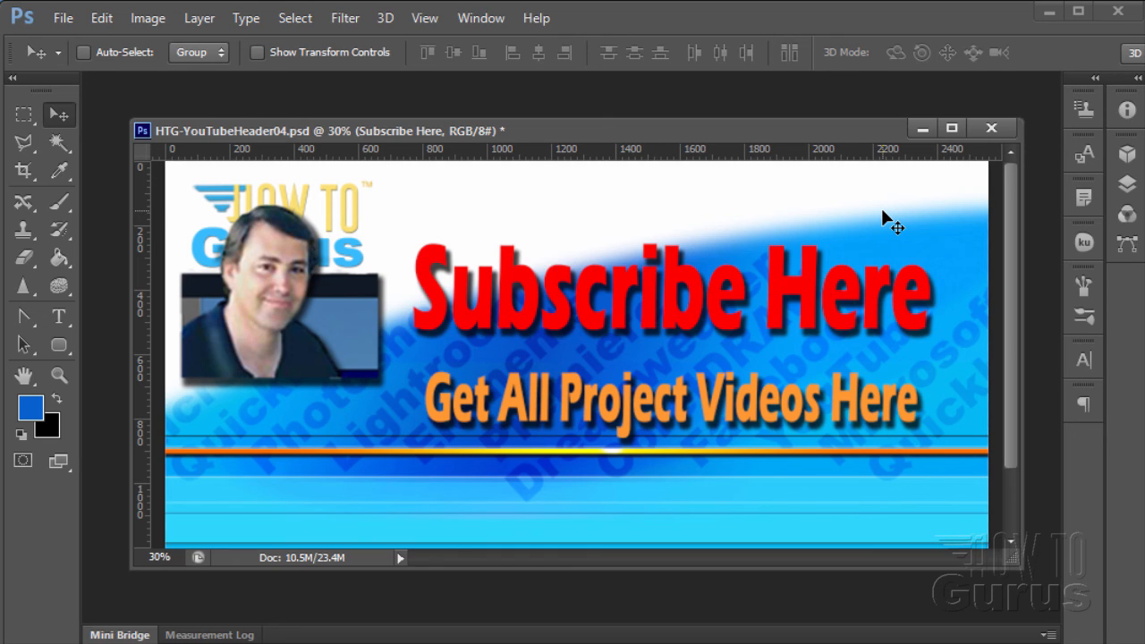
pyautogui.moveTo(537, 308)
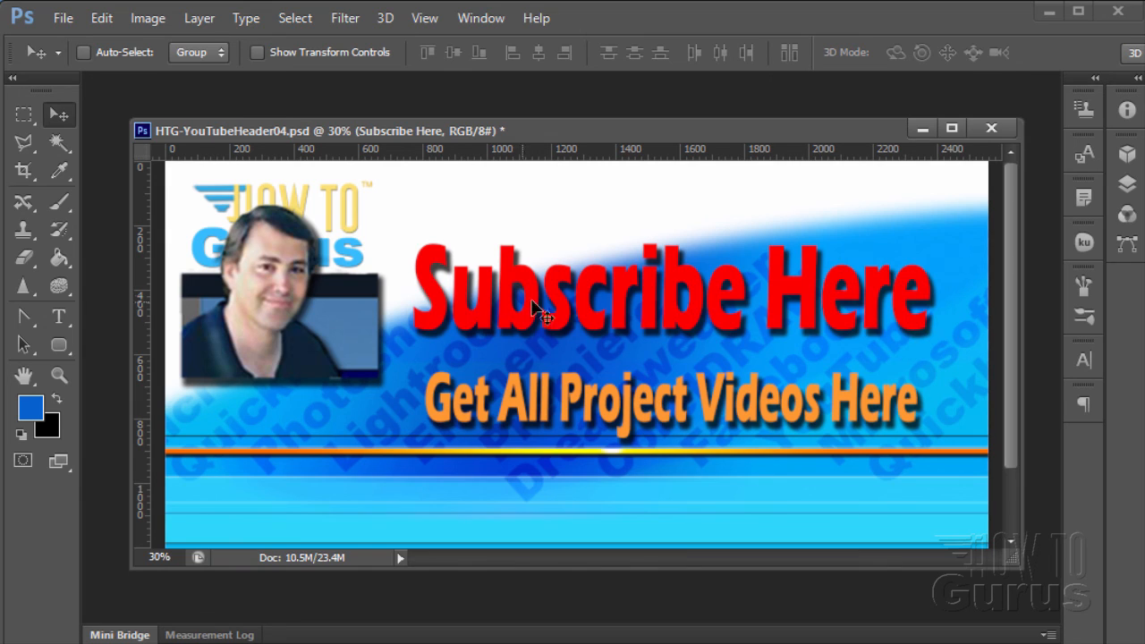
pyautogui.moveTo(845, 304)
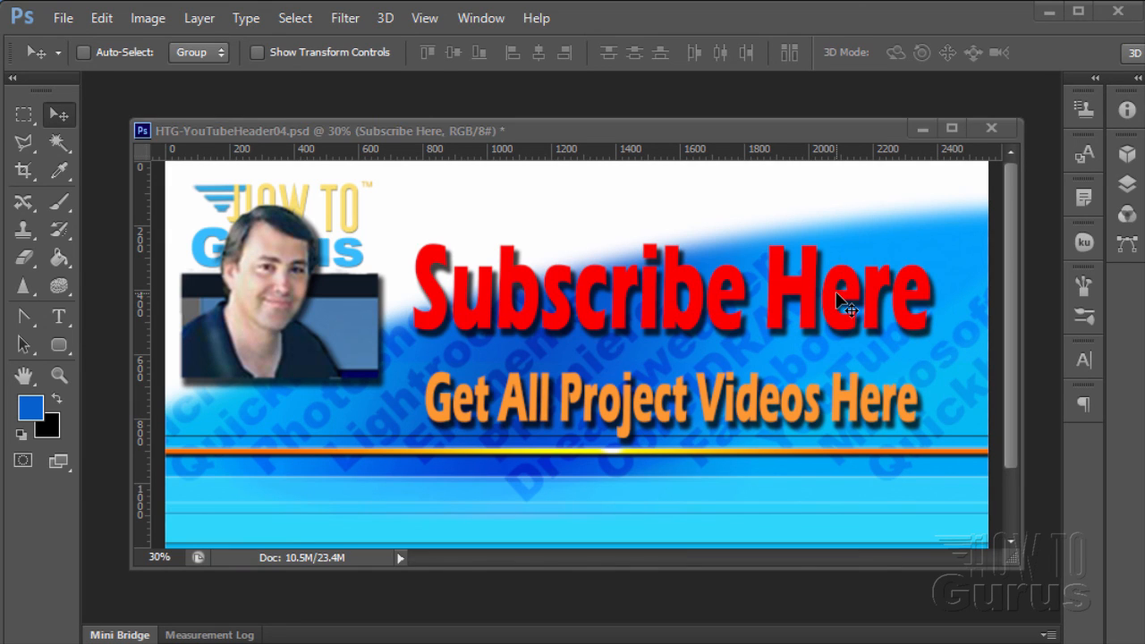
pyautogui.moveTo(820, 347)
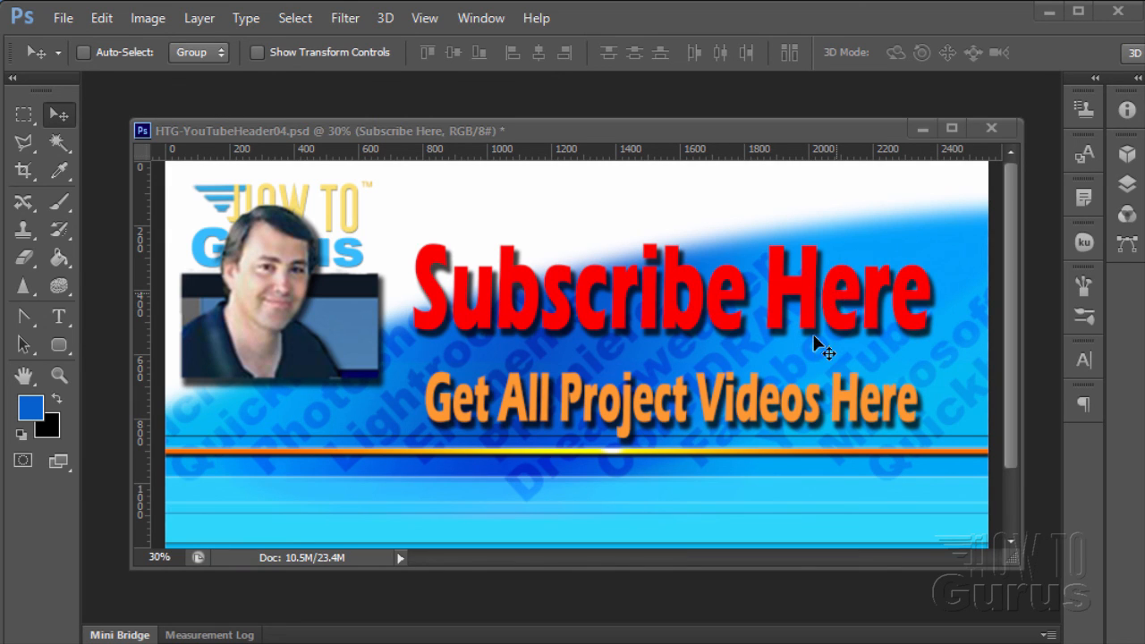
pyautogui.moveTo(669, 474)
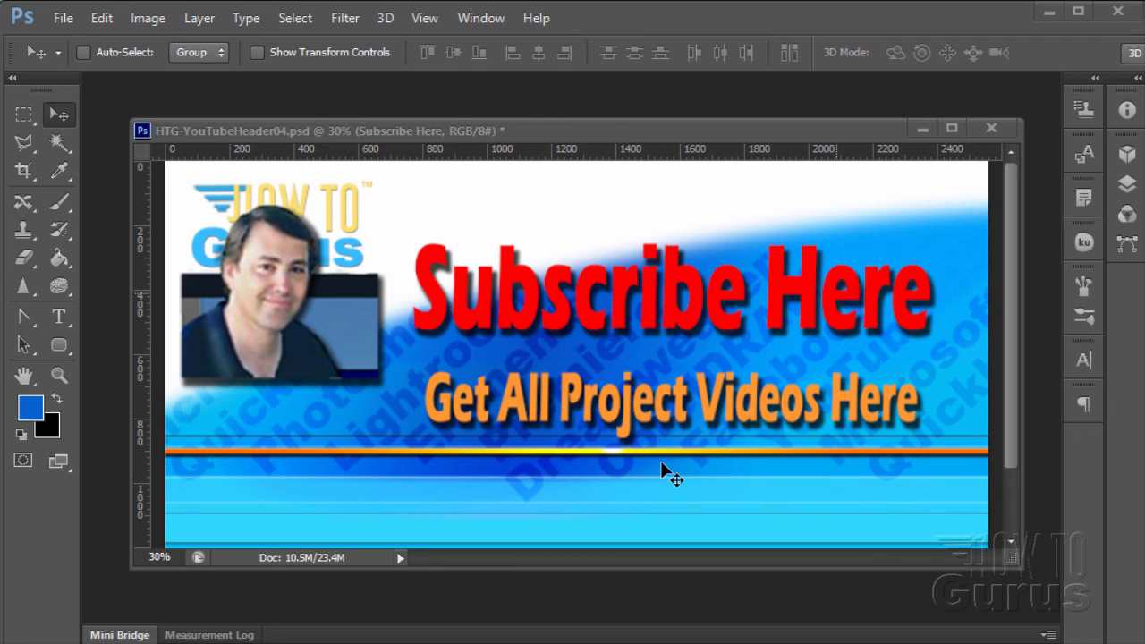
pyautogui.moveTo(537, 473)
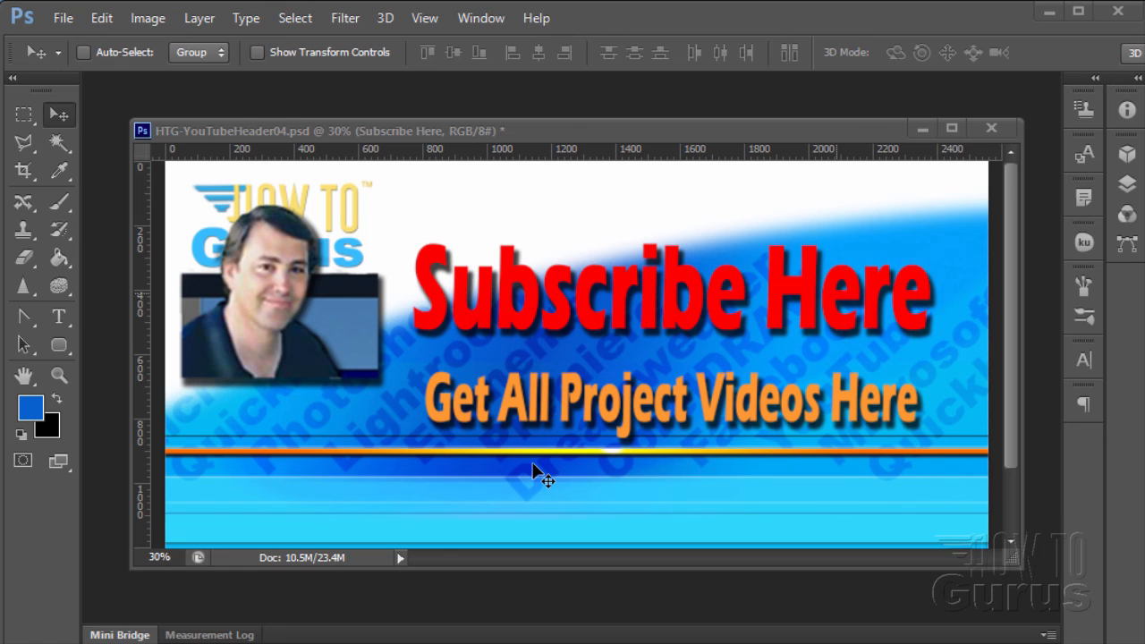
pyautogui.moveTo(648, 426)
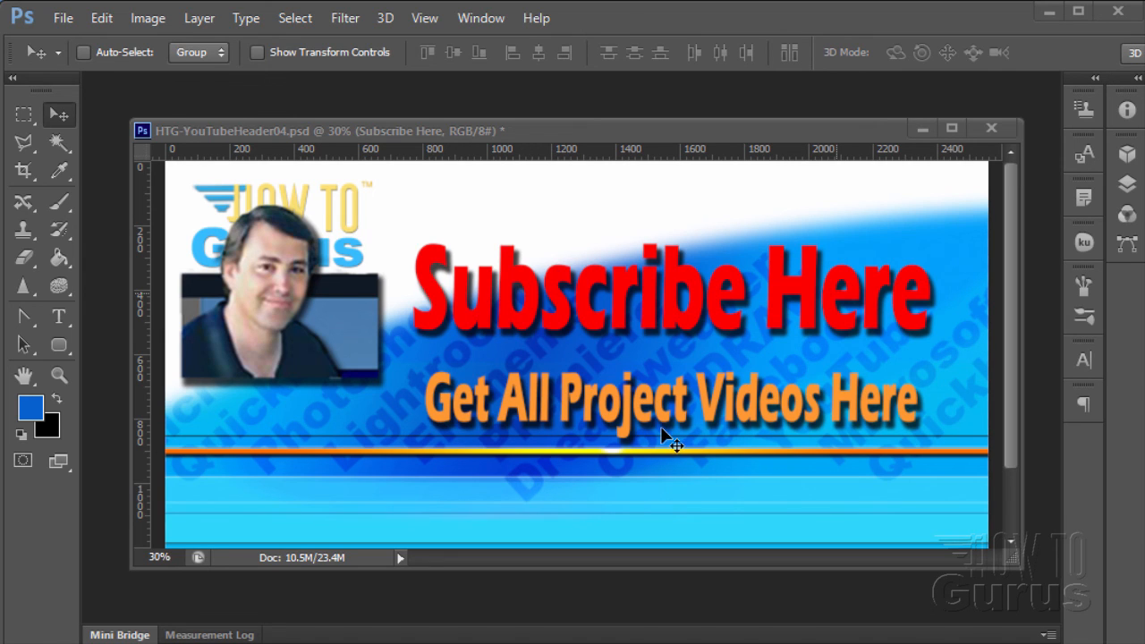
pyautogui.moveTo(630, 526)
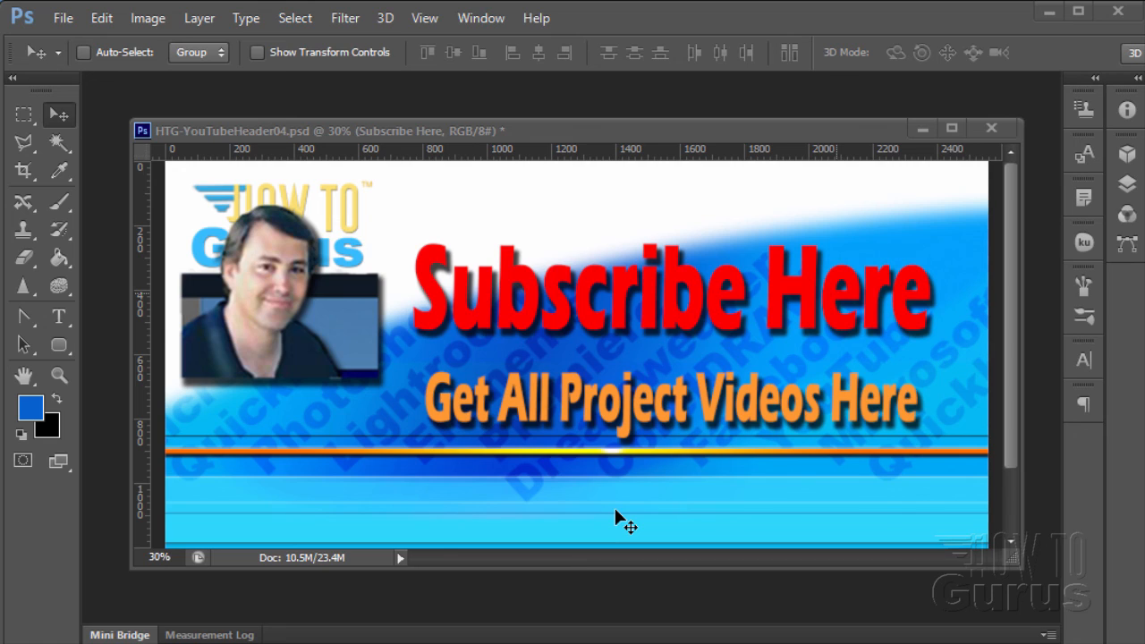